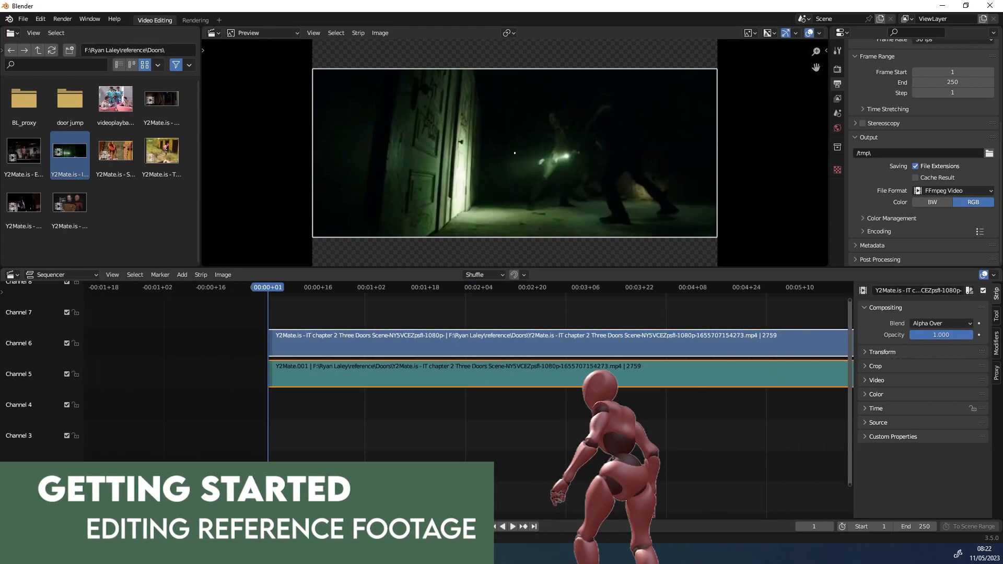
- In File Explorer, browse the F: drive project folder to reference and open Doors
click(146, 20)
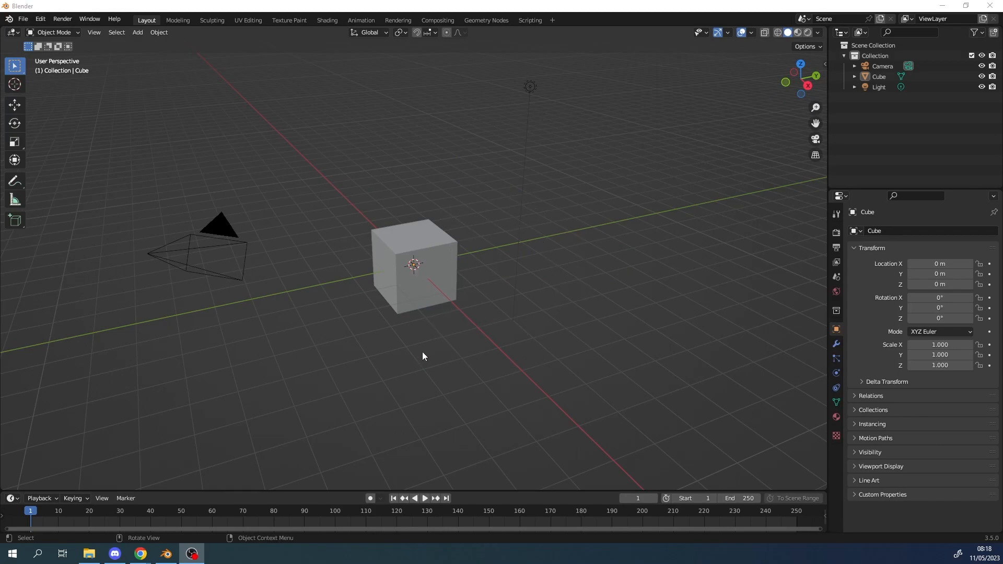
mouse_move(547, 80)
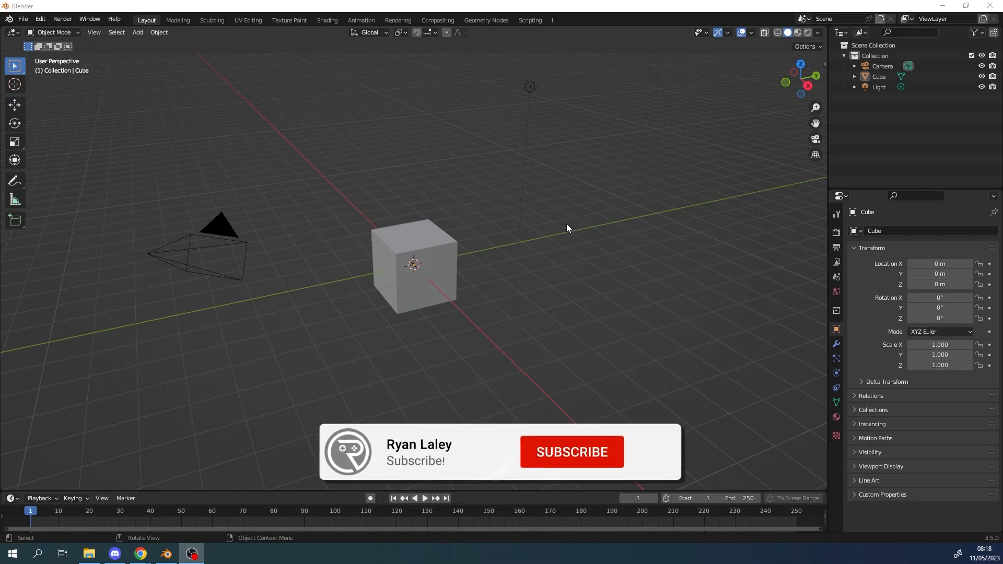
click(572, 452)
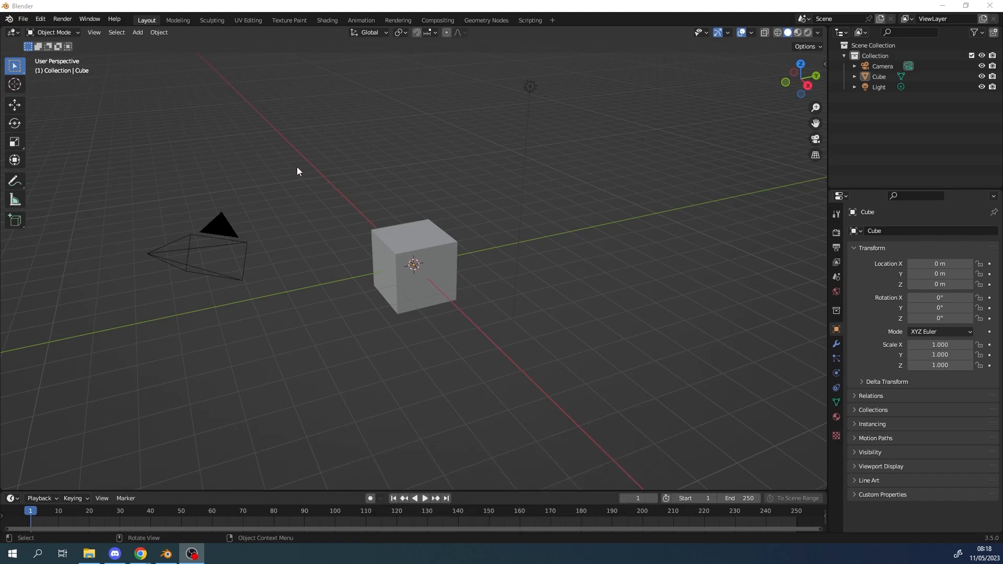
mouse_move(287, 152)
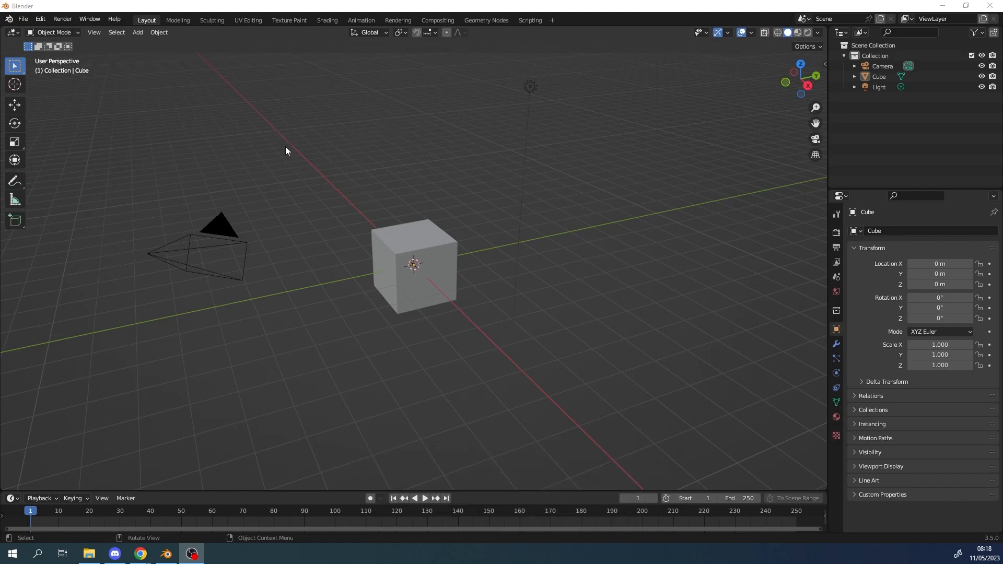
mouse_move(435, 187)
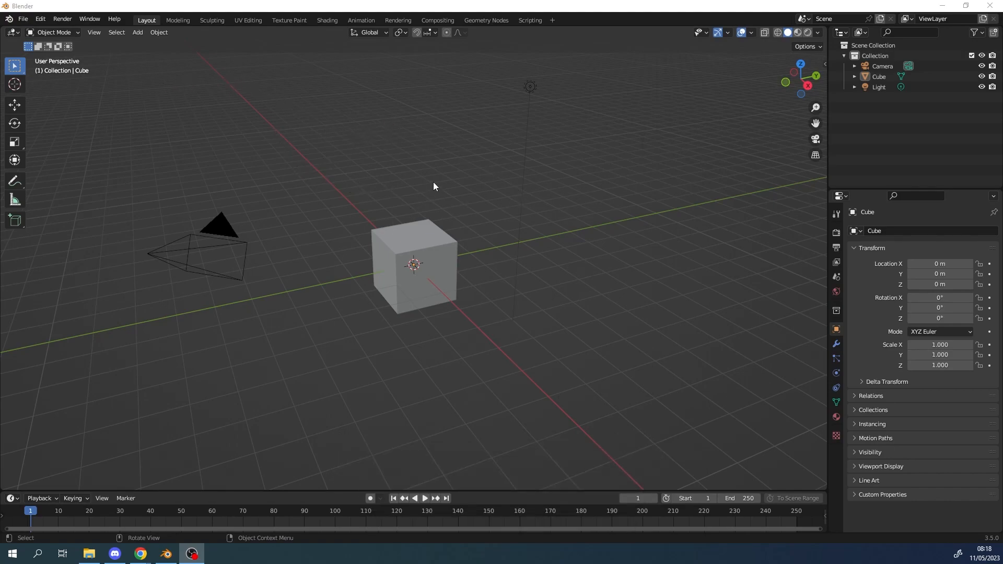
mouse_move(347, 122)
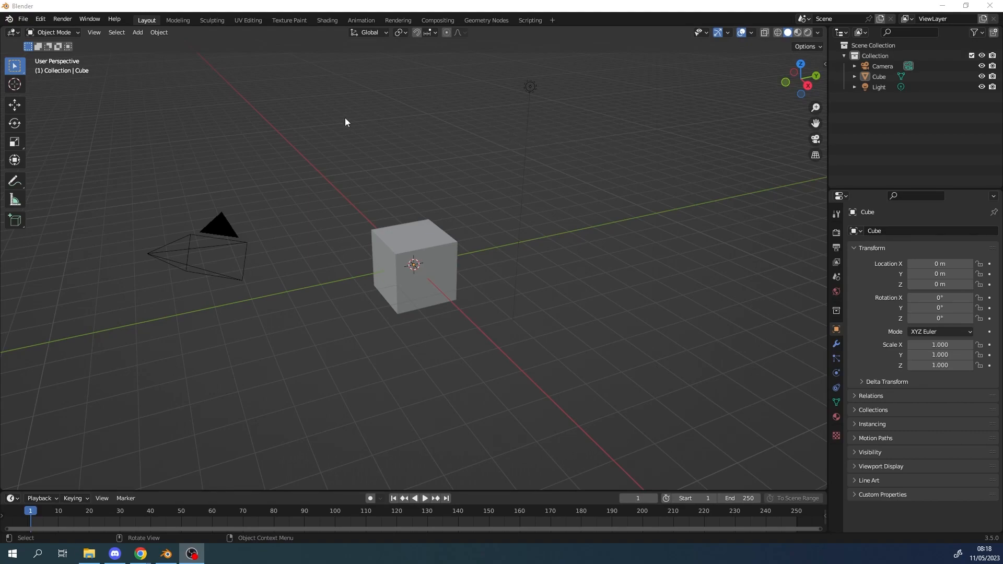
mouse_move(130, 138)
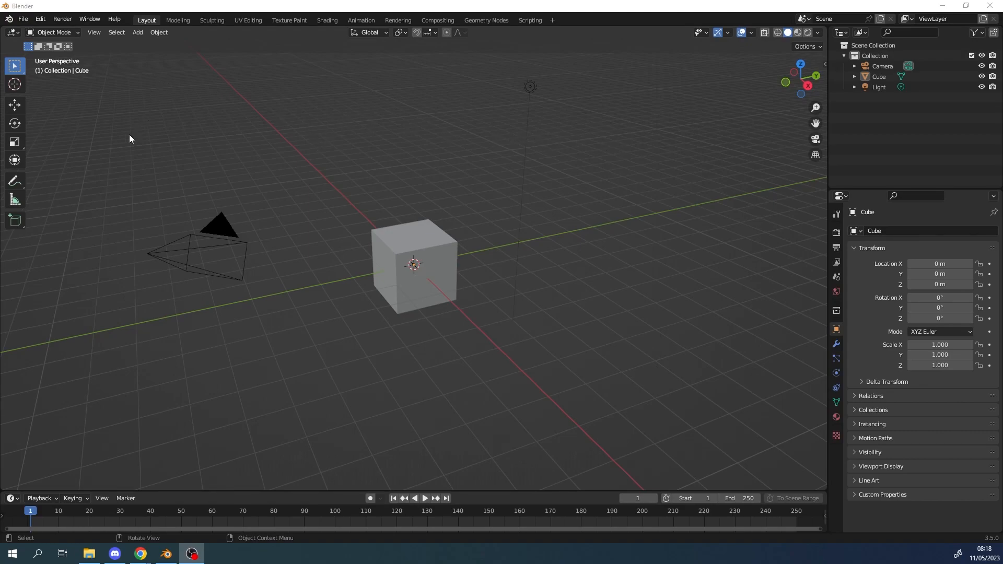
mouse_move(303, 177)
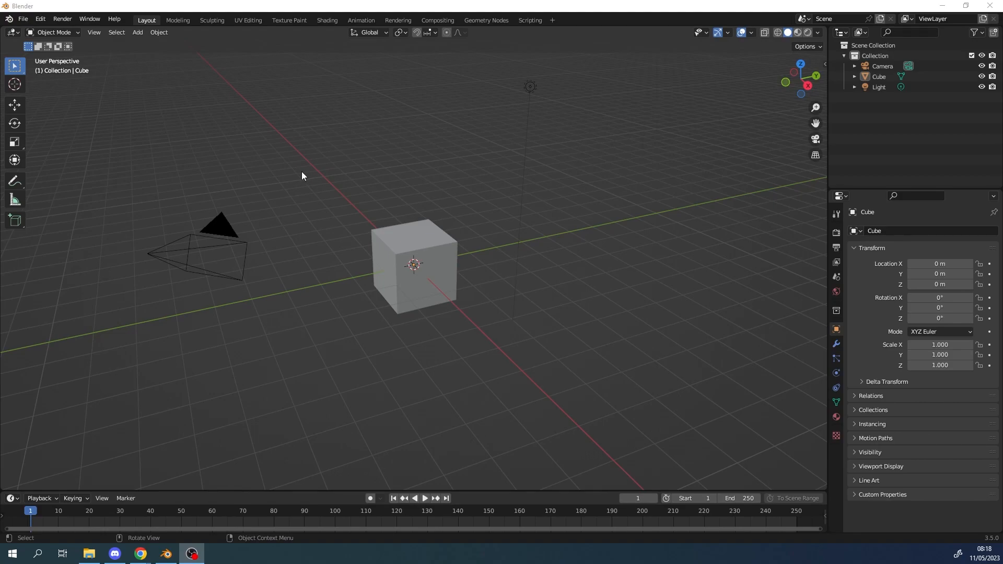
mouse_move(285, 243)
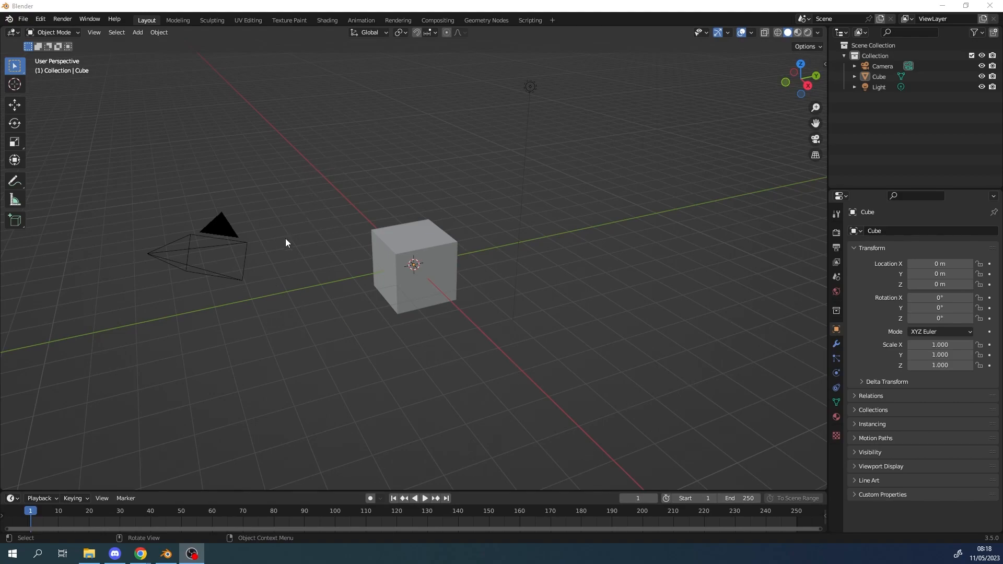
mouse_move(458, 163)
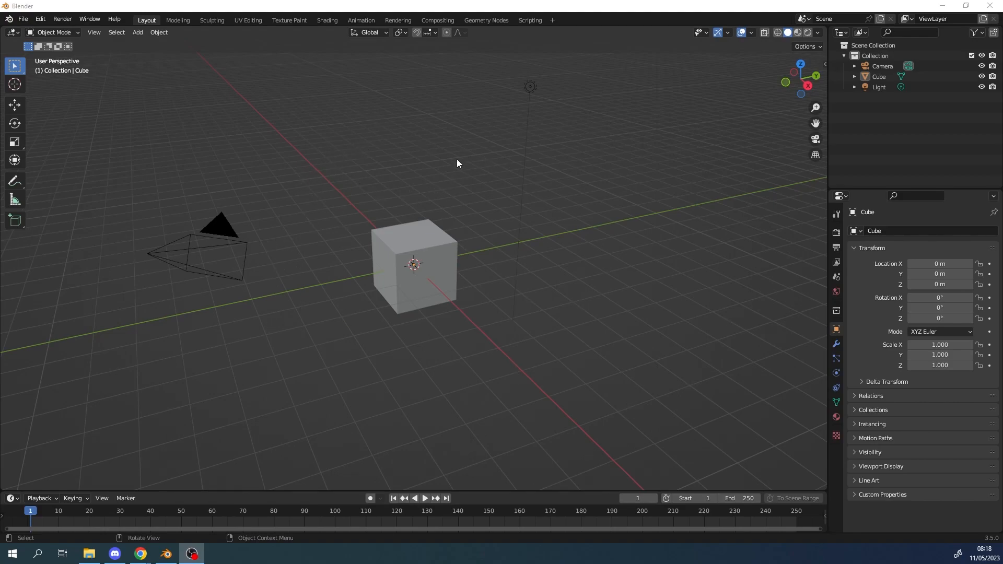
mouse_move(534, 104)
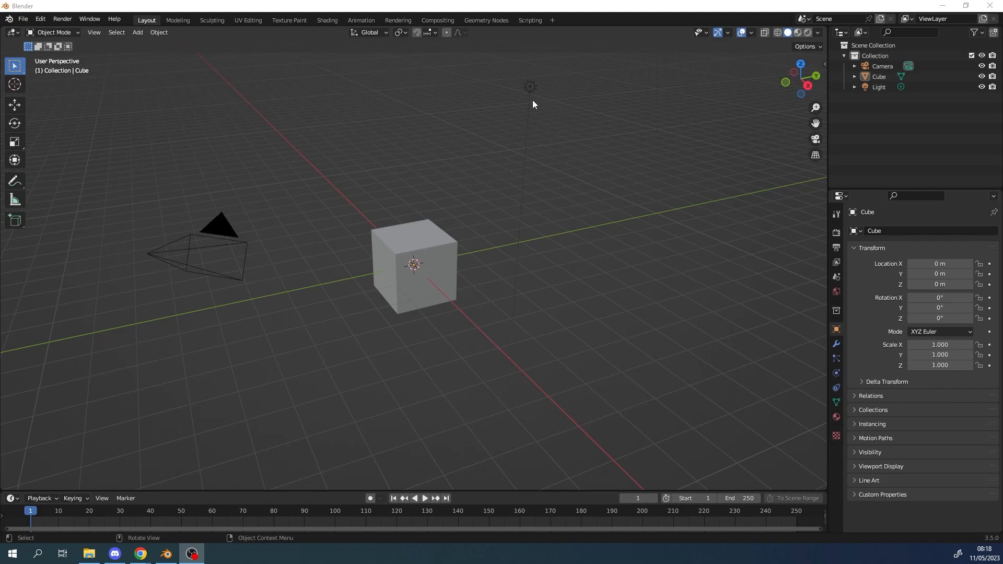
mouse_move(307, 146)
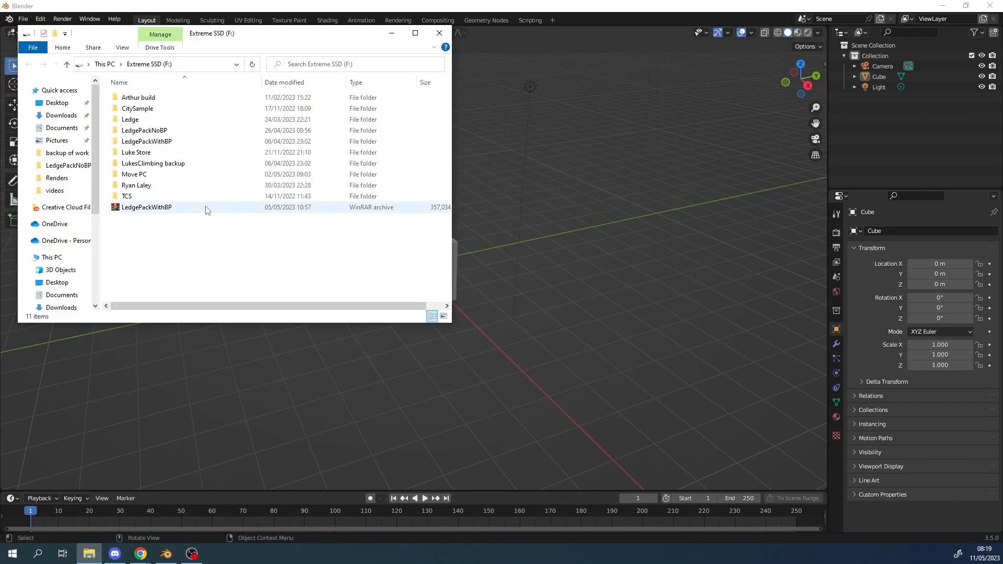
double_click(137, 185)
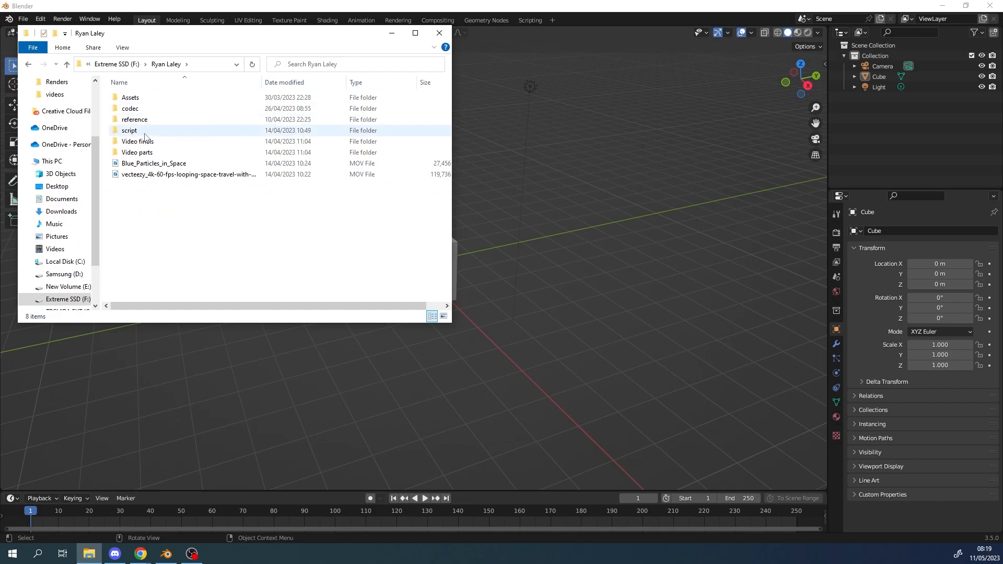
double_click(135, 119)
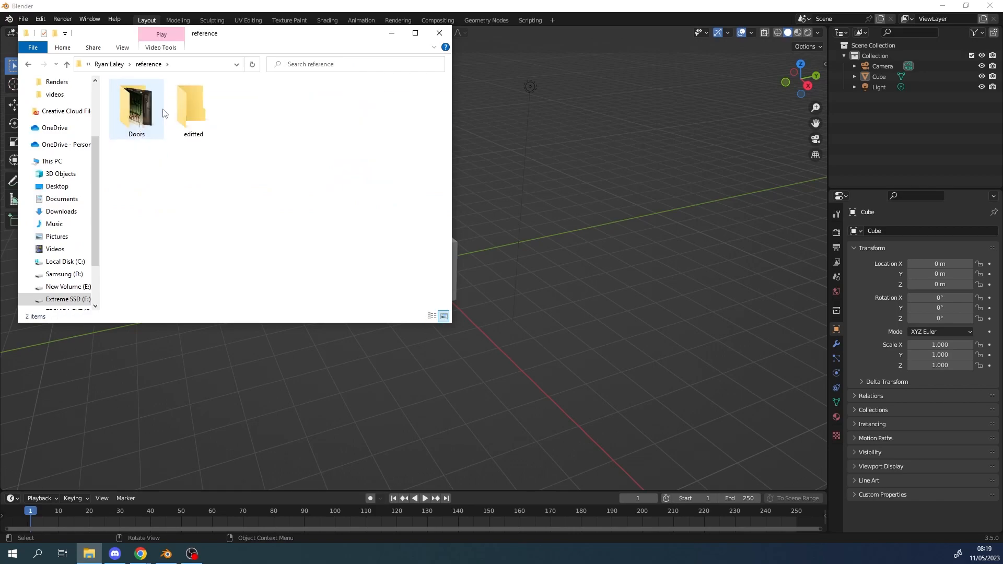
double_click(136, 107)
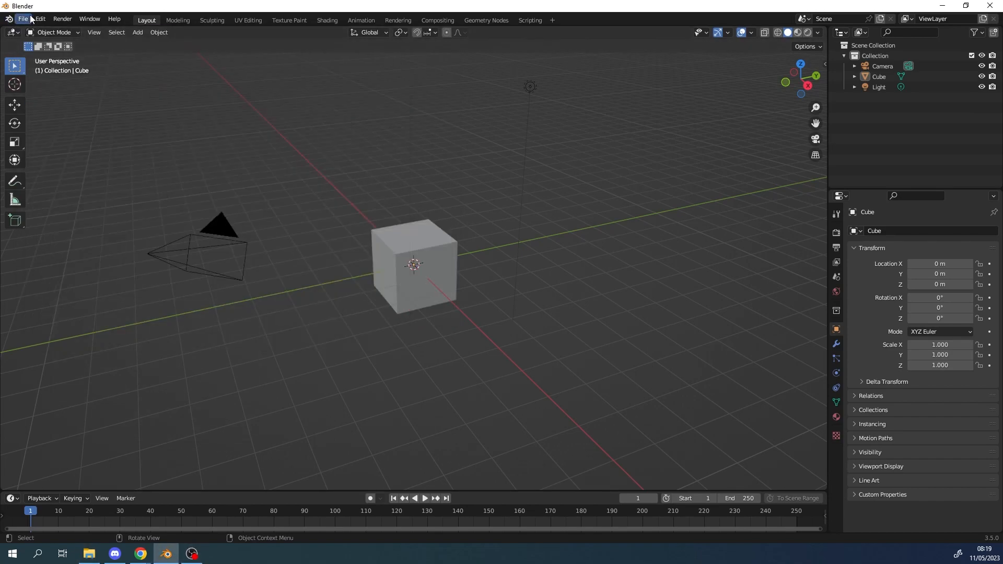
- Start a new Video Editing file, discarding changes to the untitled scene
click(23, 17)
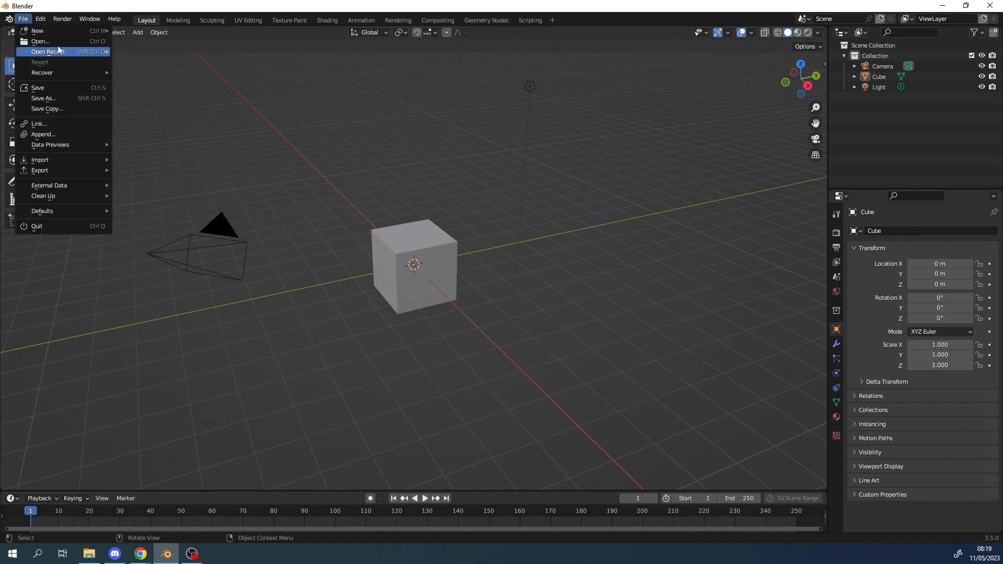
mouse_move(38, 31)
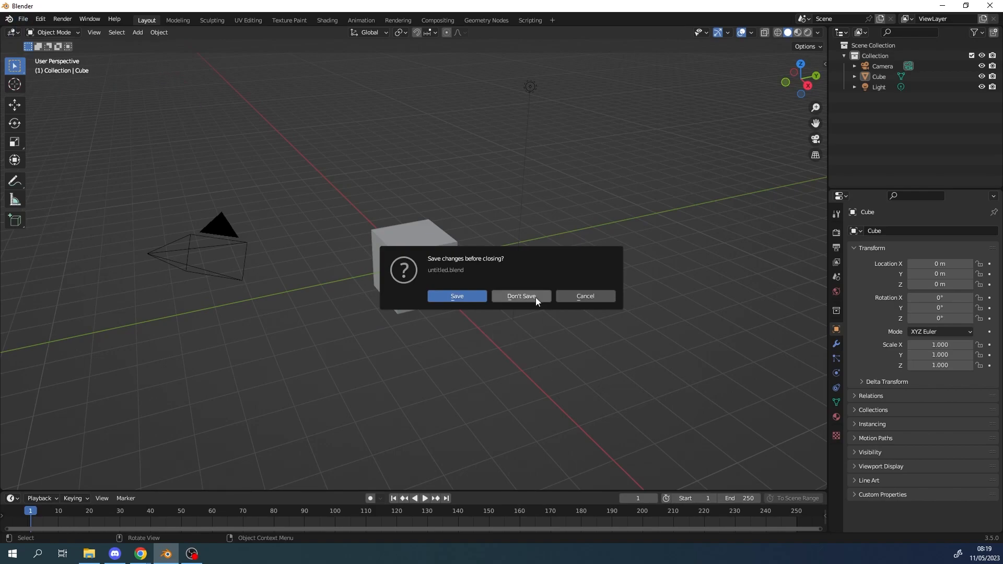
click(522, 295)
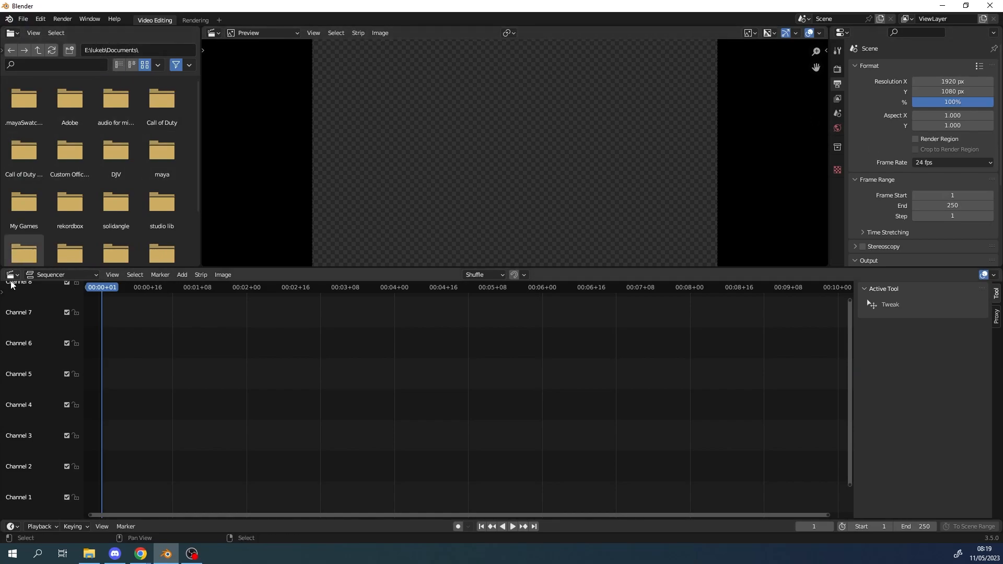
click(116, 102)
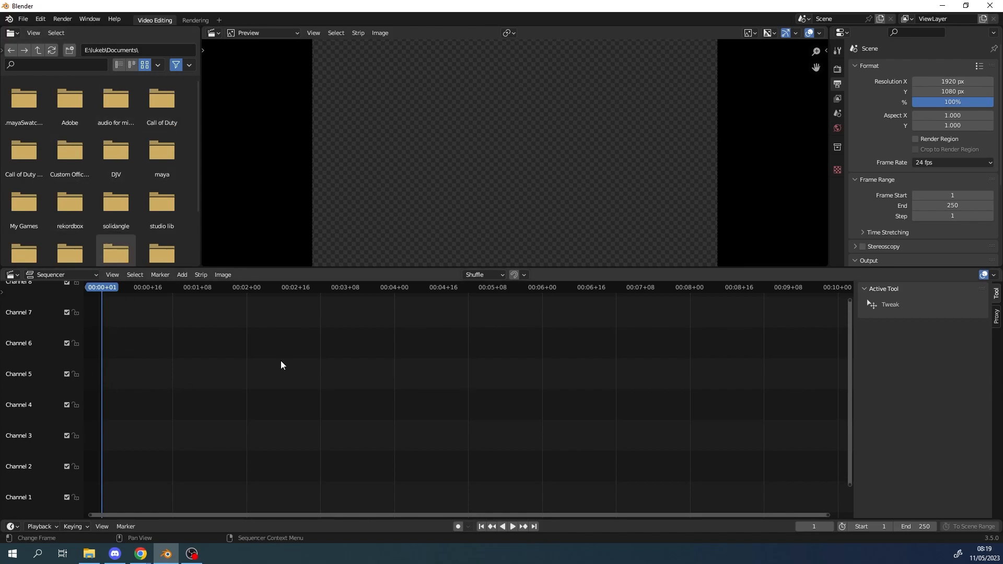
mouse_move(463, 410)
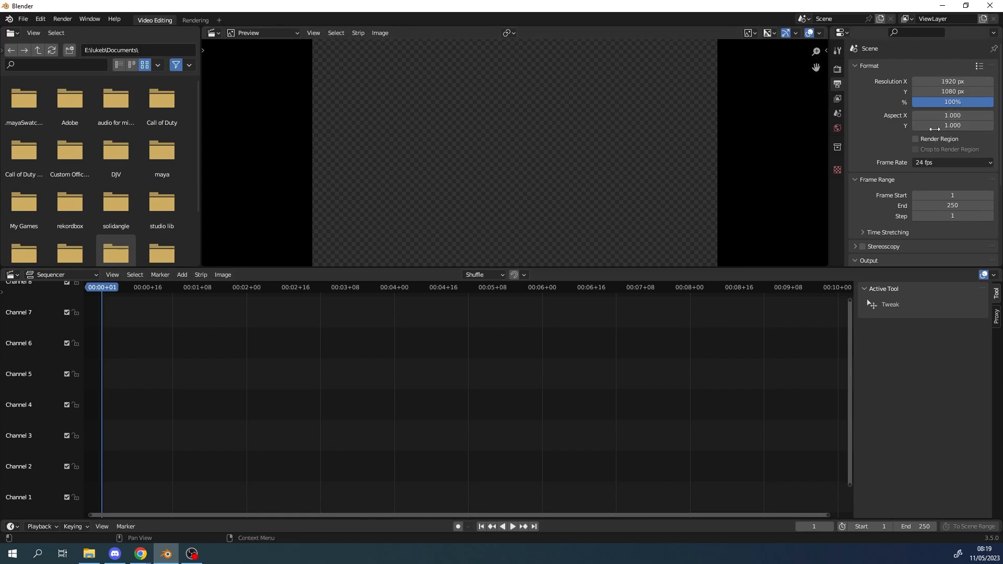
mouse_move(892, 161)
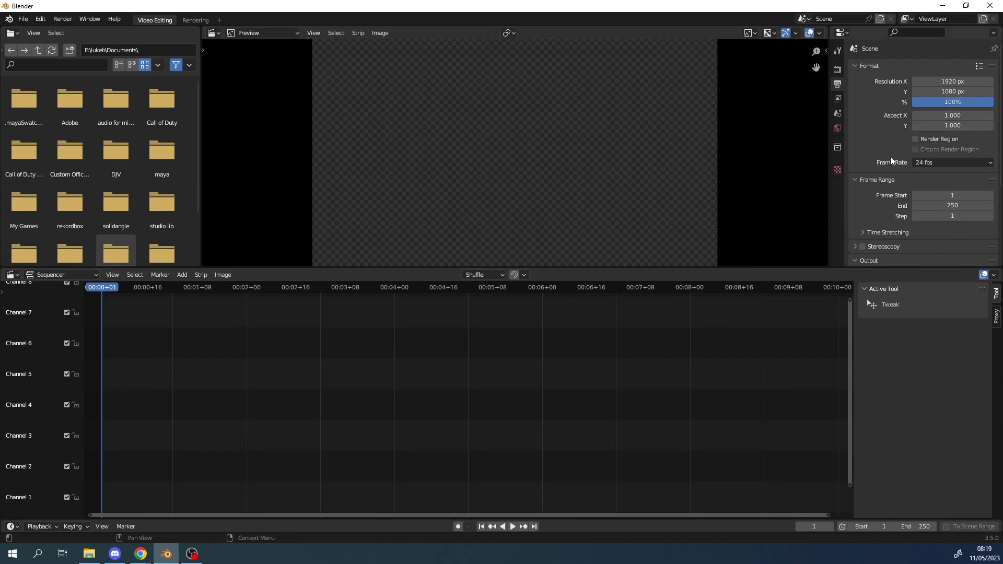
mouse_move(892, 161)
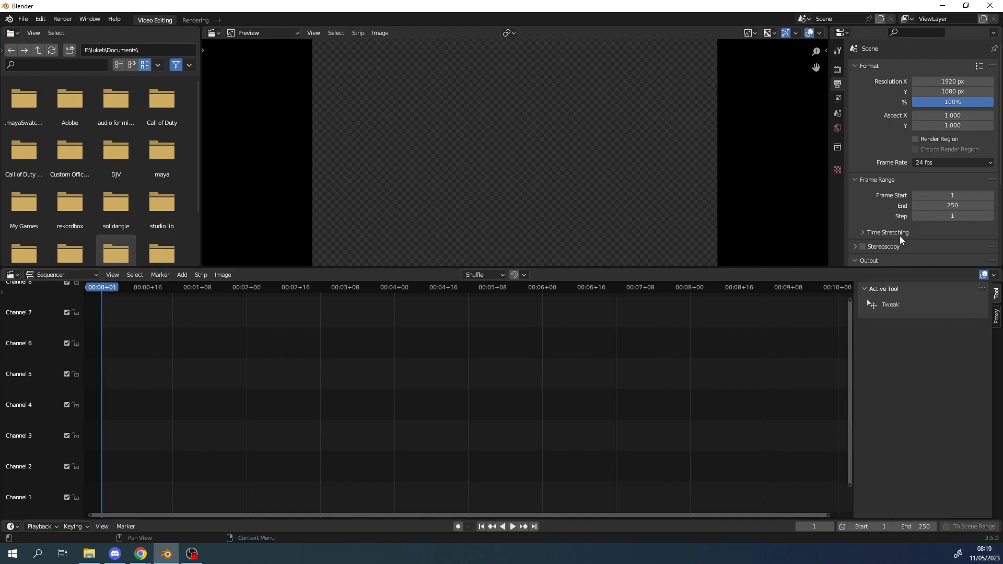
- Scroll the Video Editing file browser down through the Documents folders
scroll(down, 3)
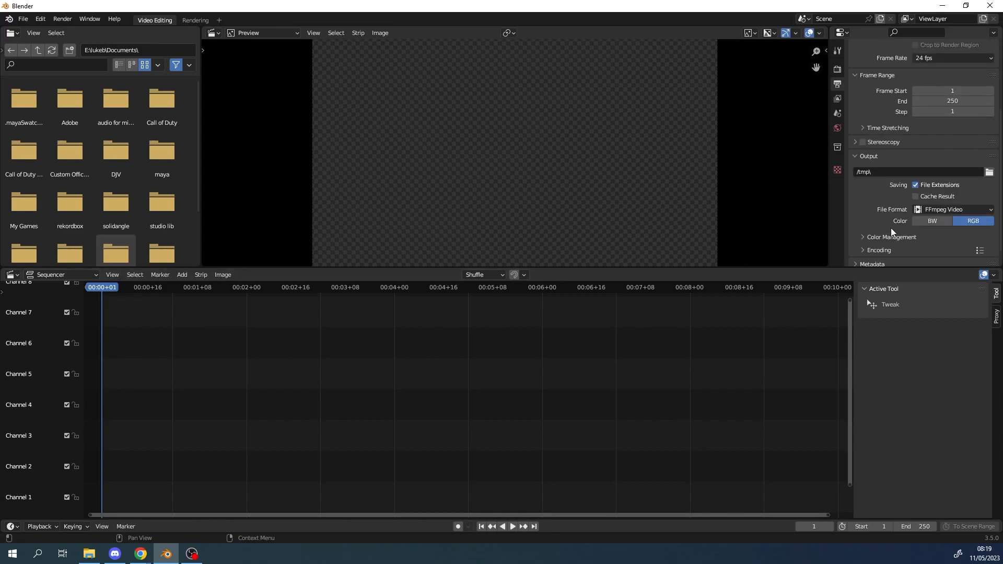
scroll(down, 3)
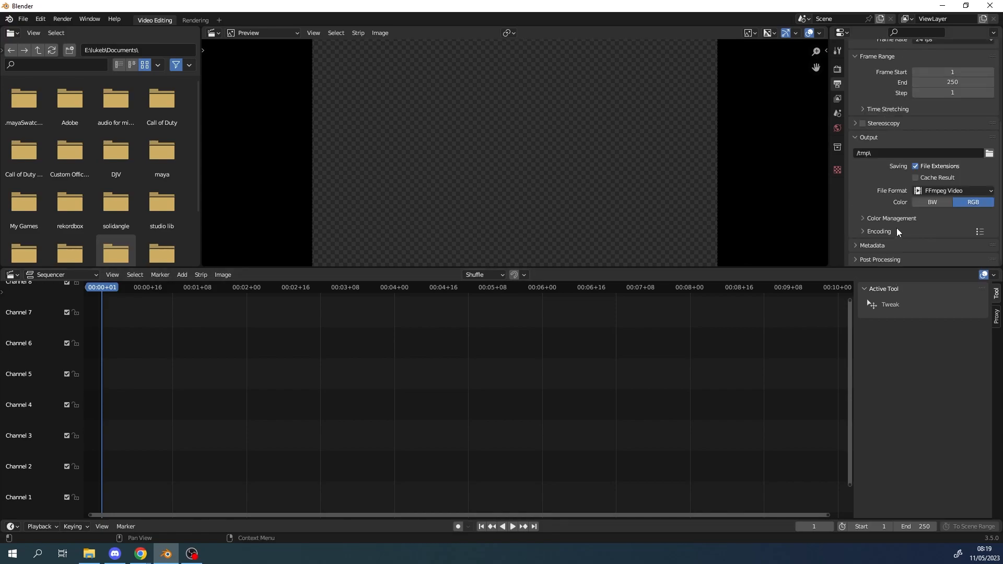
mouse_move(868, 285)
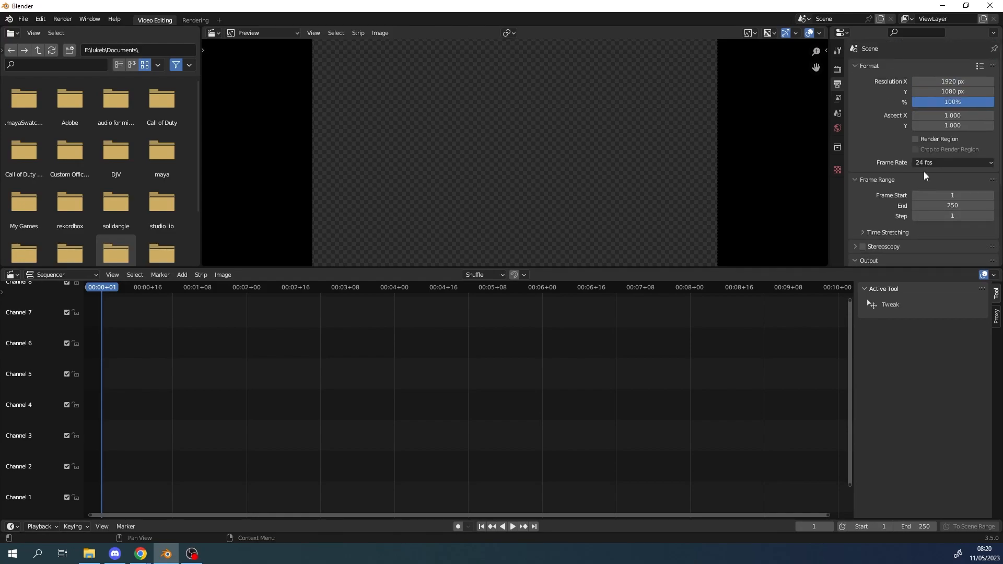
scroll(down, 3)
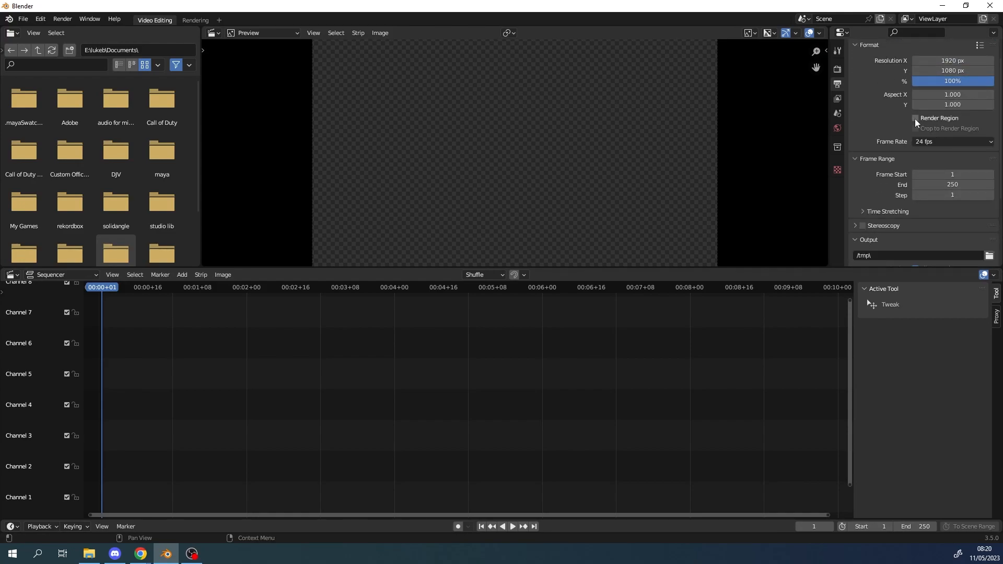
scroll(down, 3)
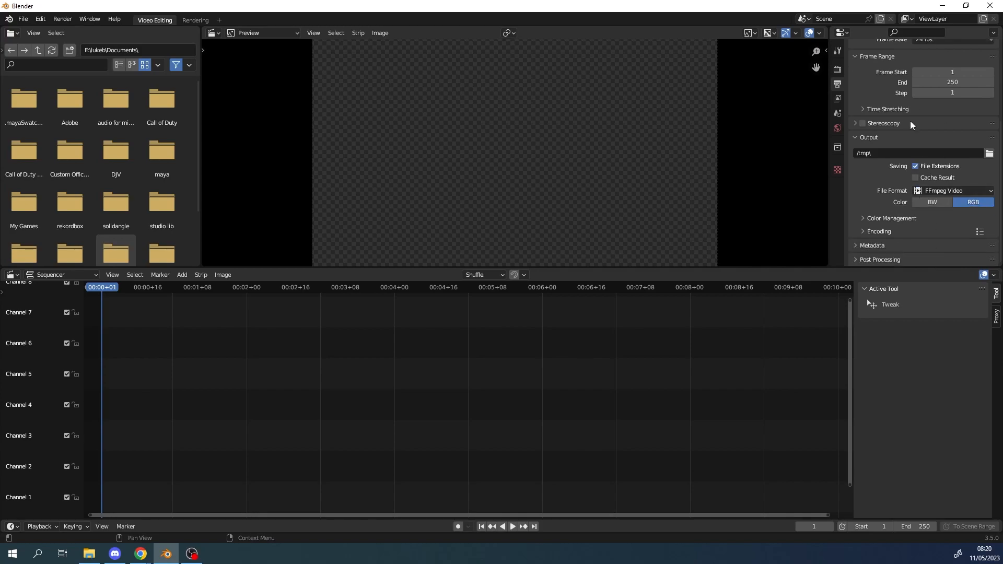
mouse_move(931, 144)
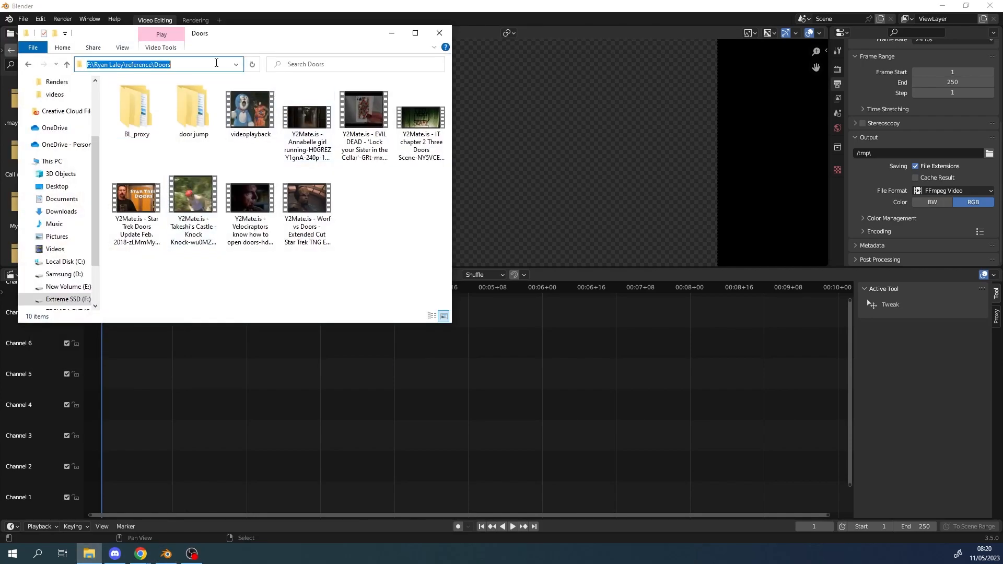
- Start editing the path field of Blender's file browser
click(438, 32)
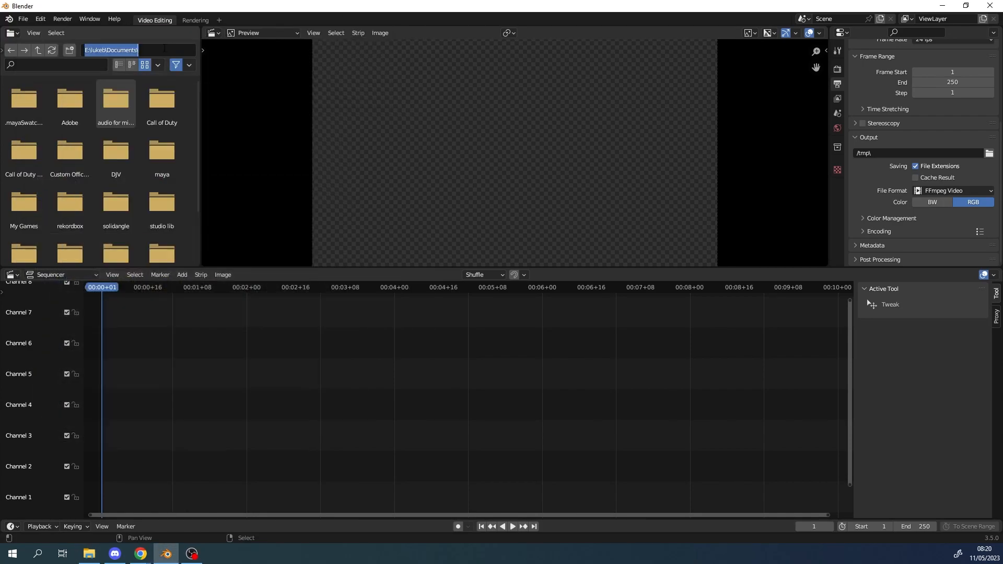
- Browse to F:\Ryan Laley\reference\Doors\ and select the IT chapter 2 door clip
text(F:\Ryan Laley\reference\Doors\)
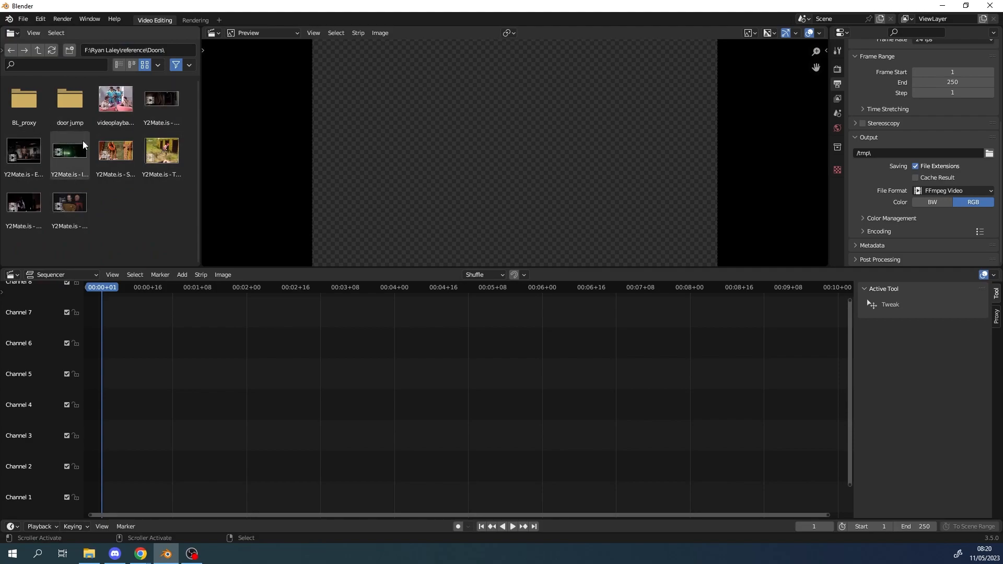
click(70, 151)
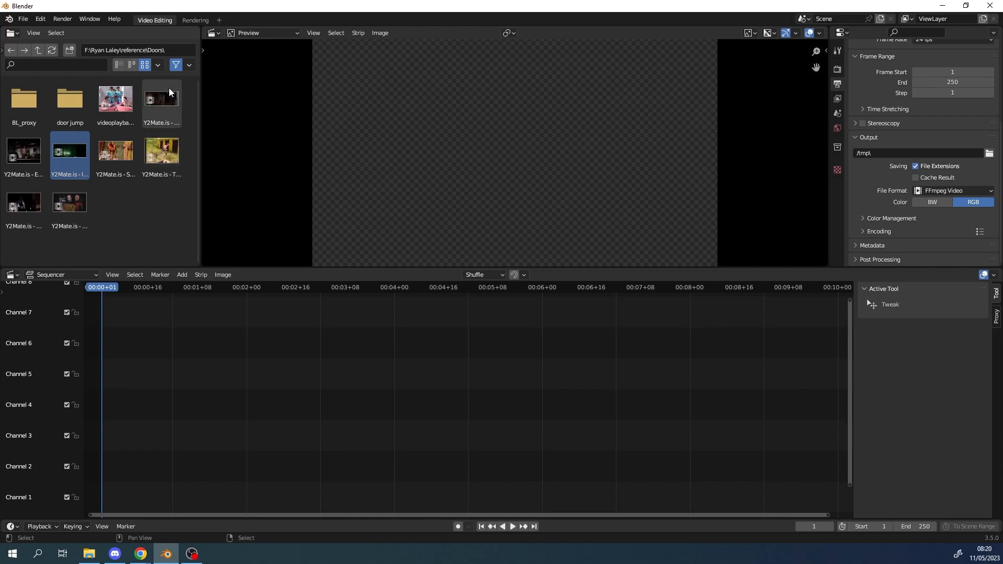
mouse_move(166, 97)
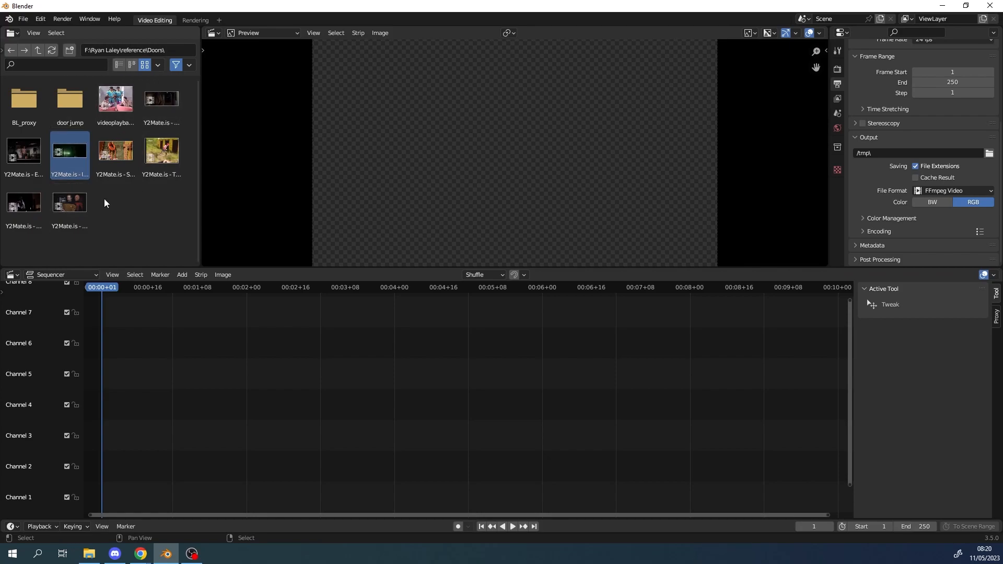
mouse_move(115, 189)
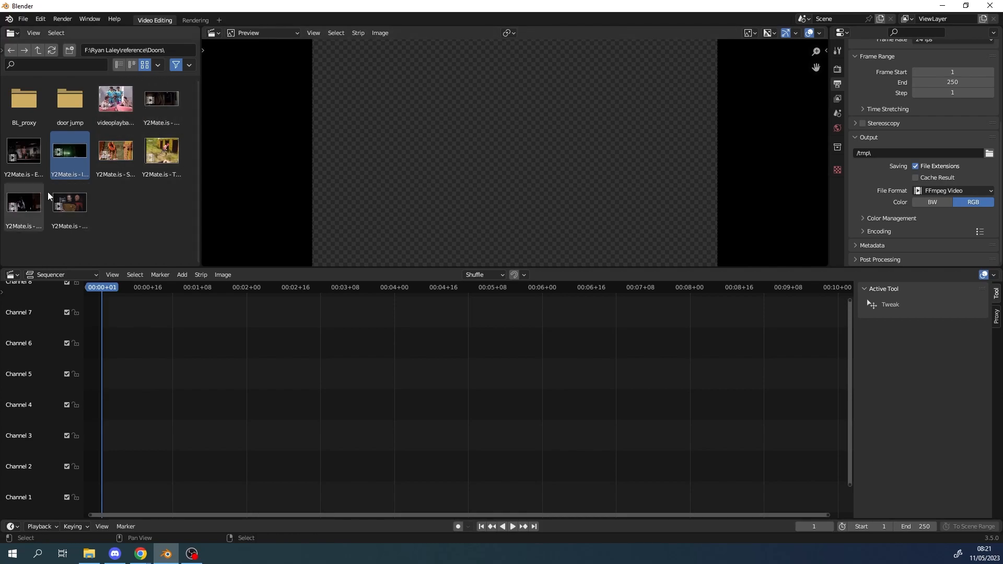
mouse_move(49, 192)
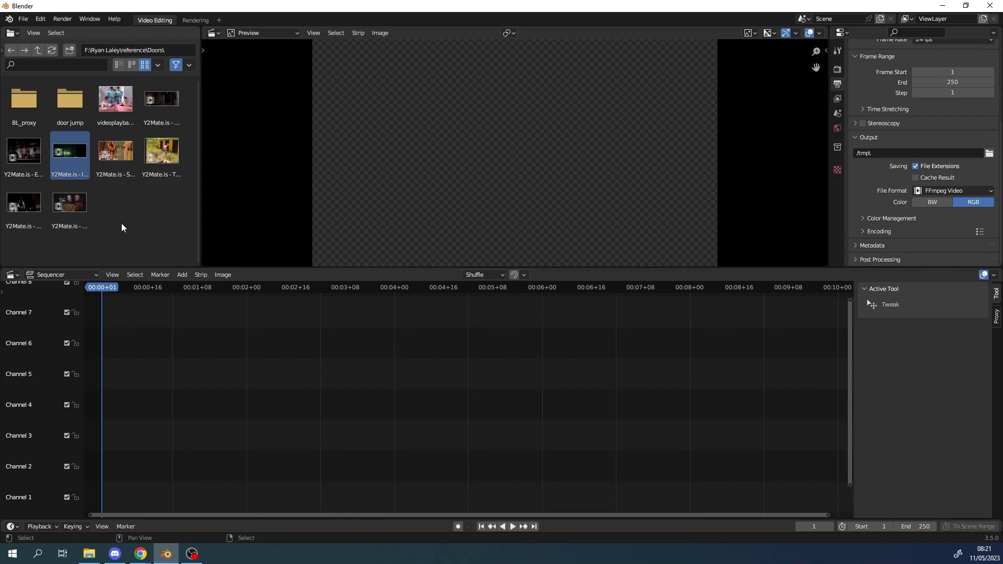
mouse_move(123, 190)
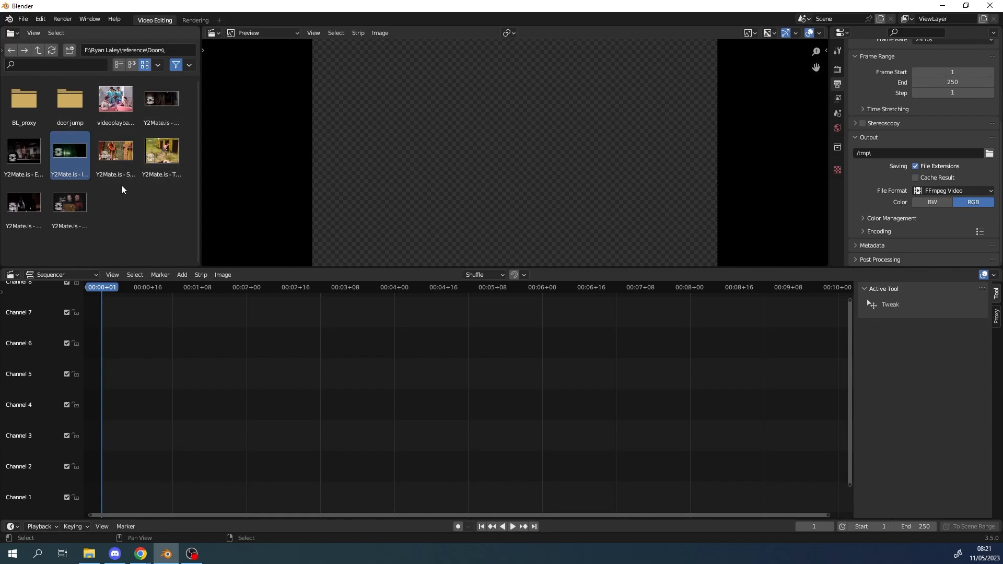
mouse_move(162, 236)
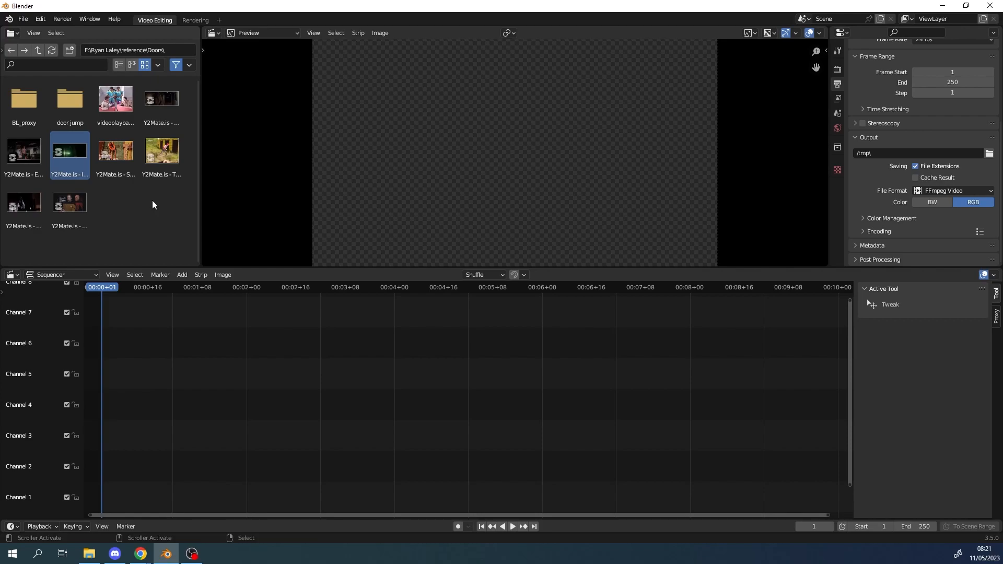
click(127, 224)
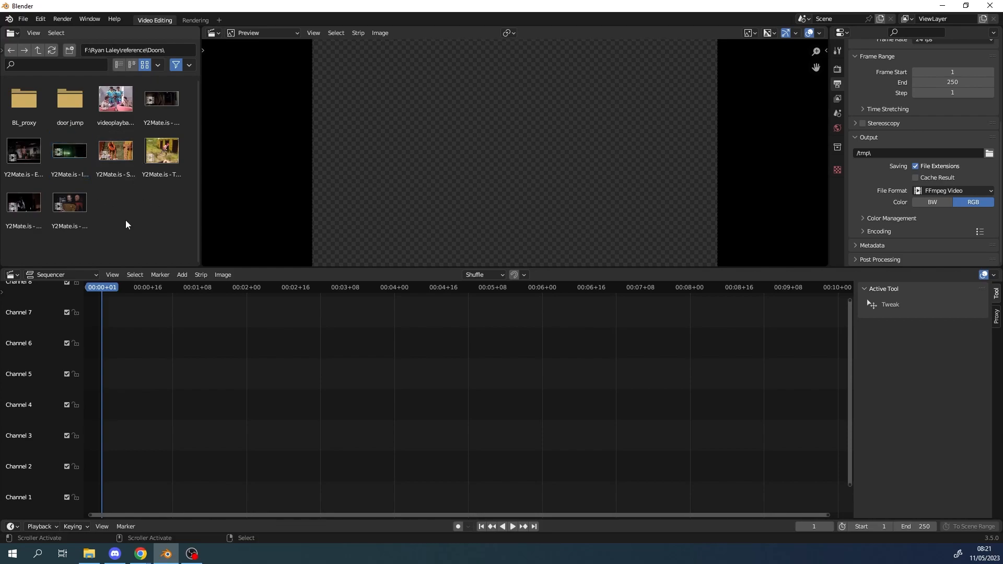
click(70, 151)
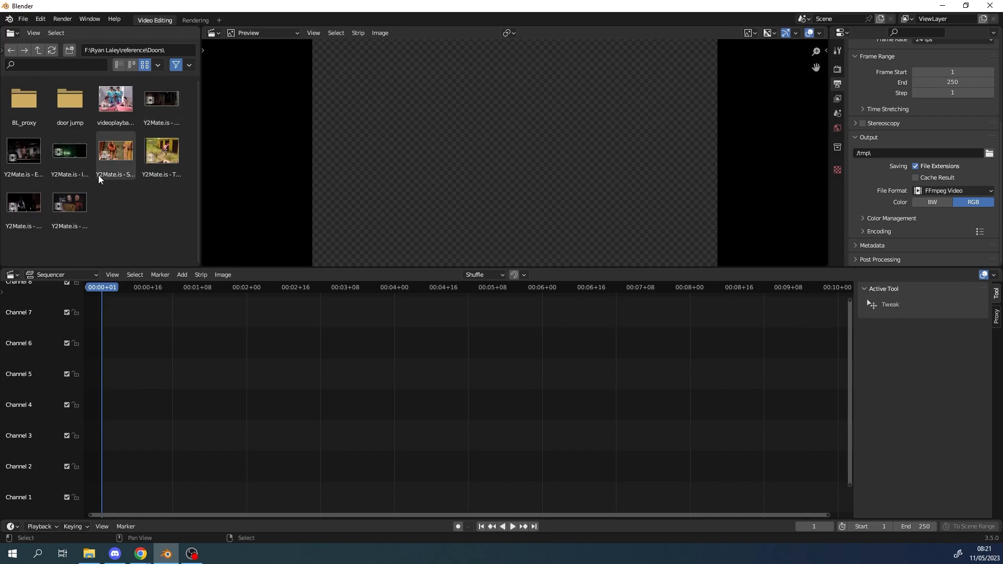
click(70, 203)
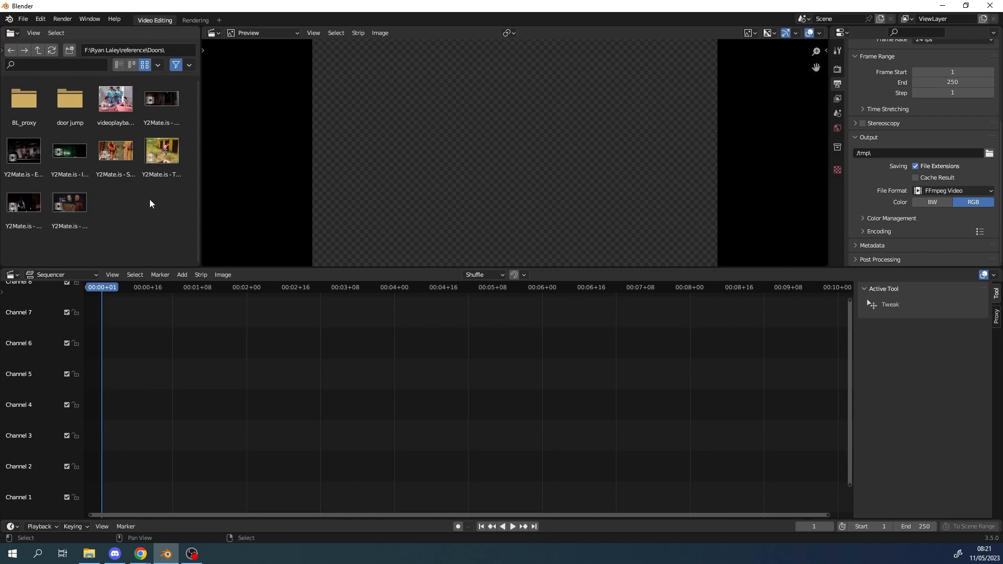
click(69, 151)
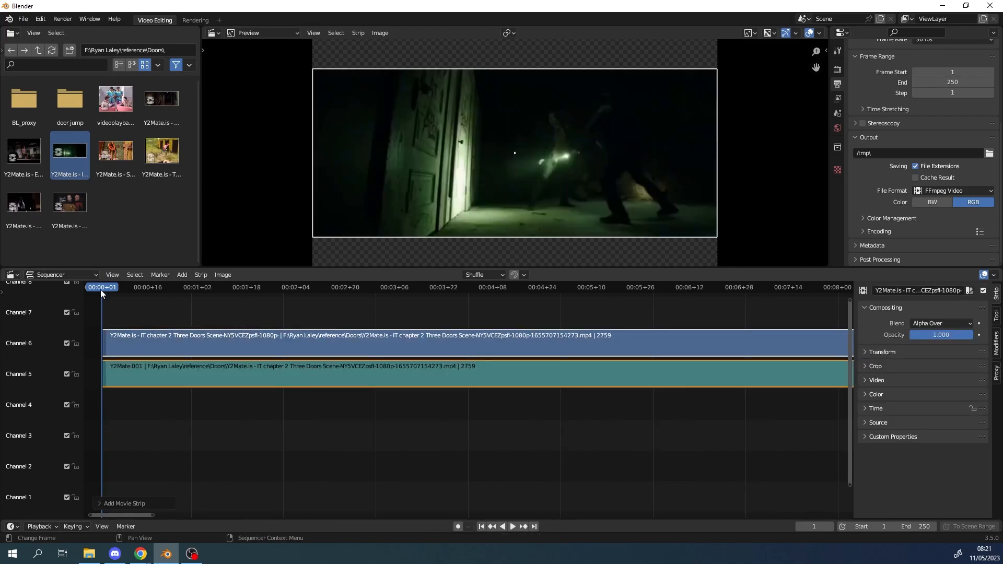
mouse_move(266, 384)
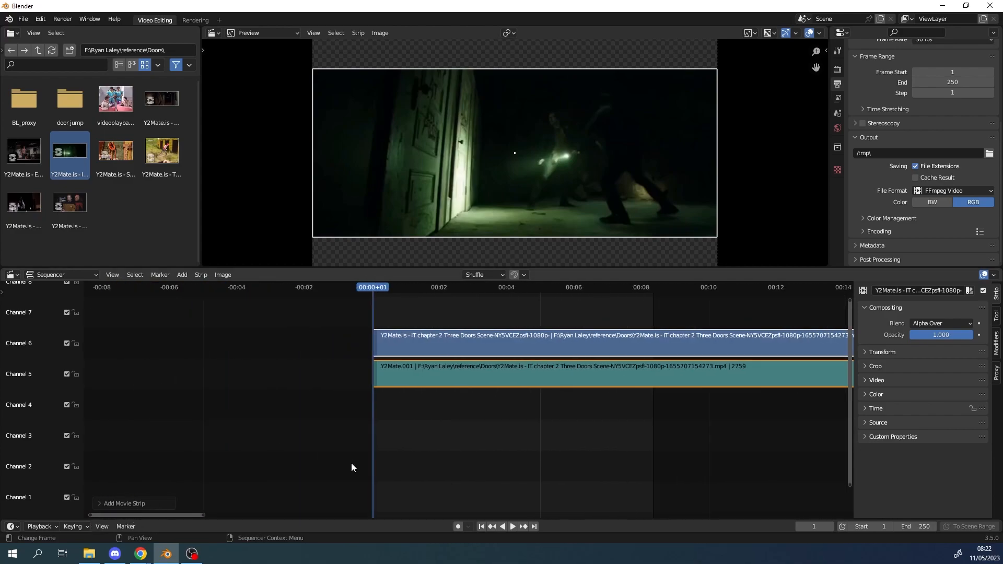
- Place the IT chapter 2 clip in the sequencer and select its sound strip
right_click(353, 468)
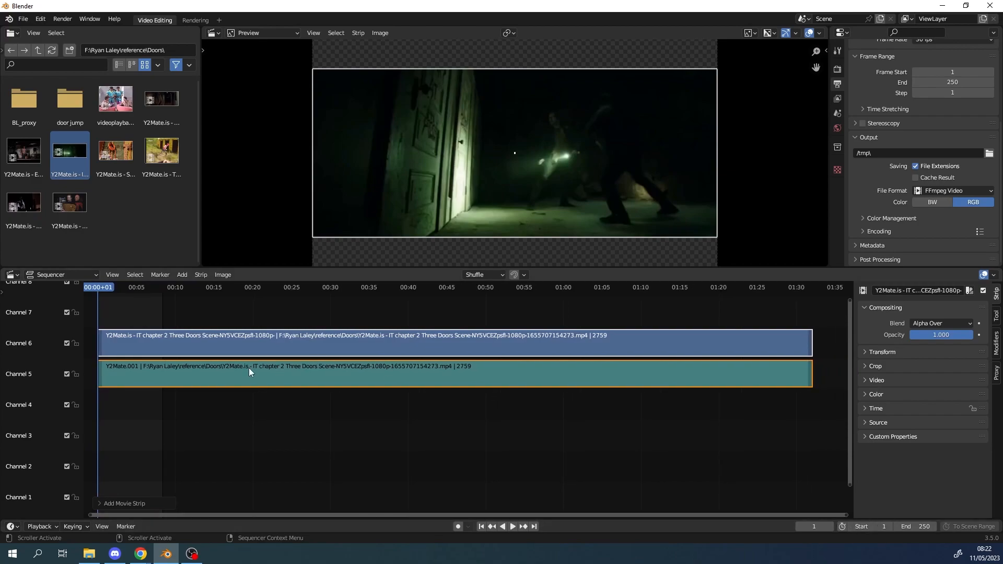
click(156, 288)
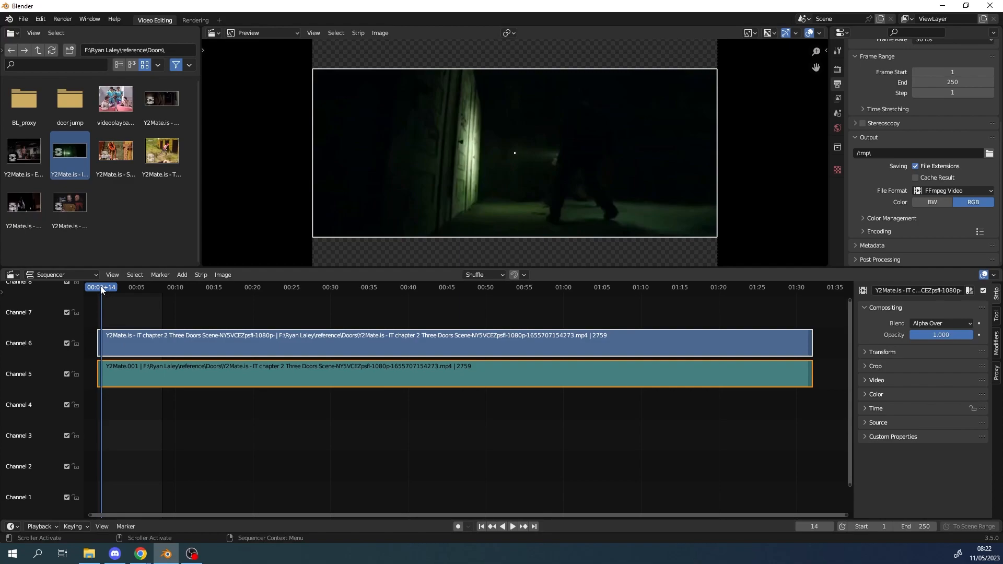
click(512, 526)
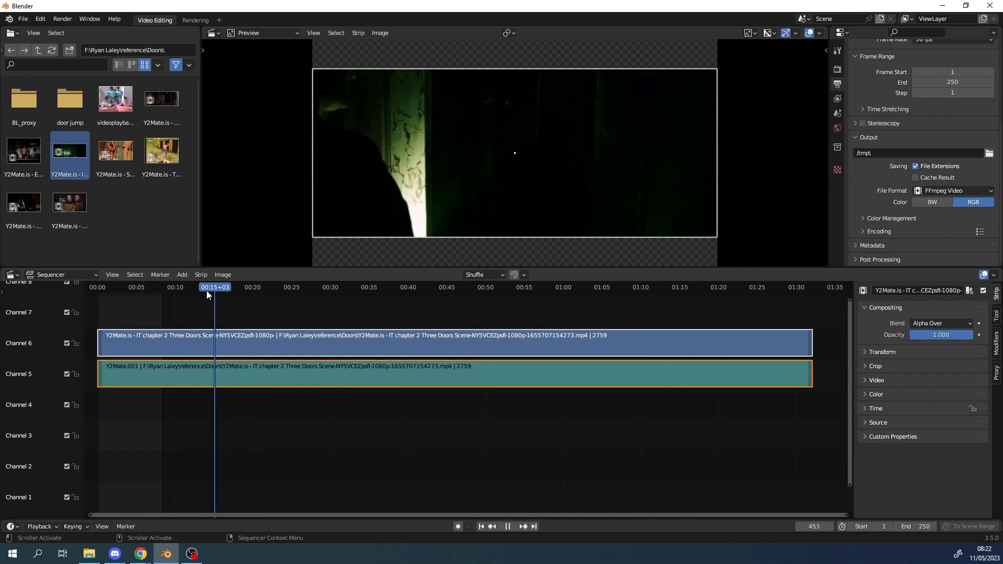
- Scrub the playhead to about 13 seconds, then enable the sequencer Toolbar
drag(214, 287, 200, 288)
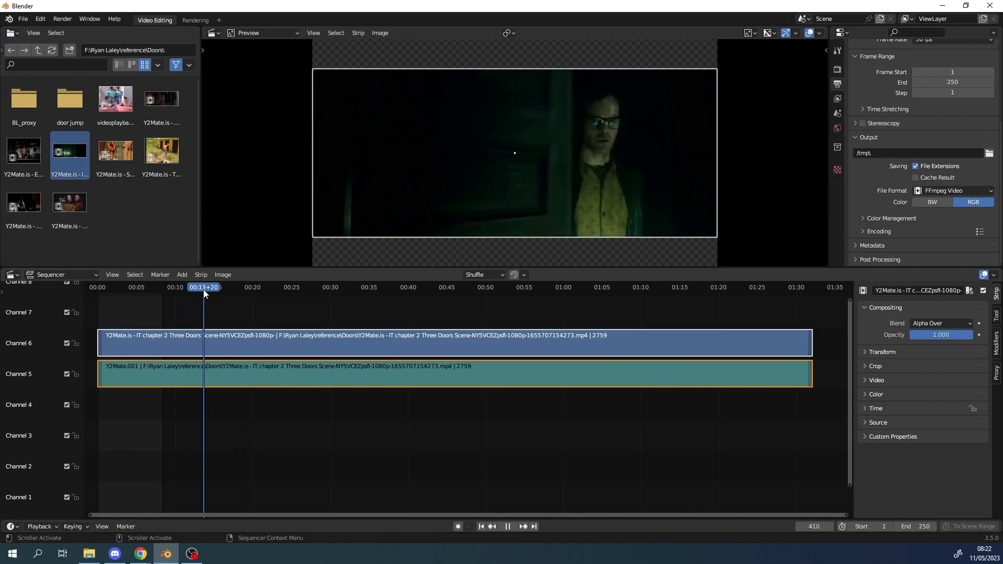
drag(205, 287, 200, 287)
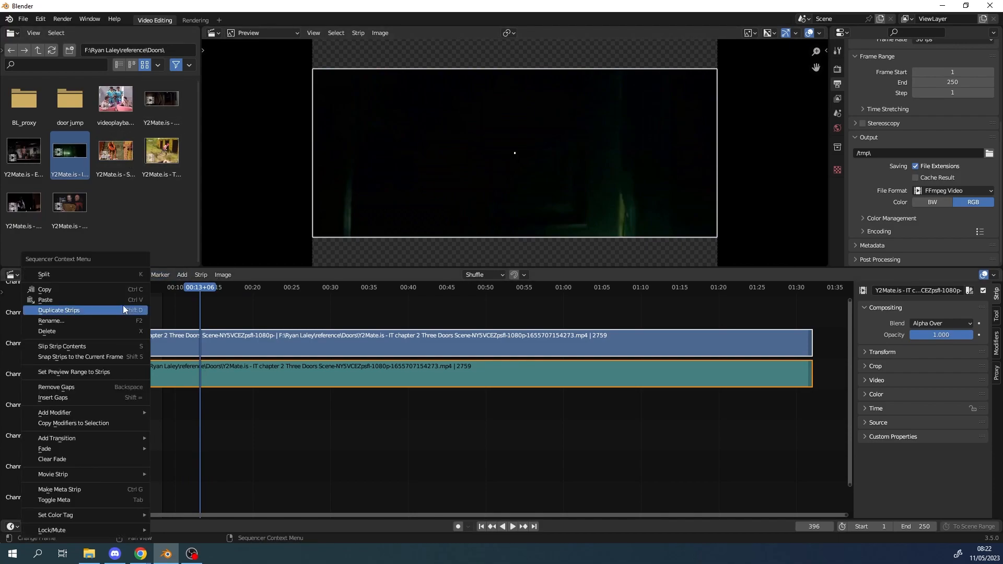
click(59, 310)
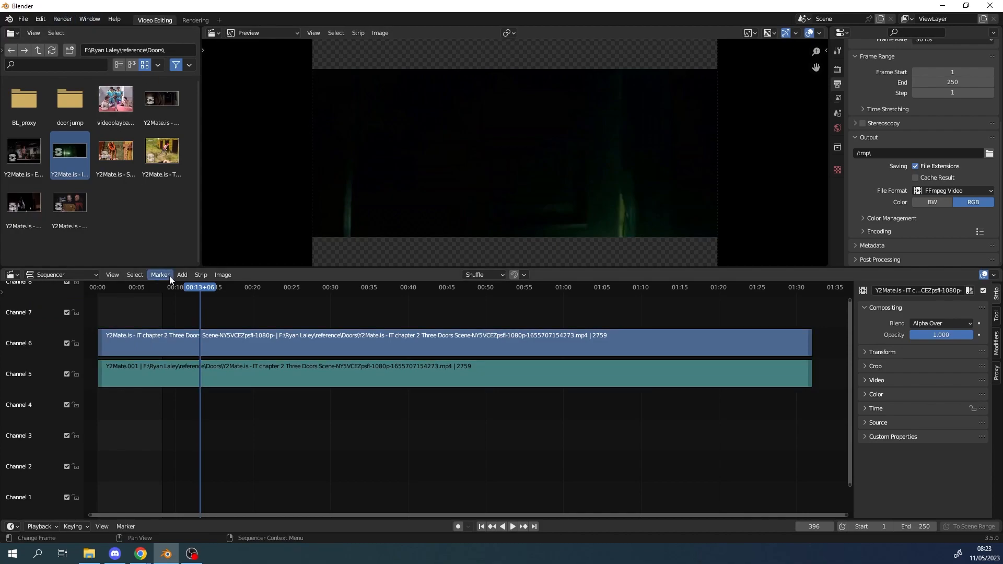
click(112, 275)
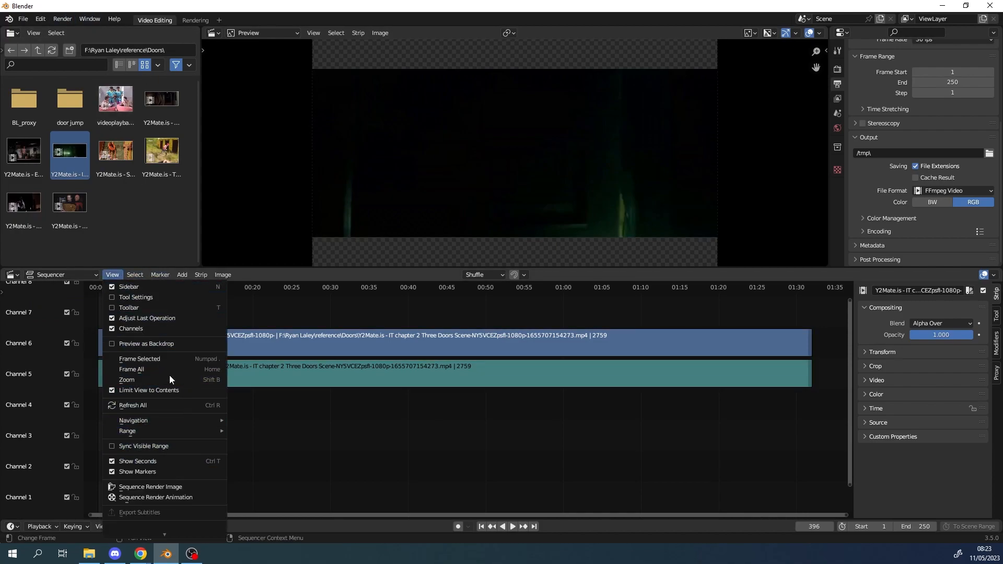
mouse_move(138, 297)
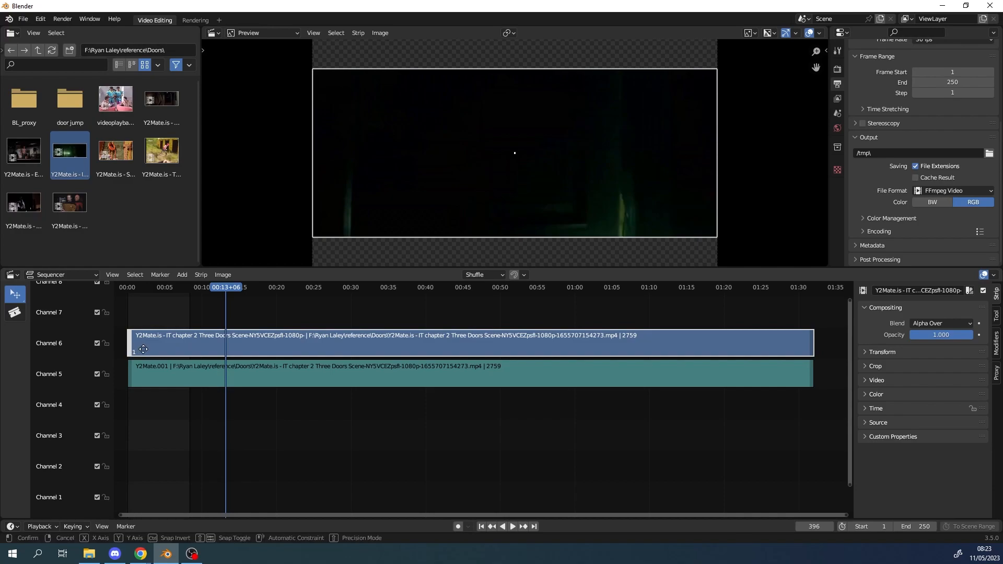
- Trim the video strip's start to about 13 seconds and the sound strip's end to about 15
drag(135, 335, 160, 335)
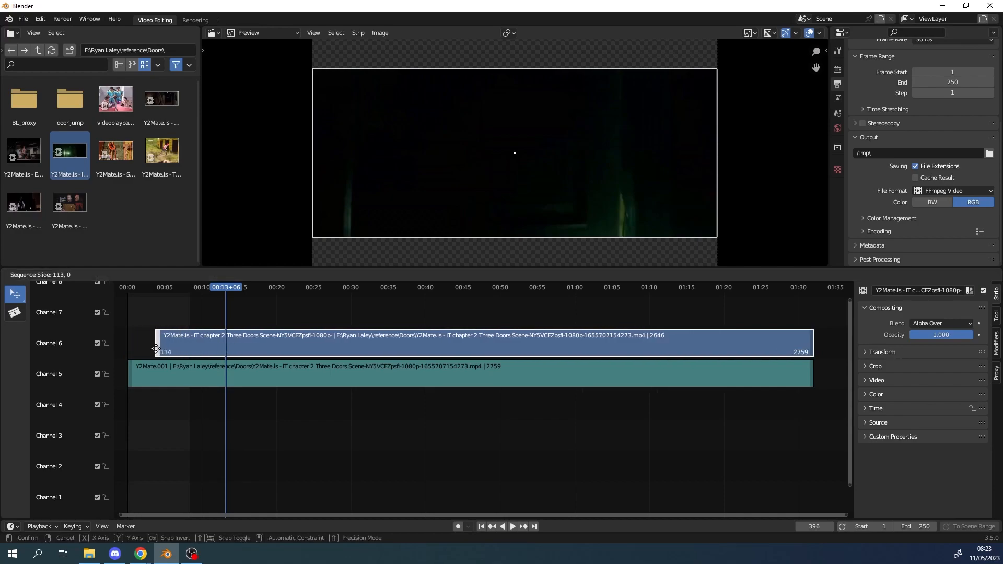
drag(158, 336, 229, 335)
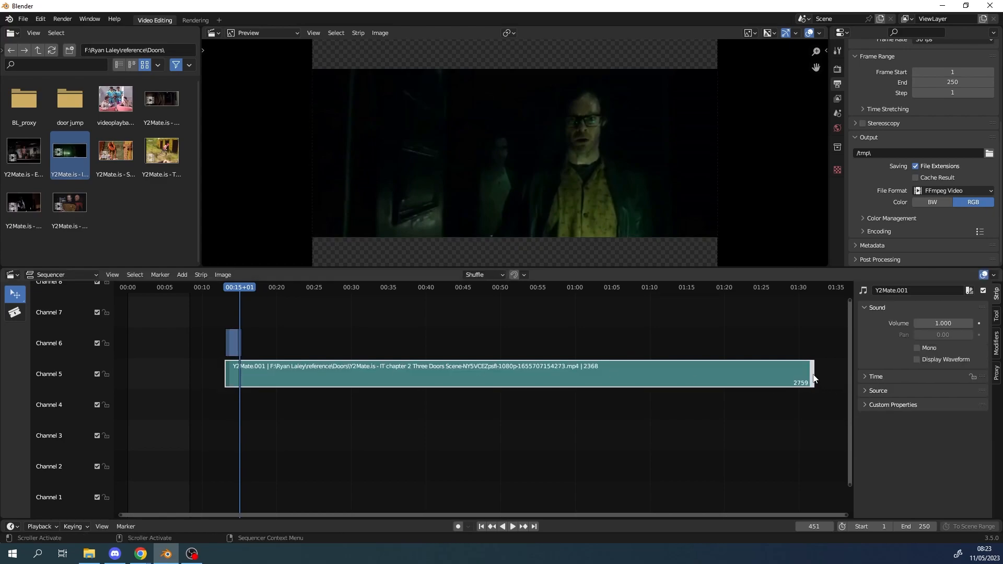
drag(518, 374, 234, 374)
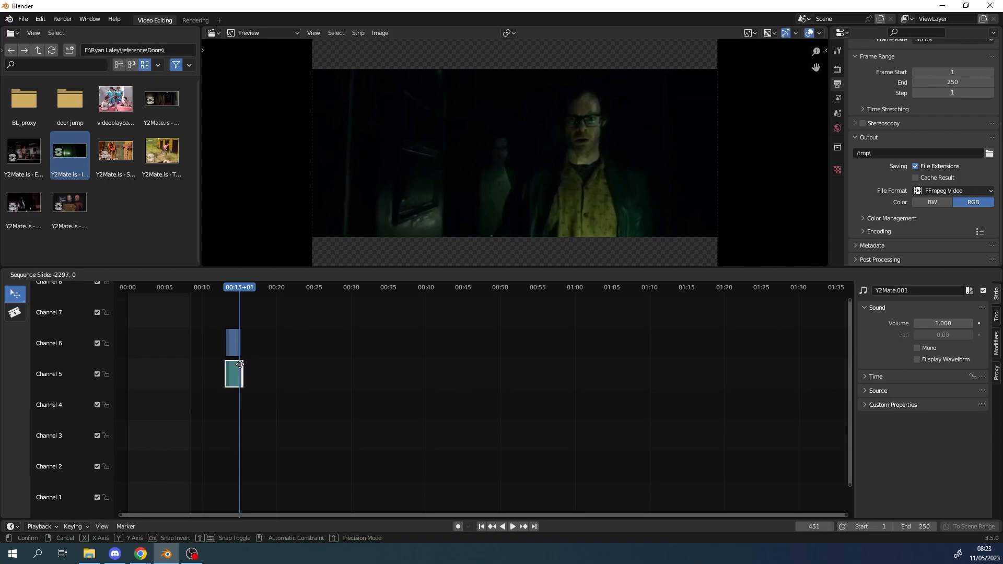
mouse_move(238, 365)
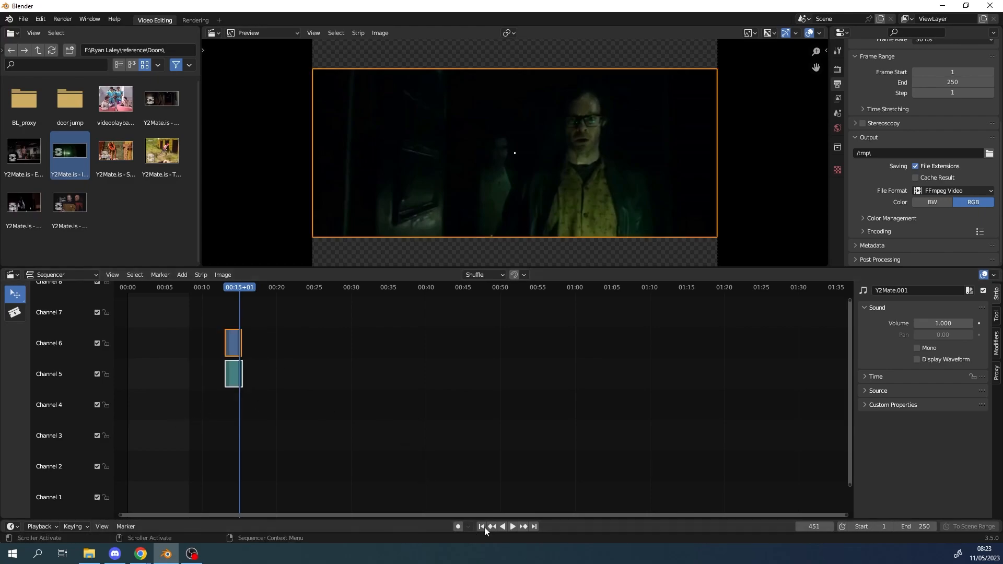
- Slide the trimmed clip to the timeline start, delete its sound strip, and play it
drag(232, 342, 159, 343)
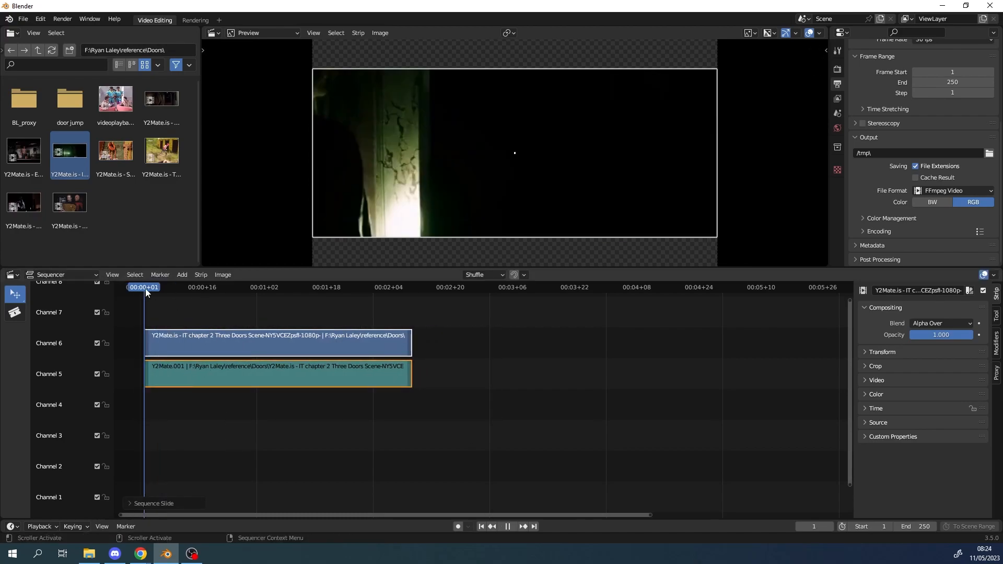
click(511, 527)
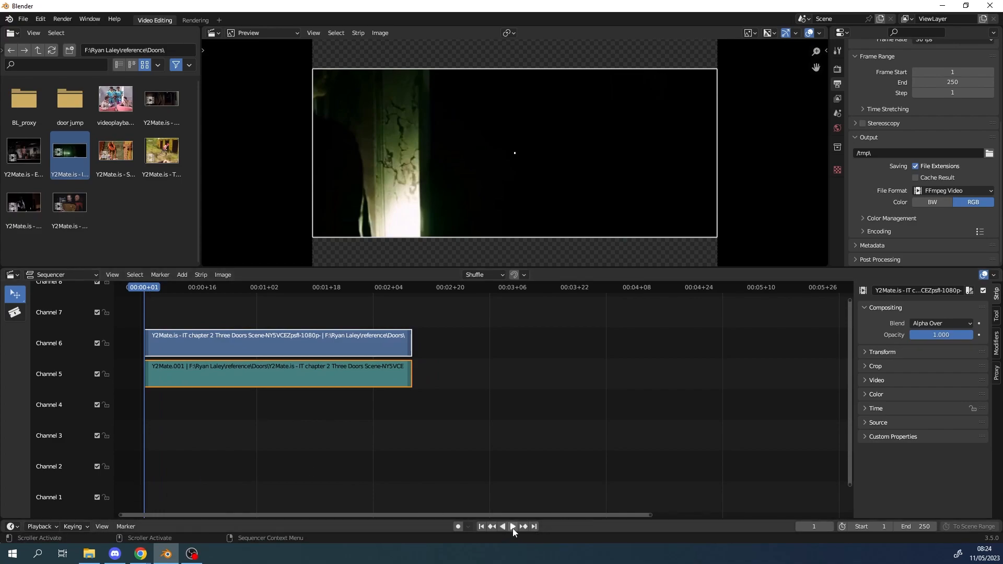
click(512, 526)
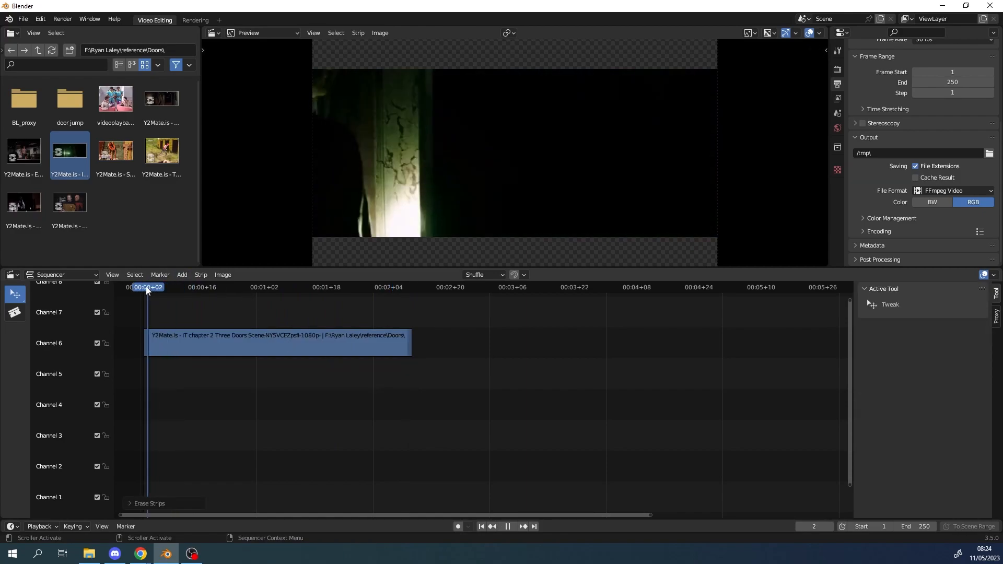
- Trim the door clip to end around 00:01+27, keeping its start at frame 1
click(159, 288)
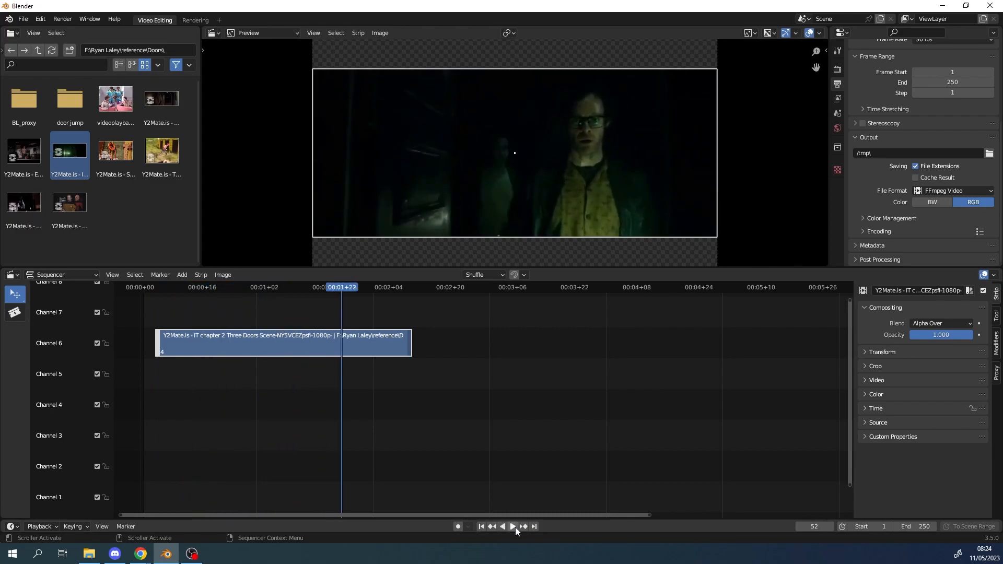
click(512, 527)
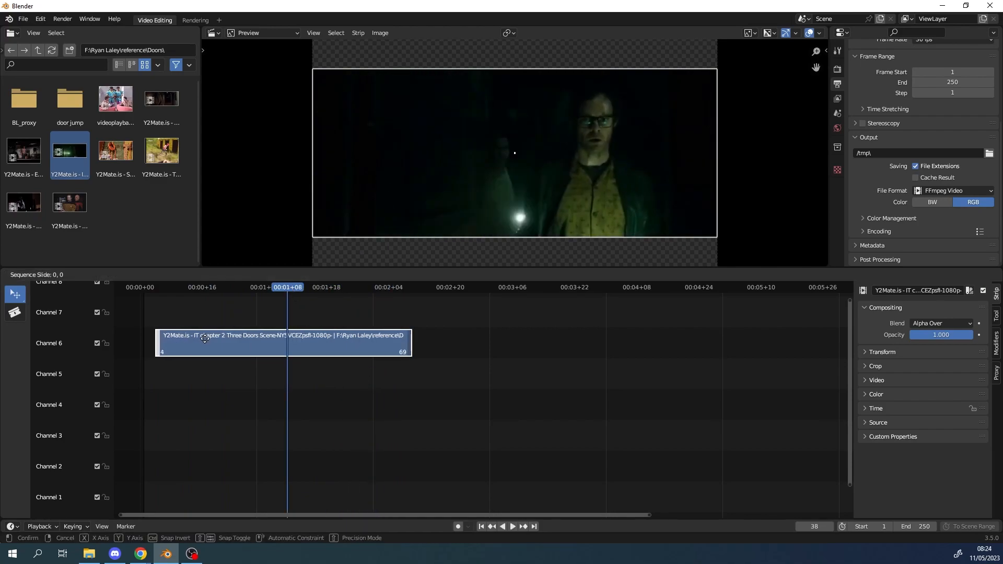
click(202, 342)
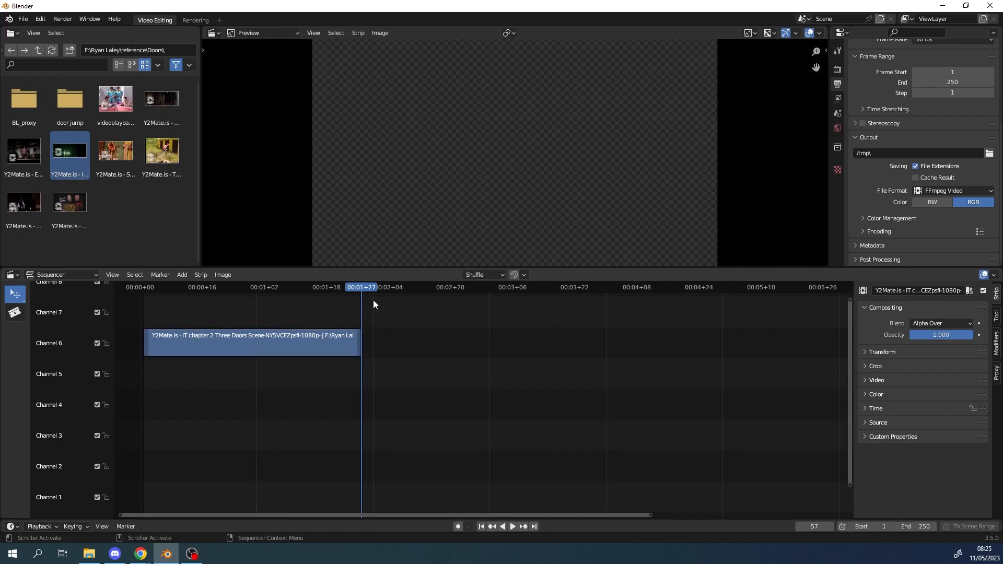
mouse_move(113, 274)
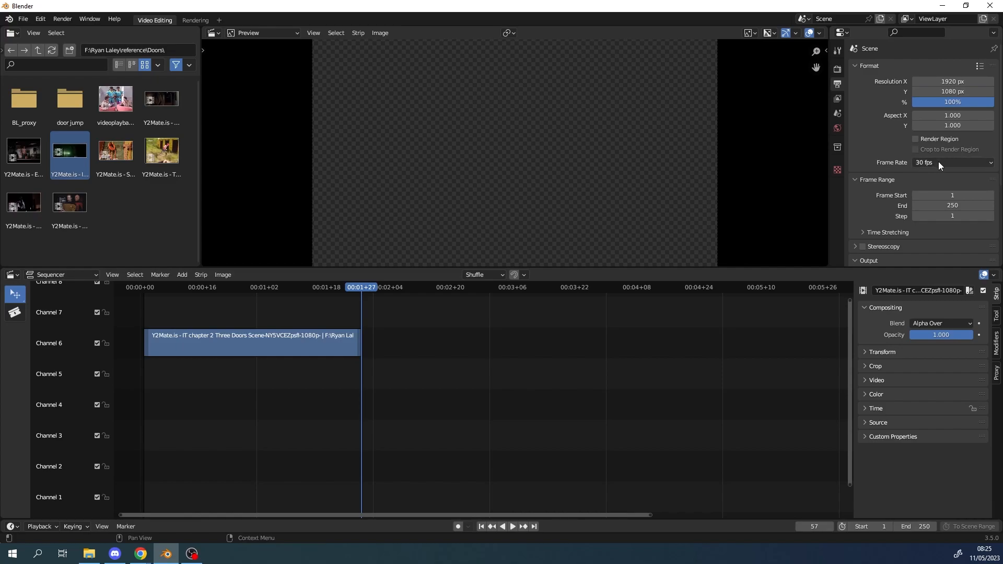
click(953, 163)
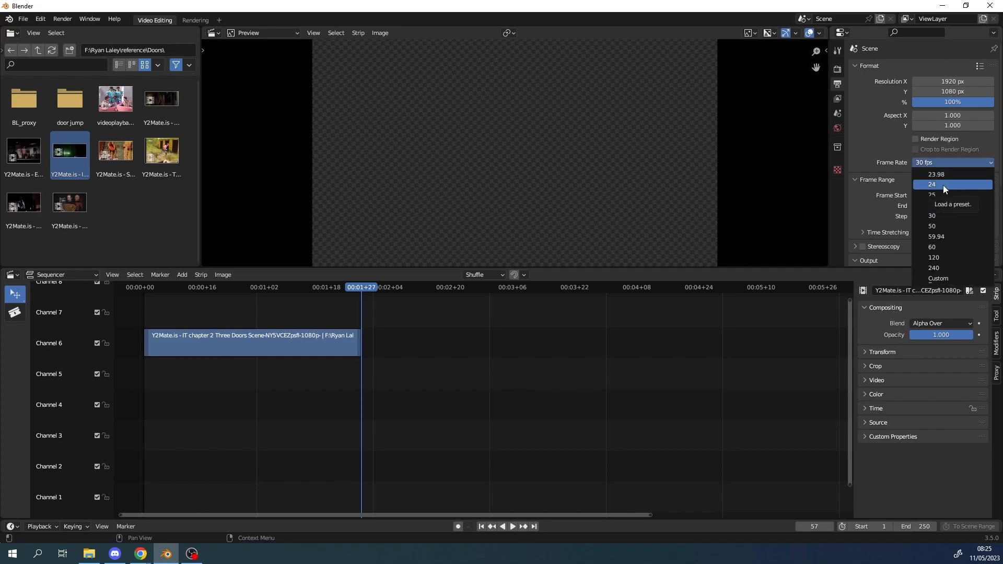
click(933, 184)
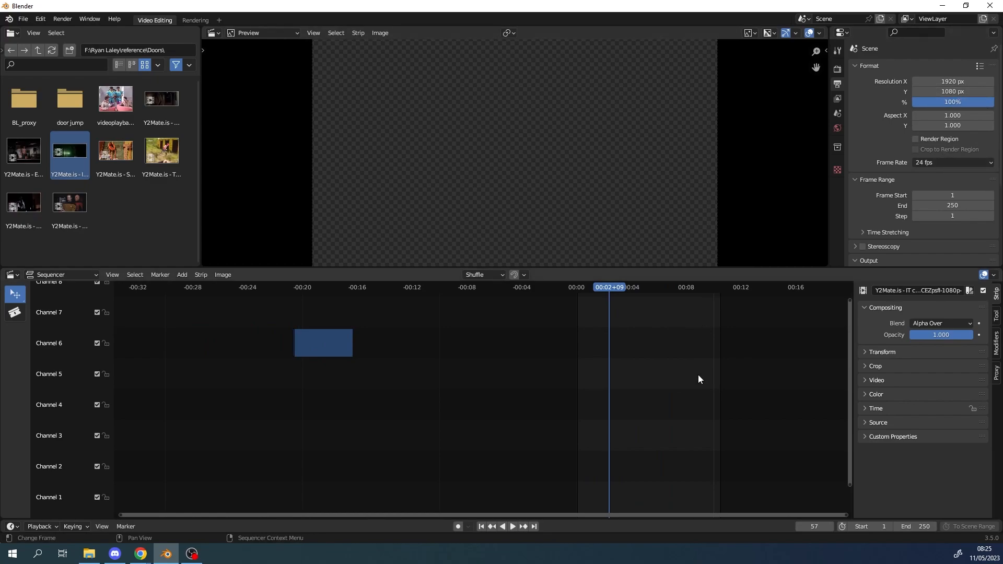
mouse_move(595, 386)
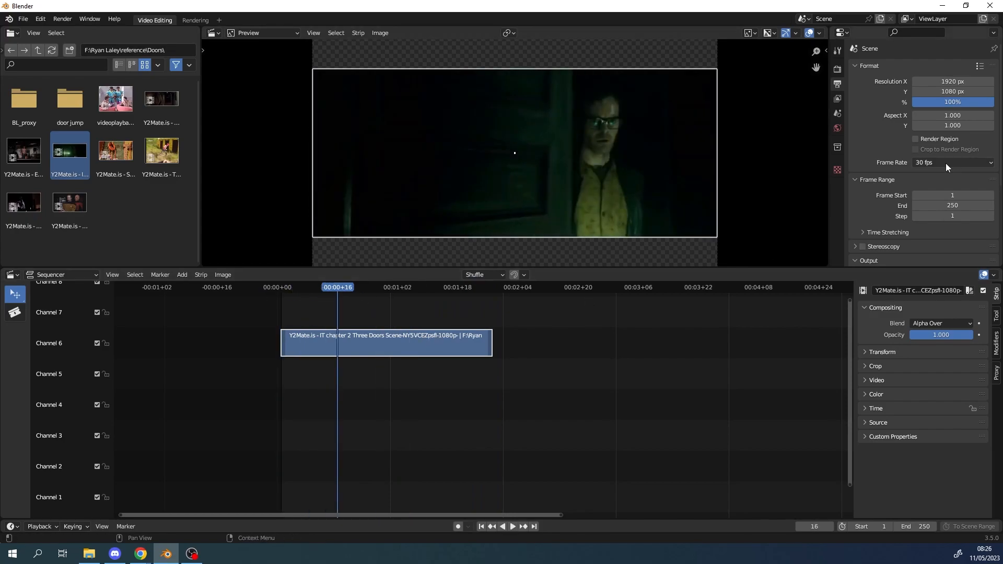
mouse_move(926, 175)
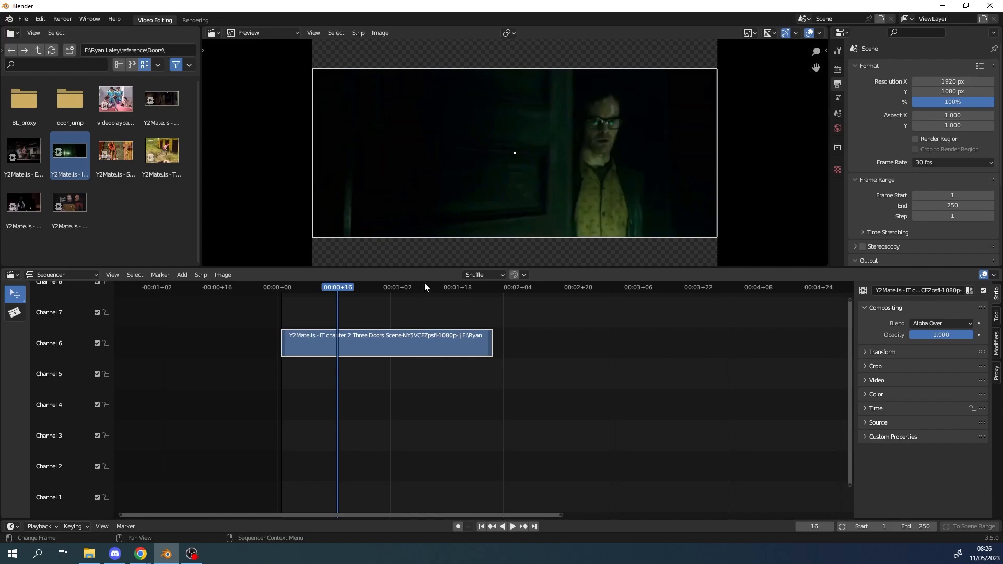
- Scrub the sequencer playhead to around frame 29 to preview the clip
click(386, 288)
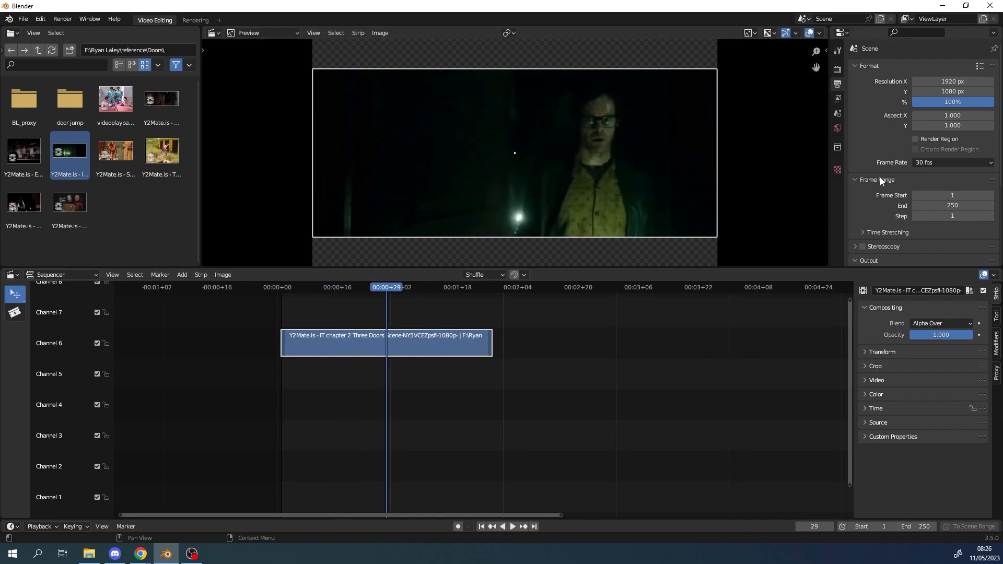
mouse_move(869, 192)
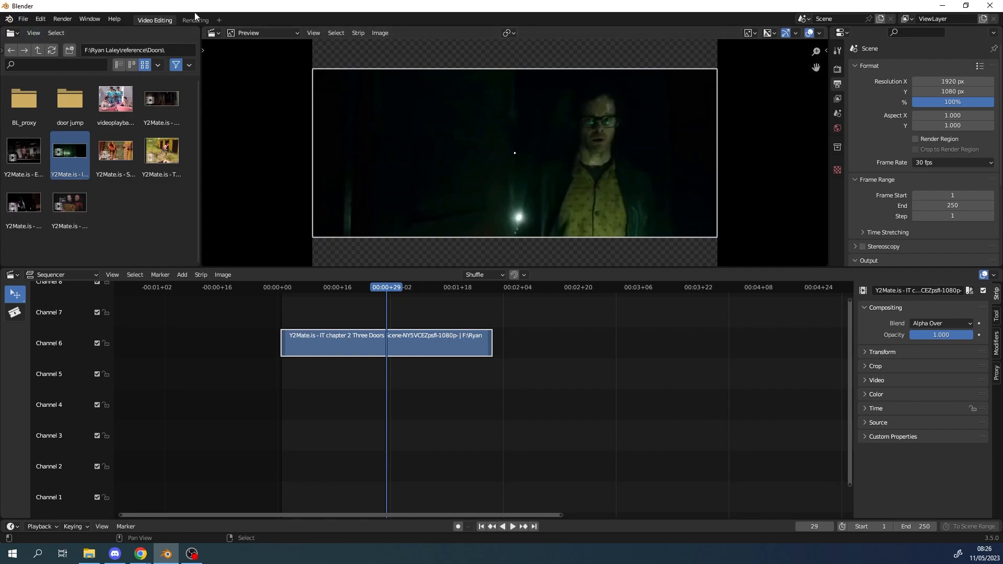
click(315, 287)
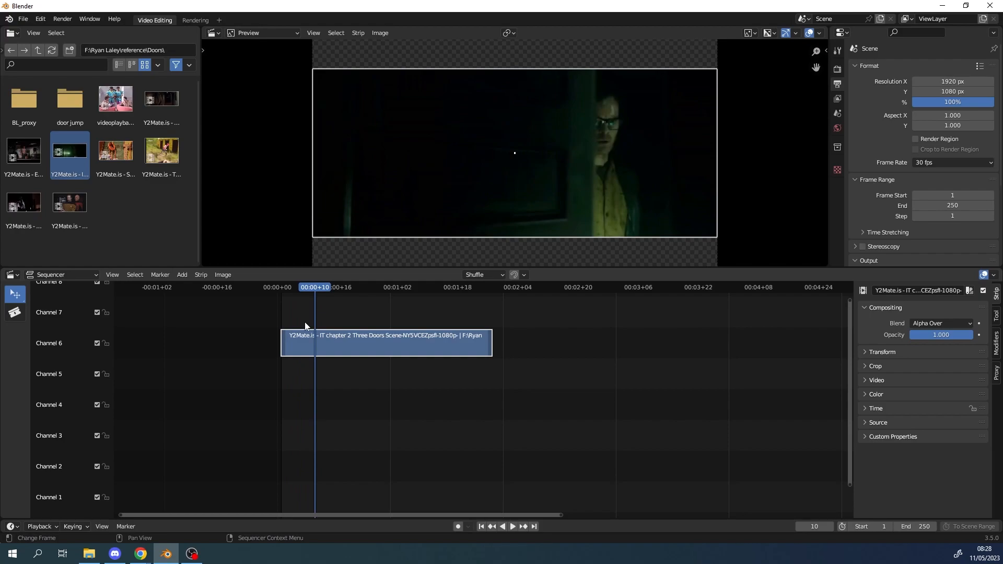
mouse_move(393, 384)
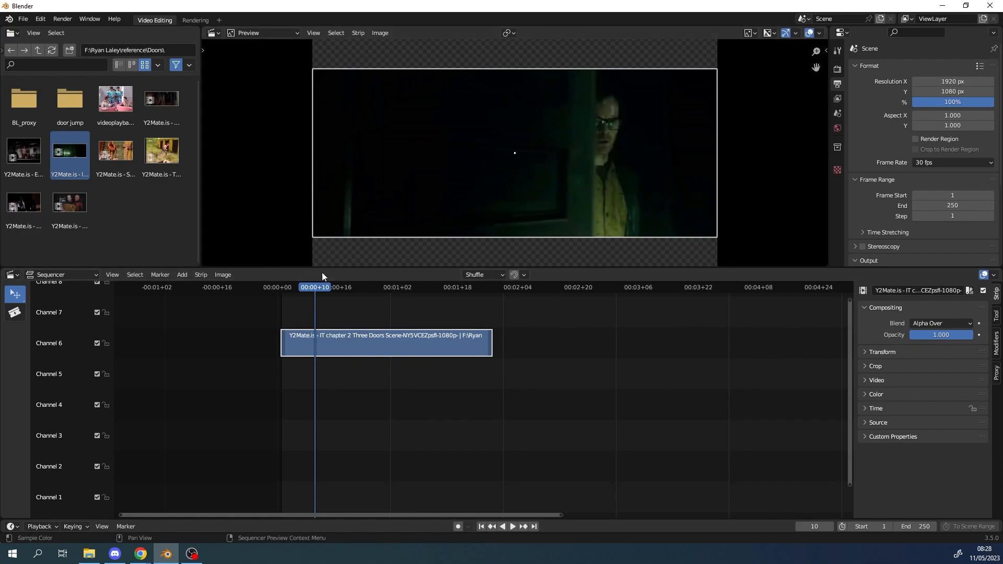
mouse_move(460, 376)
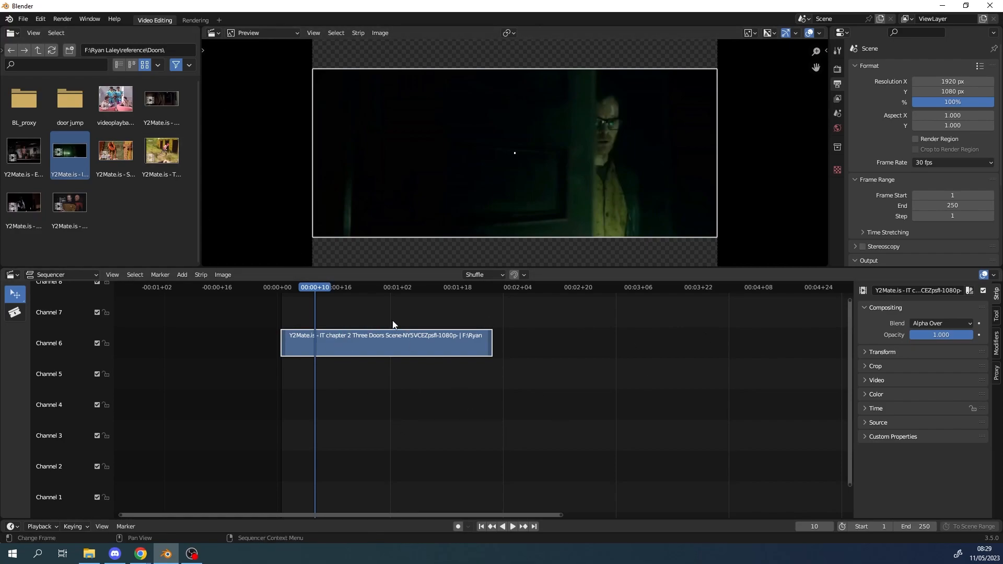
mouse_move(385, 303)
text(cal)
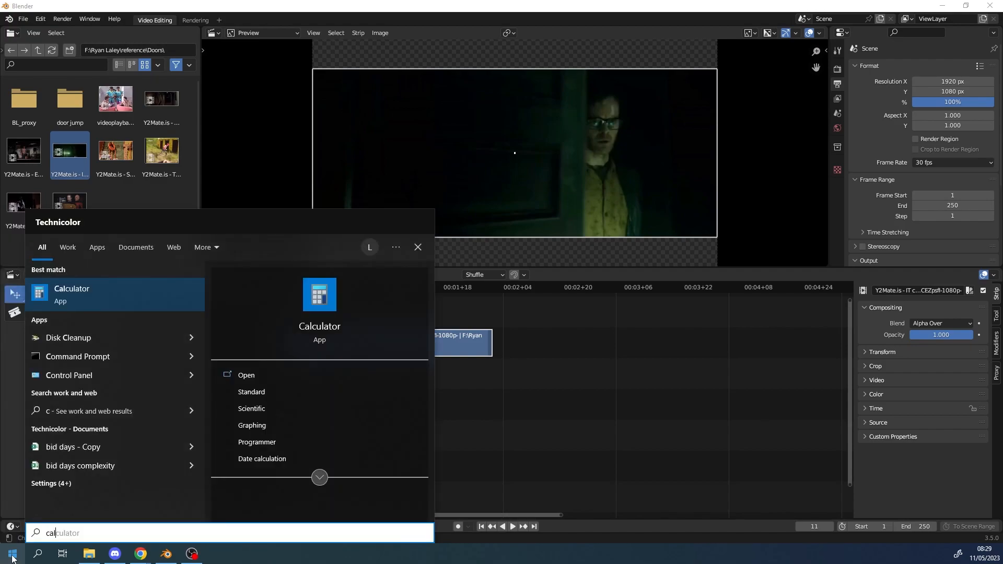
- Open Calculator and enter the first numbers of the calculation
click(72, 294)
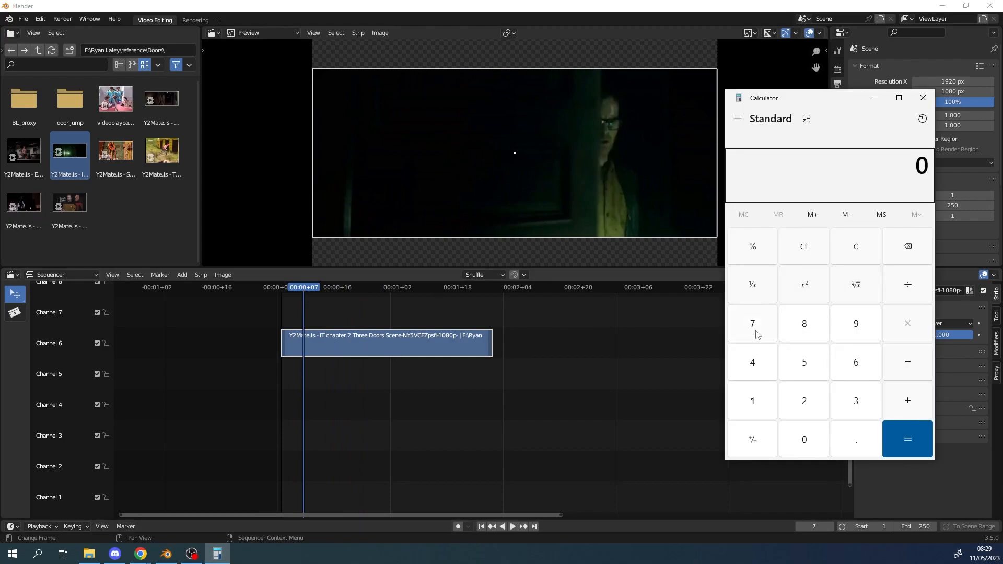
click(753, 323)
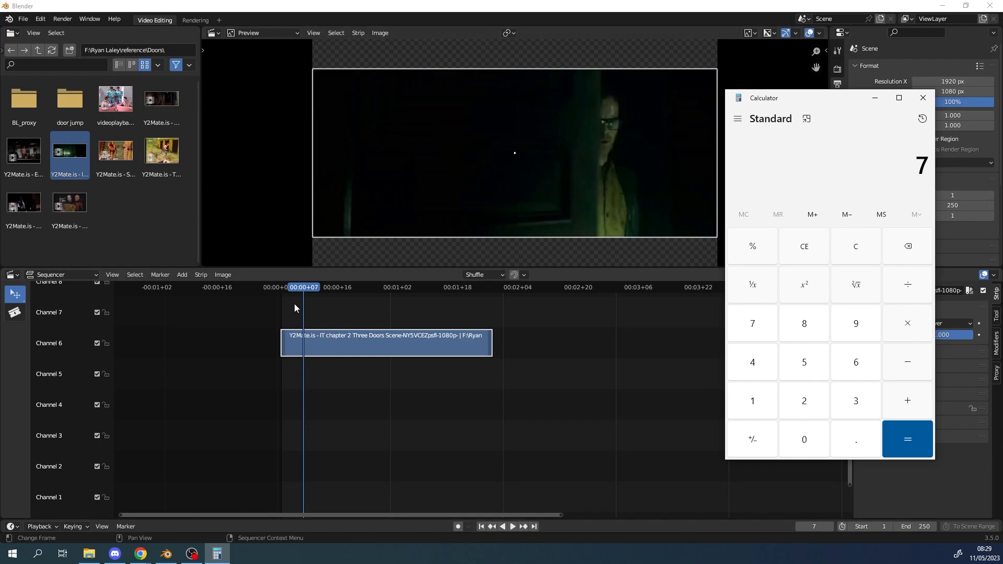
mouse_move(297, 361)
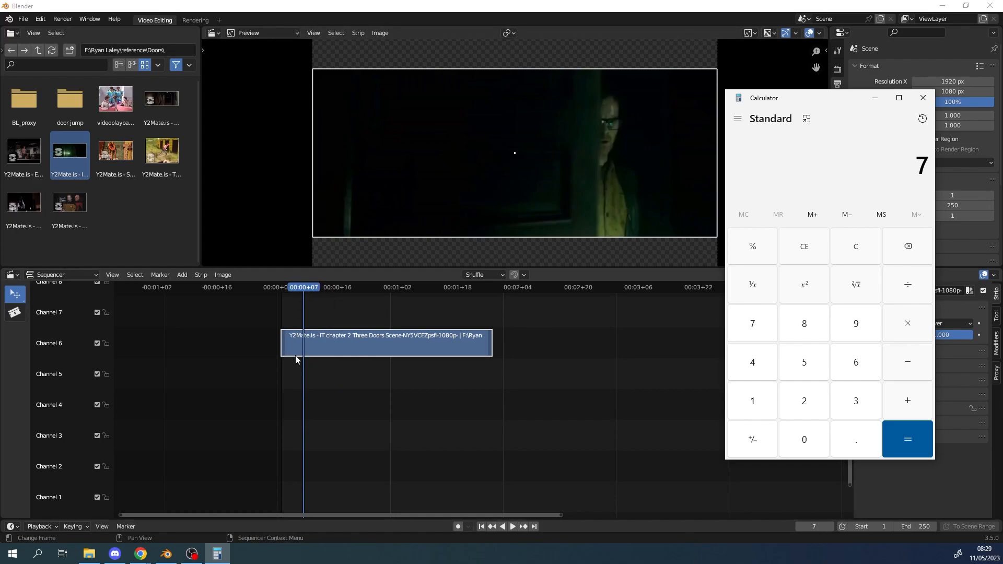
mouse_move(838, 264)
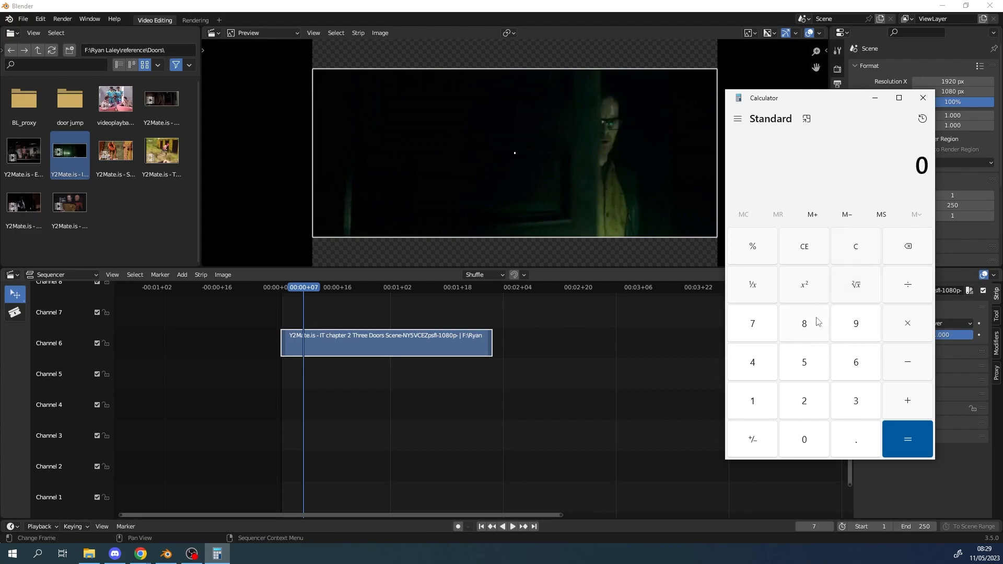
click(752, 323)
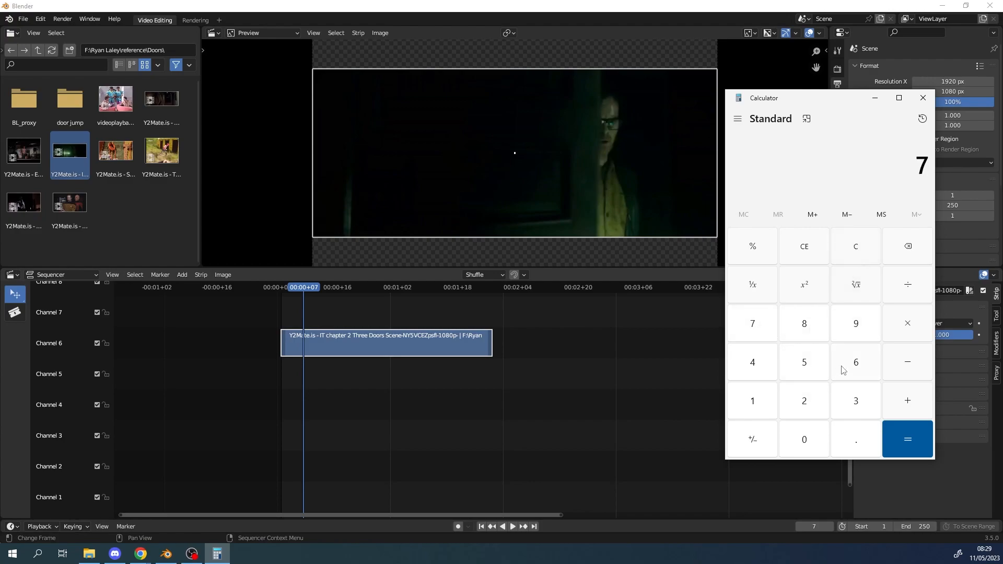
mouse_move(911, 282)
text(30)
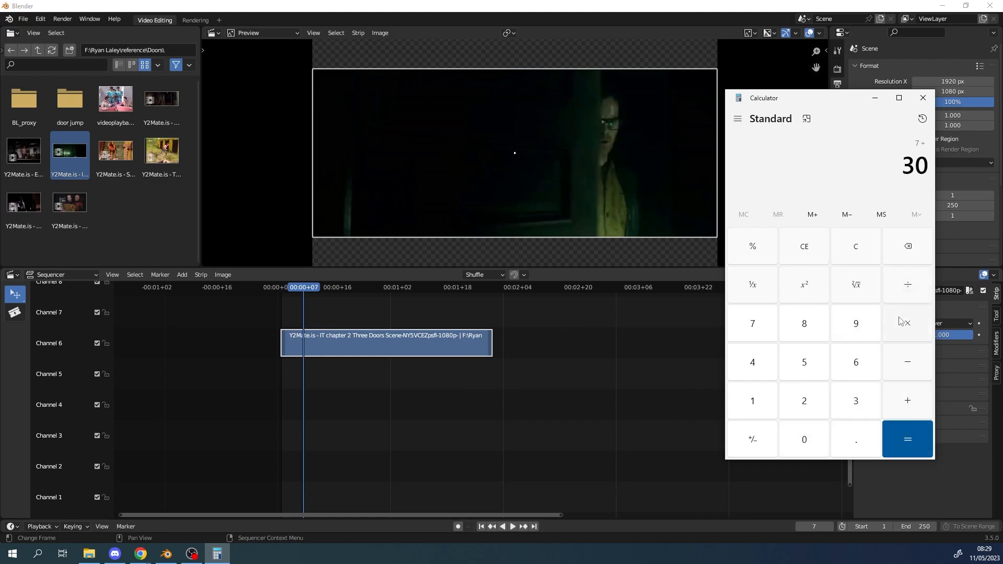
click(907, 439)
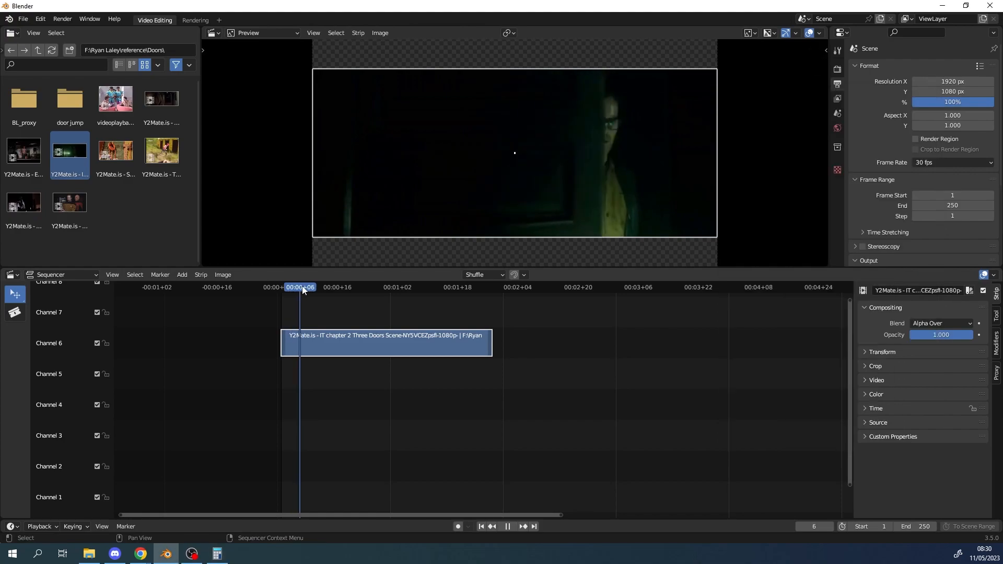
- Move the Blender playhead to frame 30, get the result 24, and close Calculator
click(375, 297)
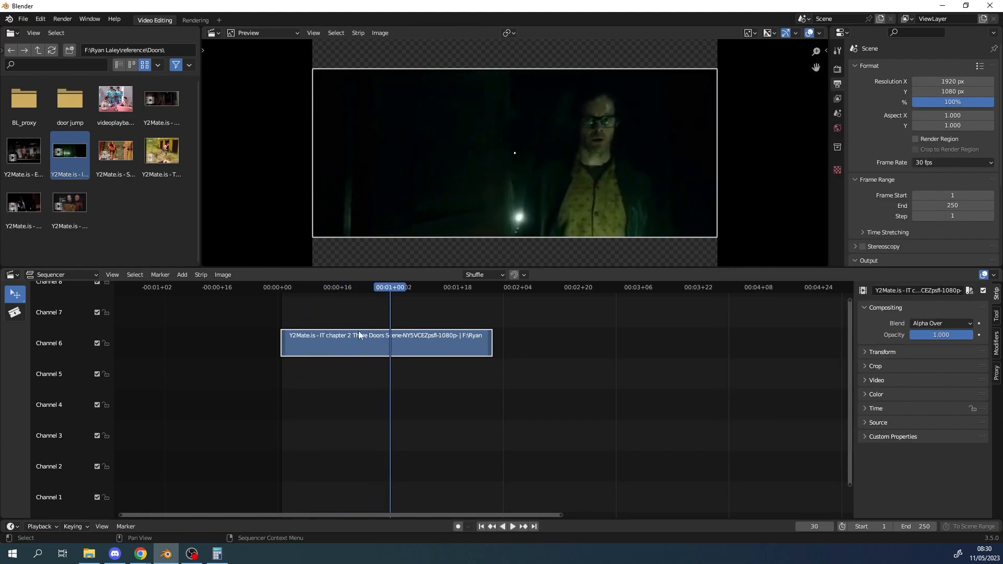
click(217, 553)
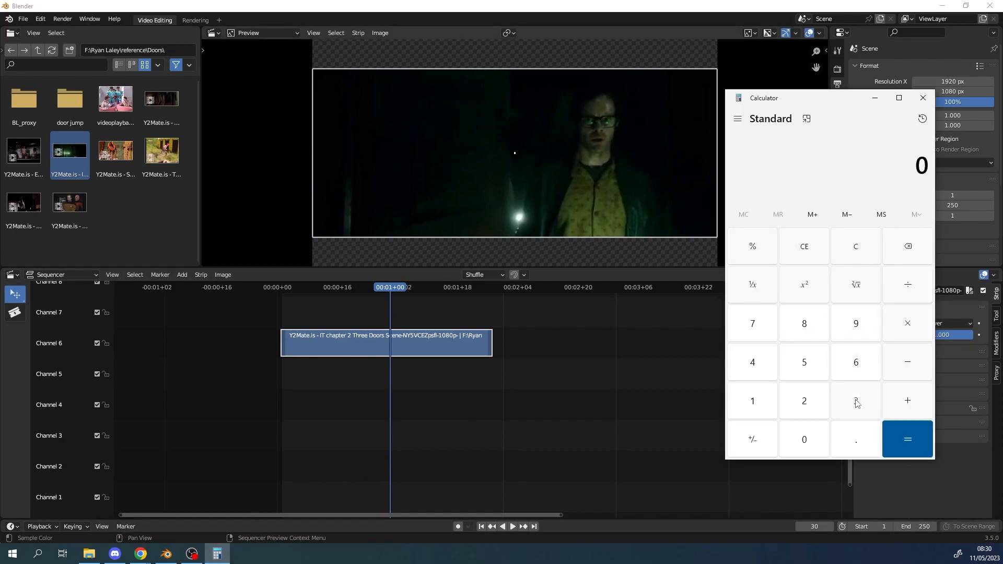
click(856, 400)
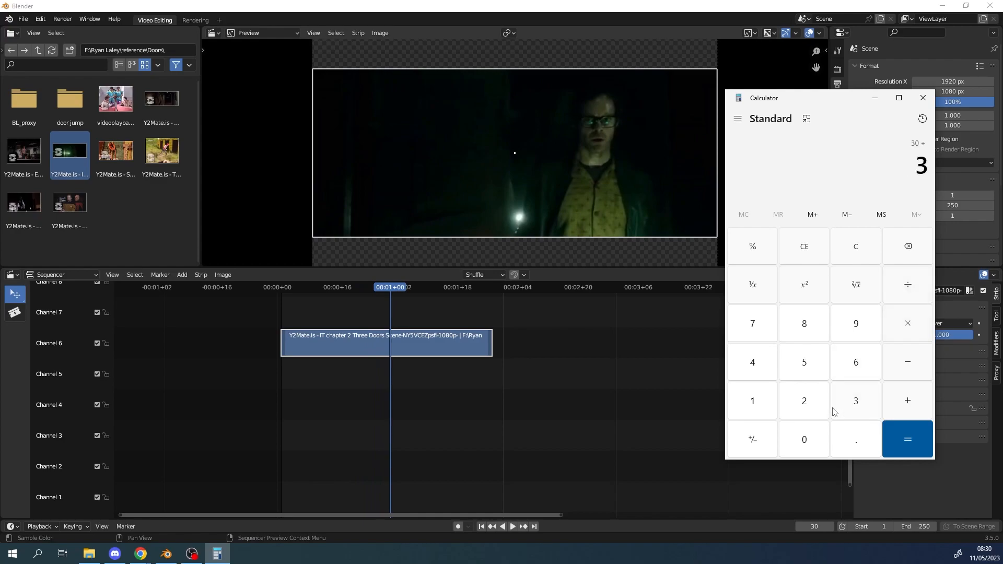
click(907, 439)
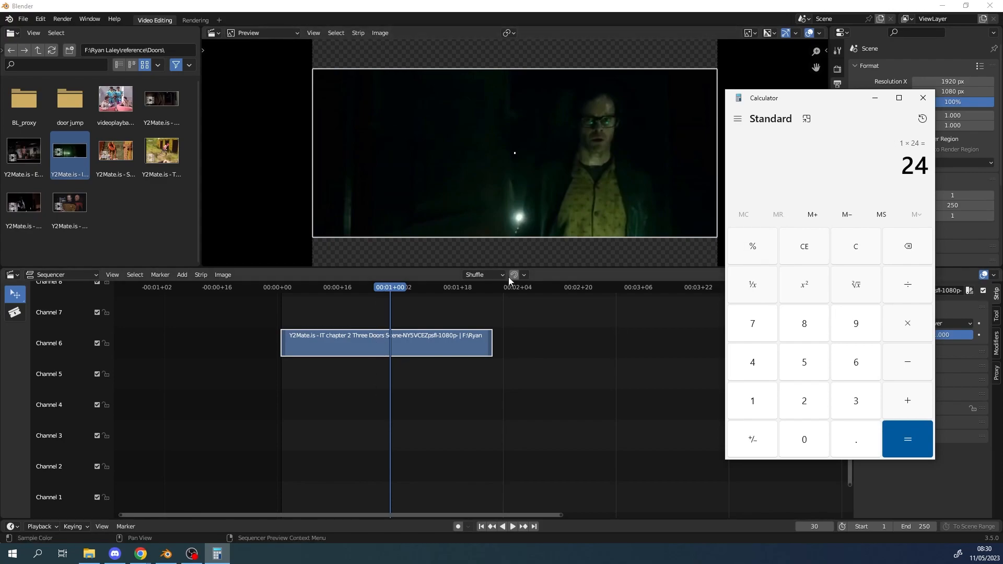
click(923, 98)
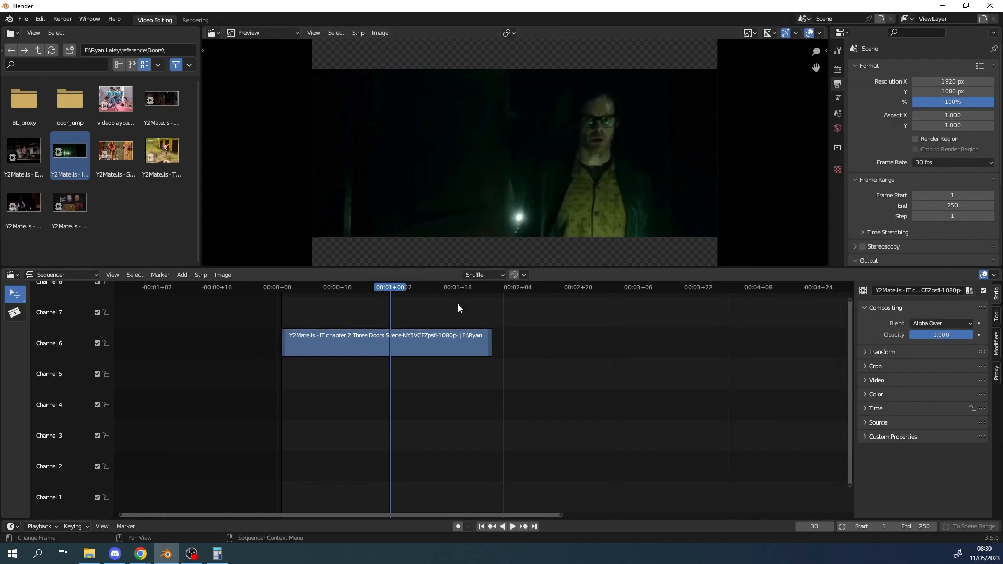
mouse_move(410, 315)
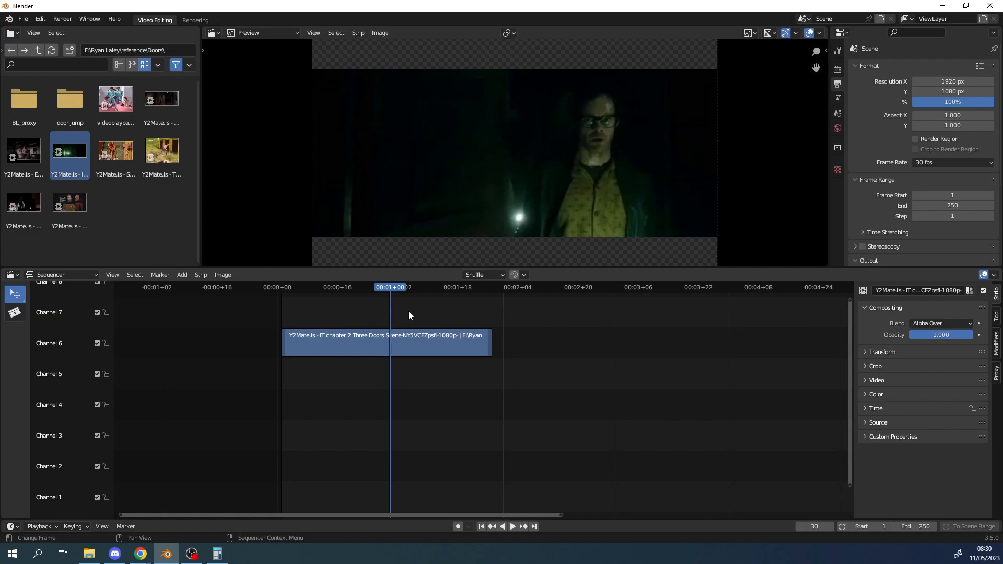
- Preview the clip, set Frame Range End to 56, and stop at frame 1
click(512, 526)
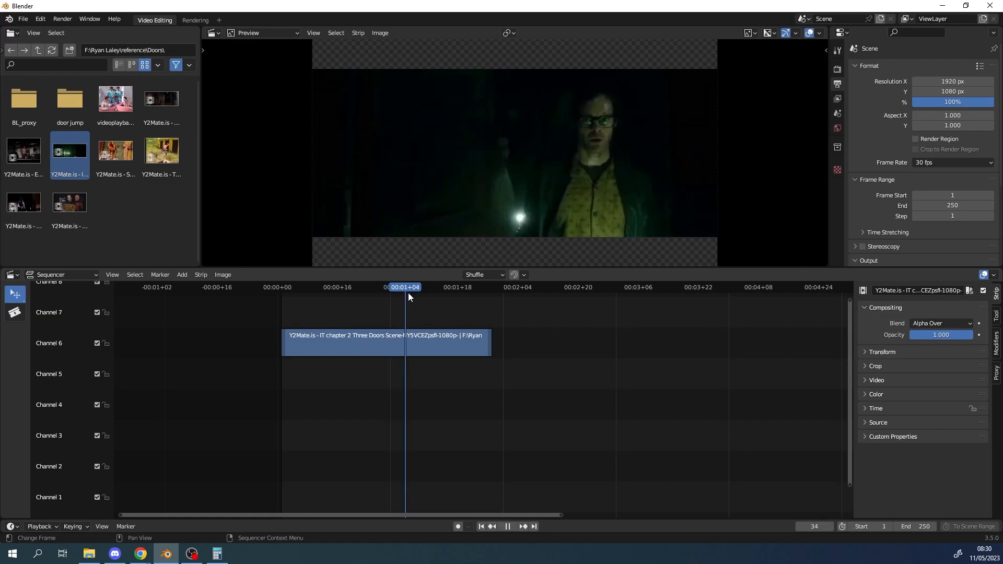
click(330, 287)
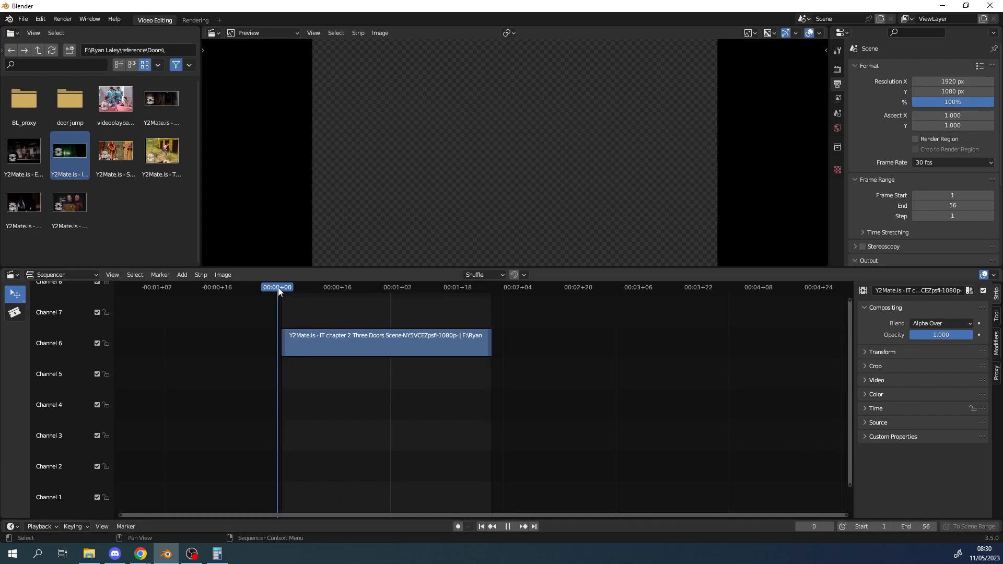
click(508, 527)
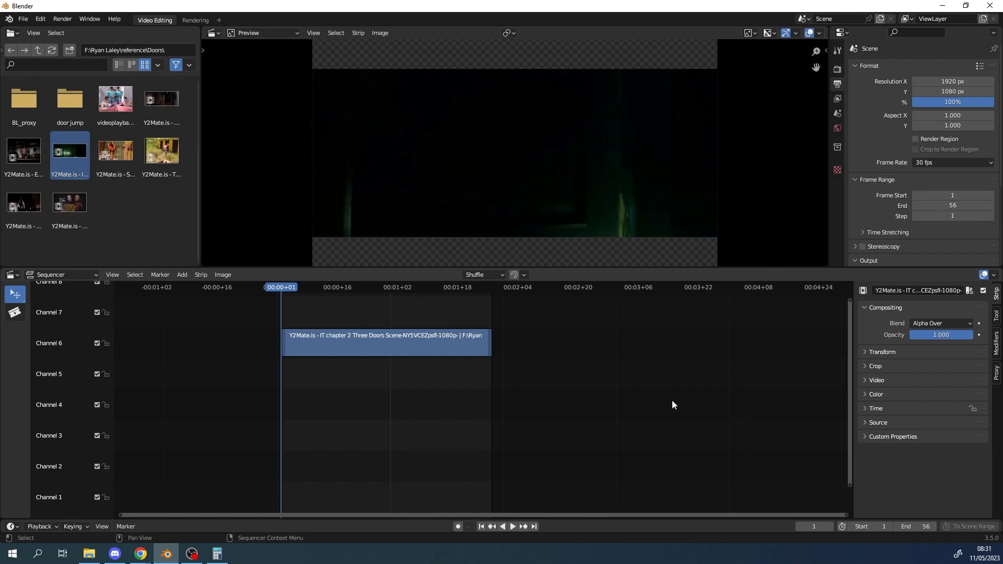
mouse_move(299, 328)
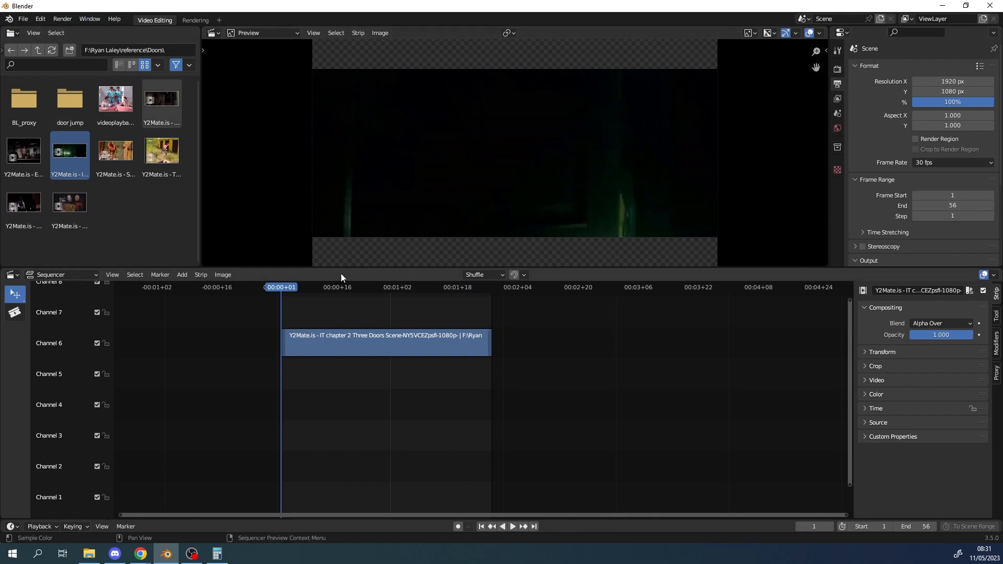
mouse_move(807, 258)
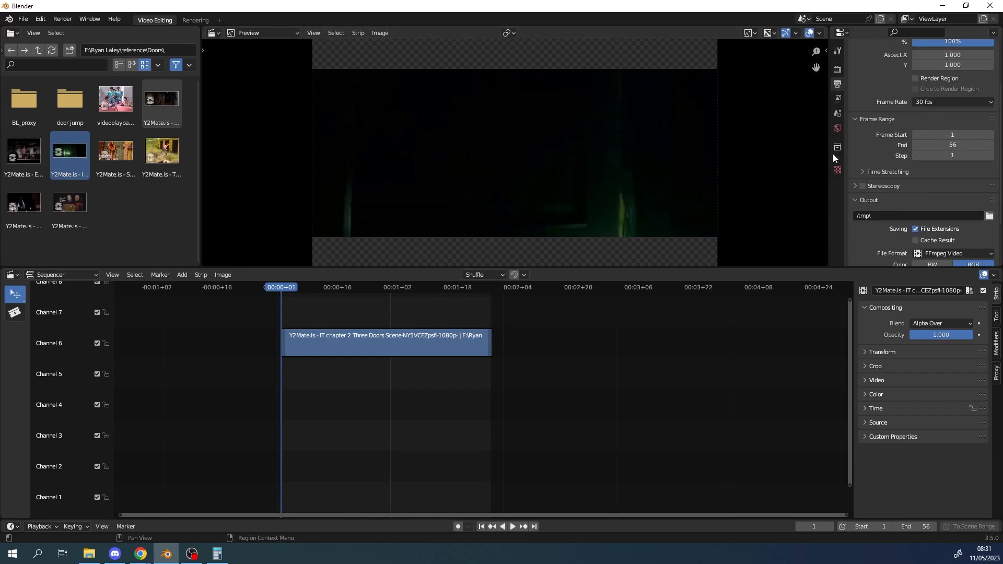
- Browse to the editted folder and set the render output name to IT_door
scroll(down, 3)
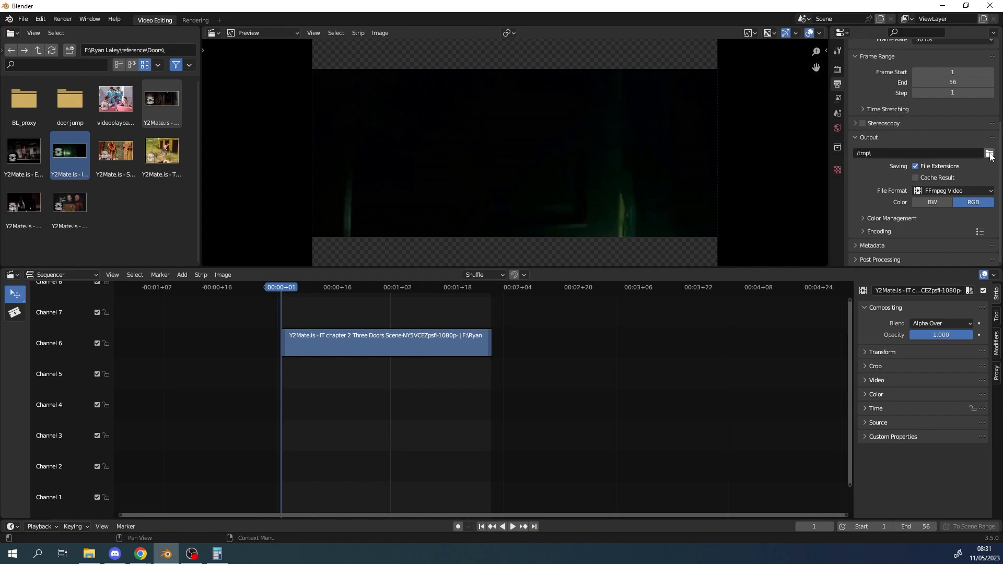
click(989, 153)
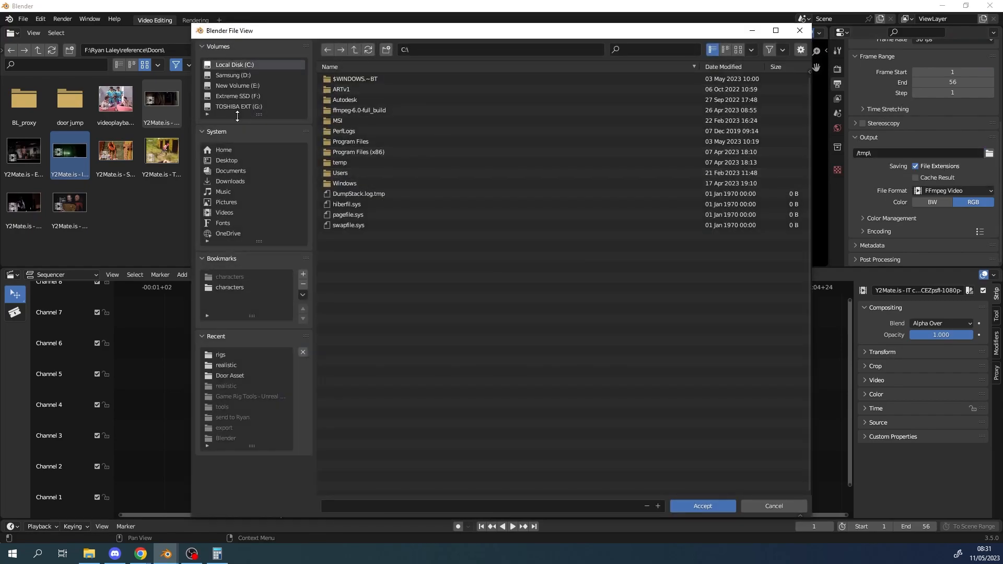
click(238, 96)
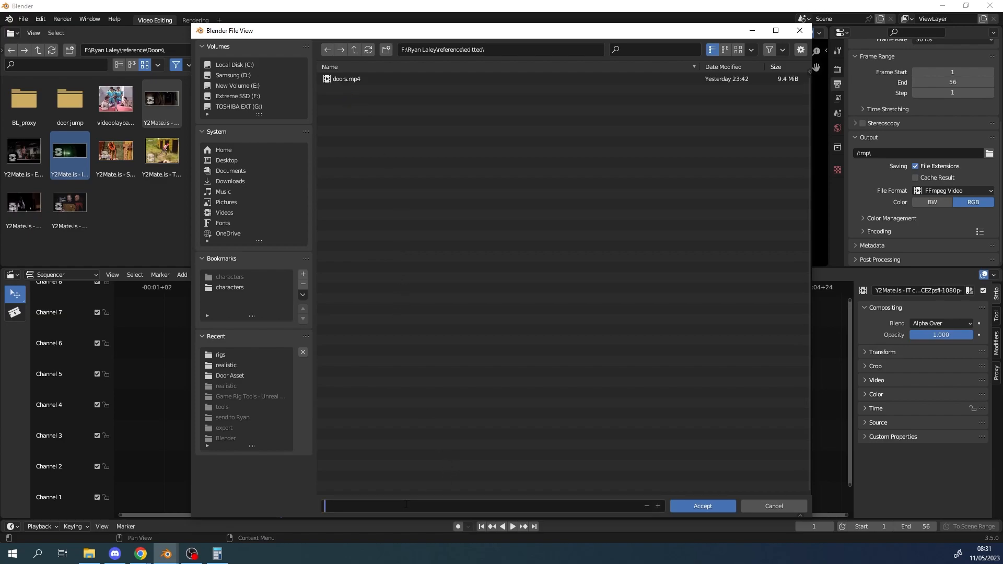
text(n)
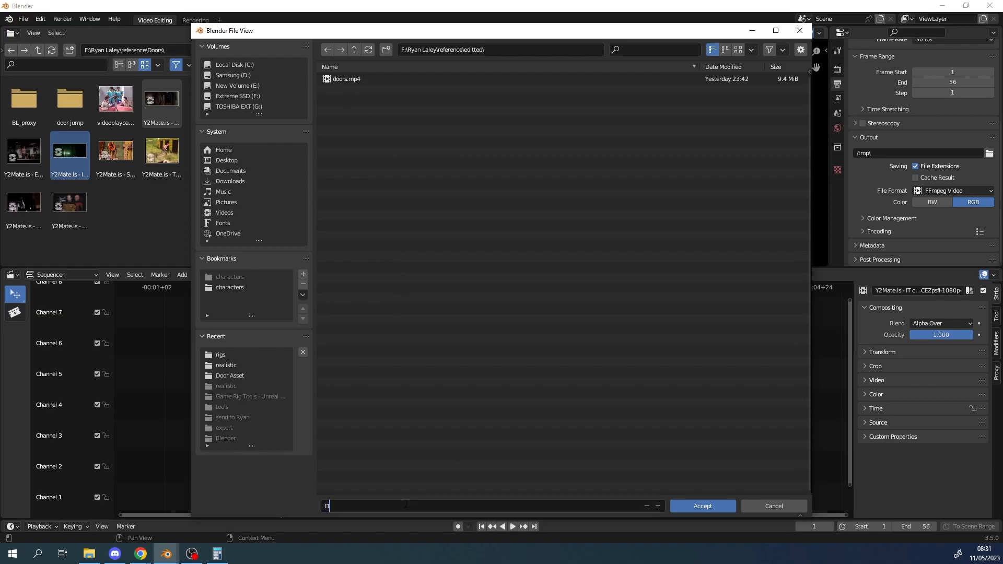
text(IT_door)
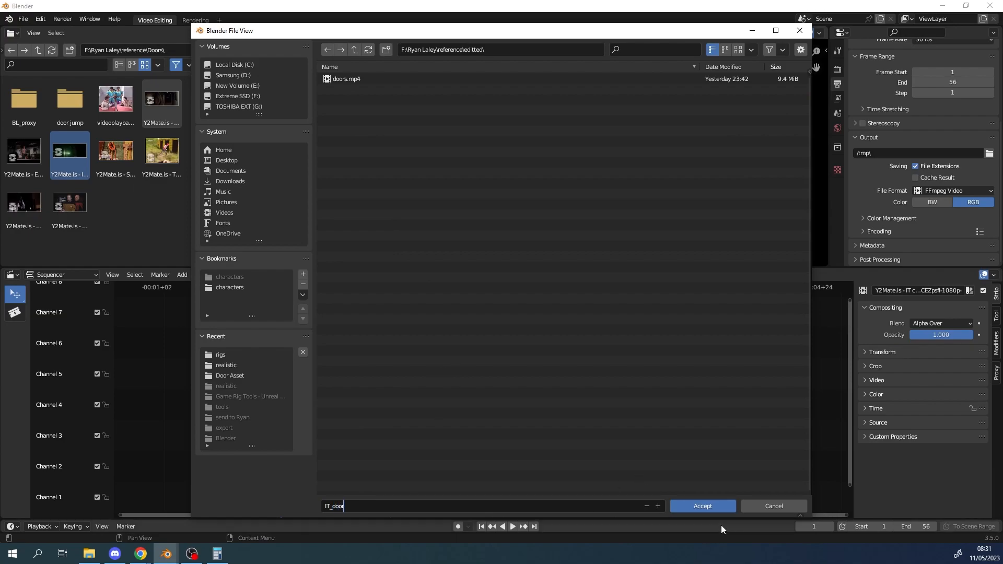
click(703, 507)
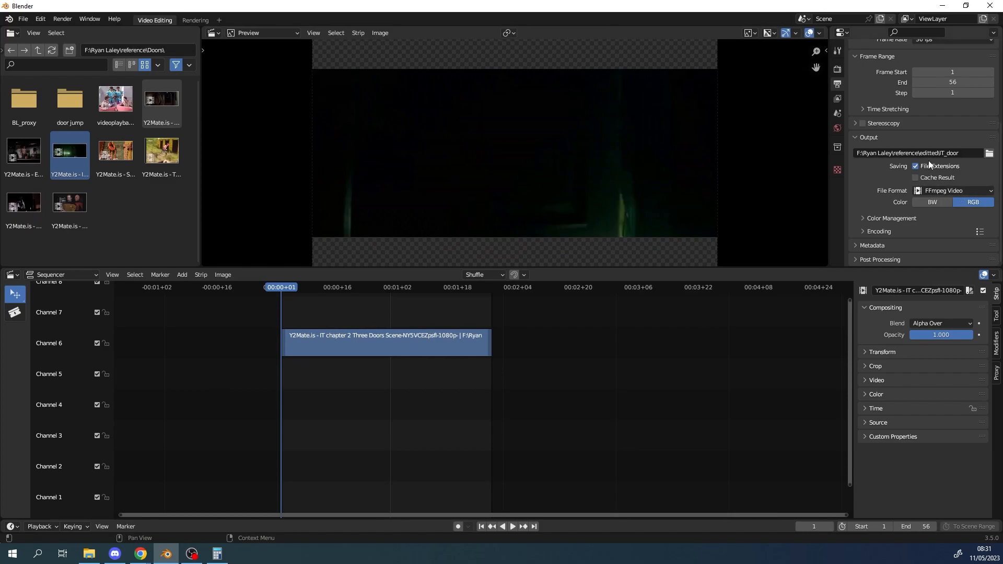
- Keep FFmpeg Video in an MPEG-4 container and append .mp4 to the output path
click(863, 231)
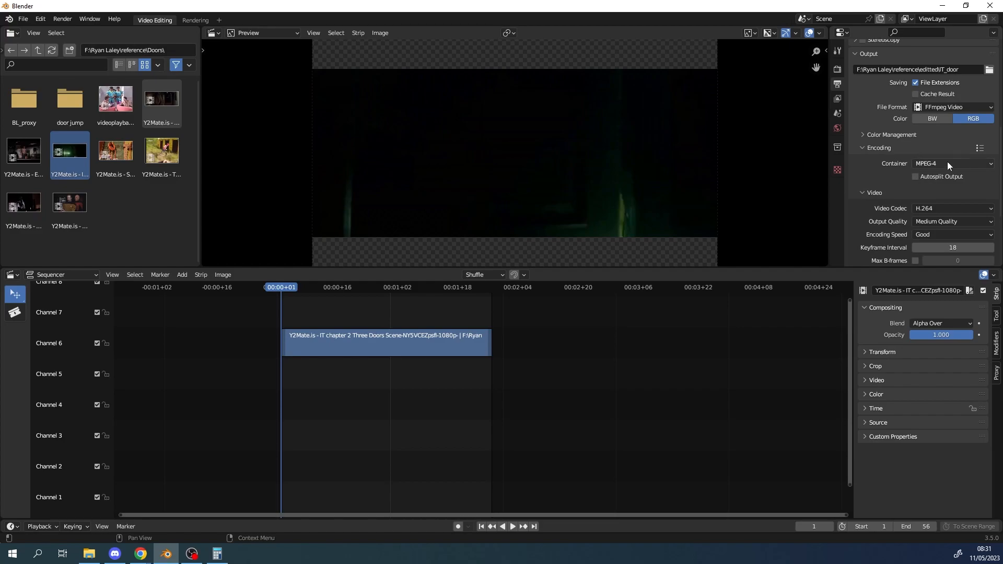
mouse_move(952, 107)
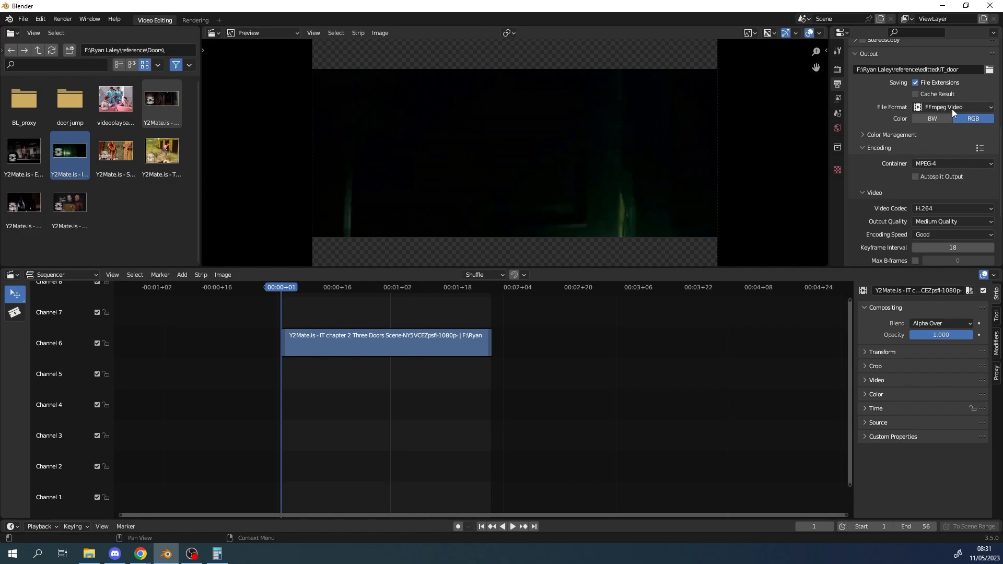
mouse_move(953, 107)
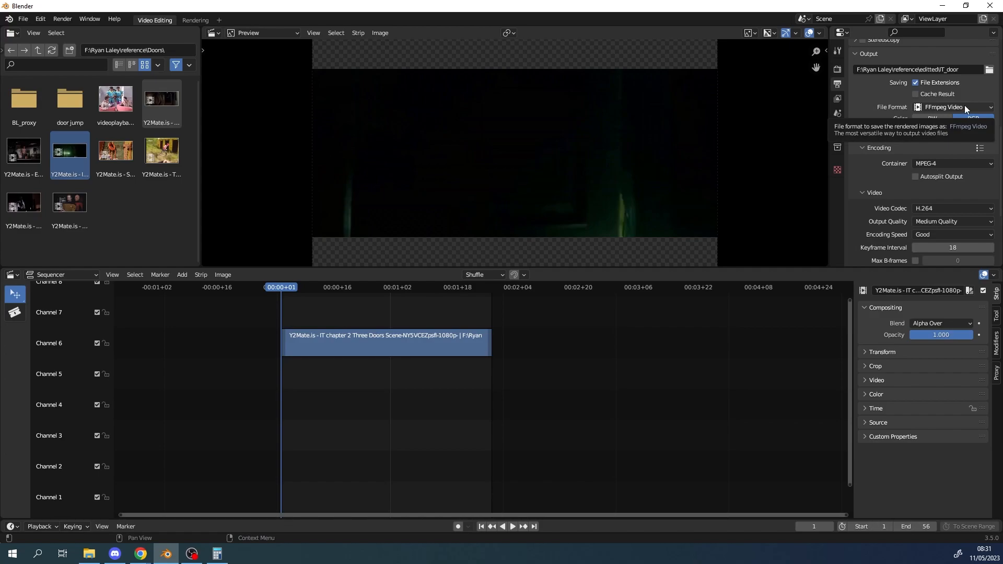
click(950, 107)
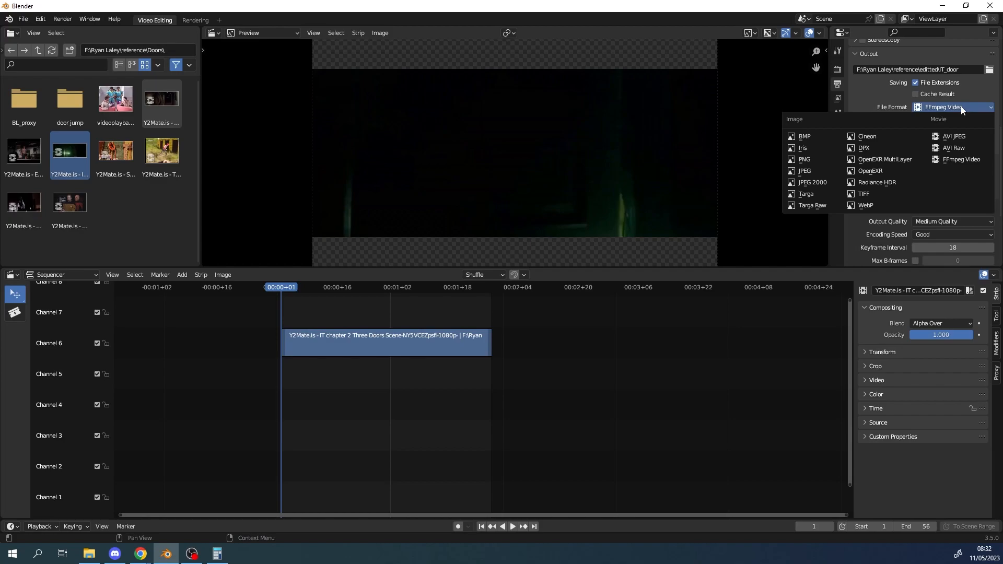
mouse_move(962, 159)
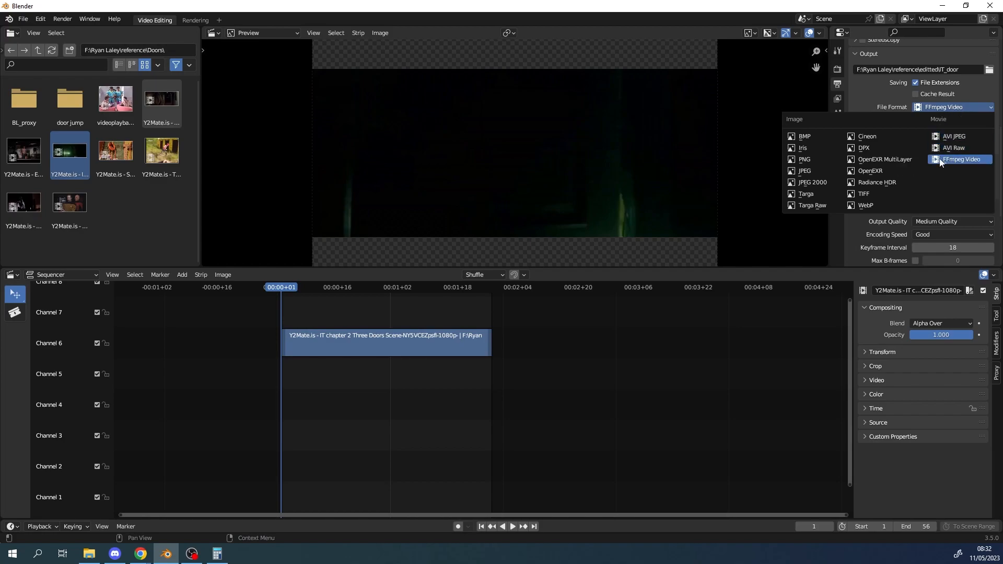
mouse_move(953, 147)
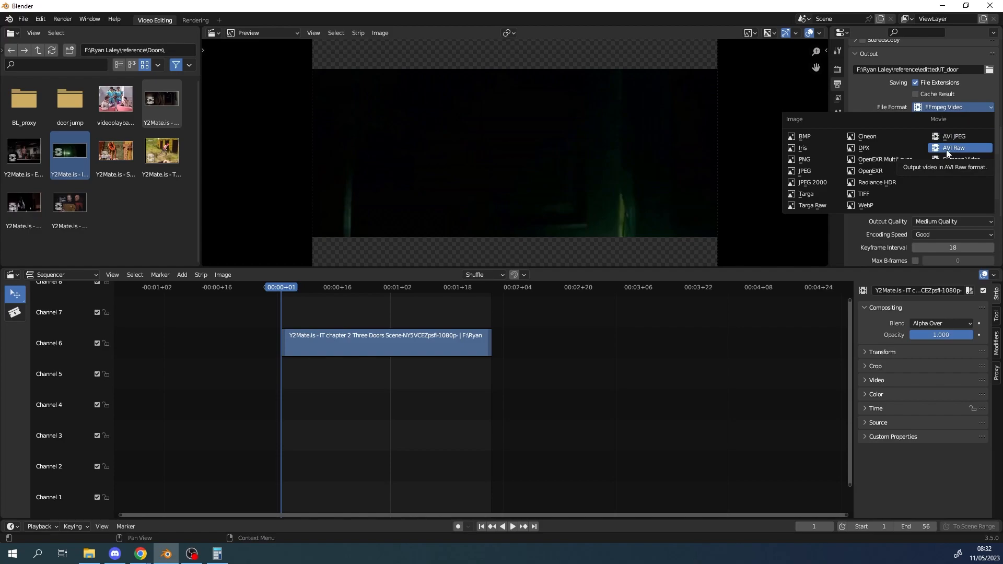
mouse_move(956, 135)
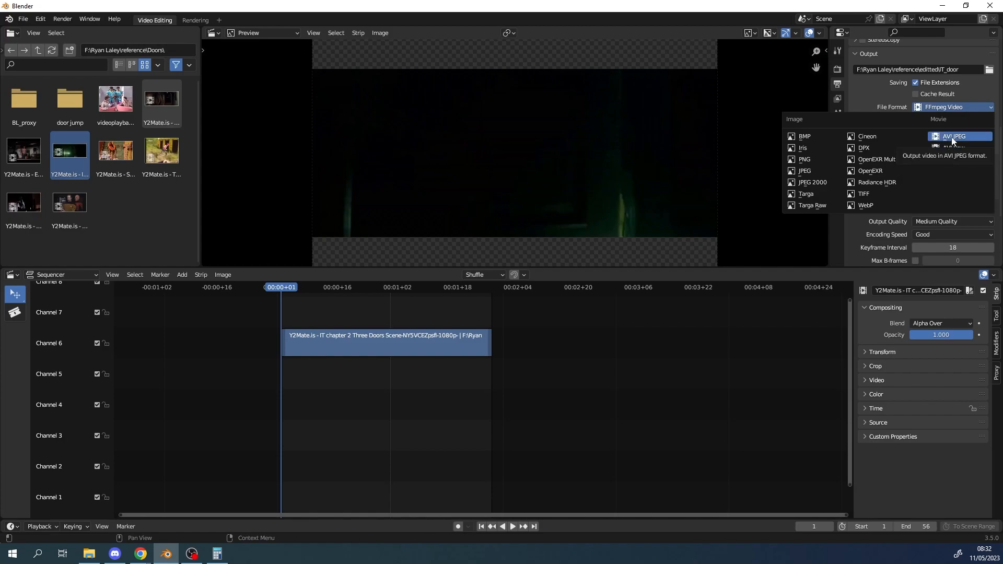
mouse_move(825, 152)
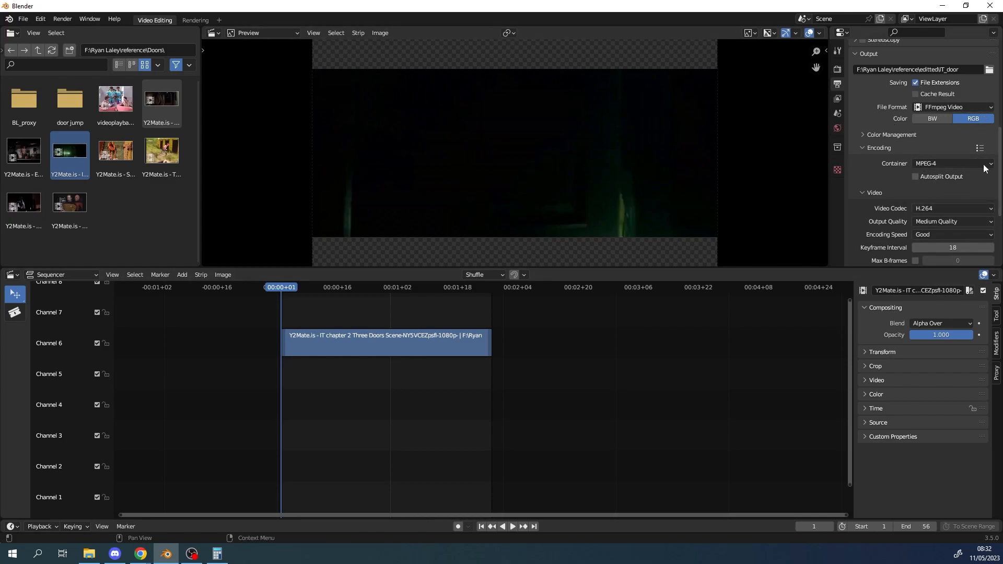
scroll(down, 3)
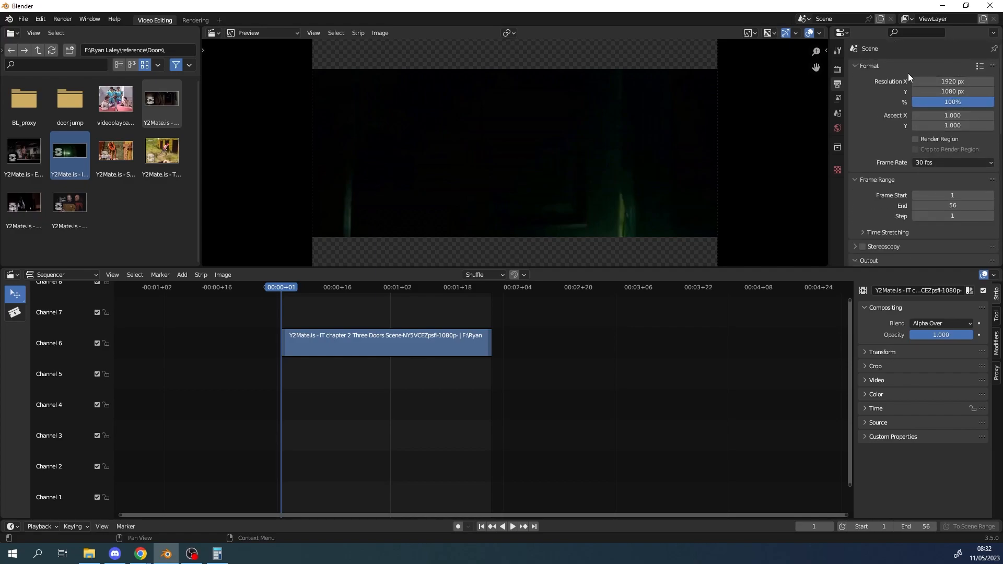
mouse_move(953, 195)
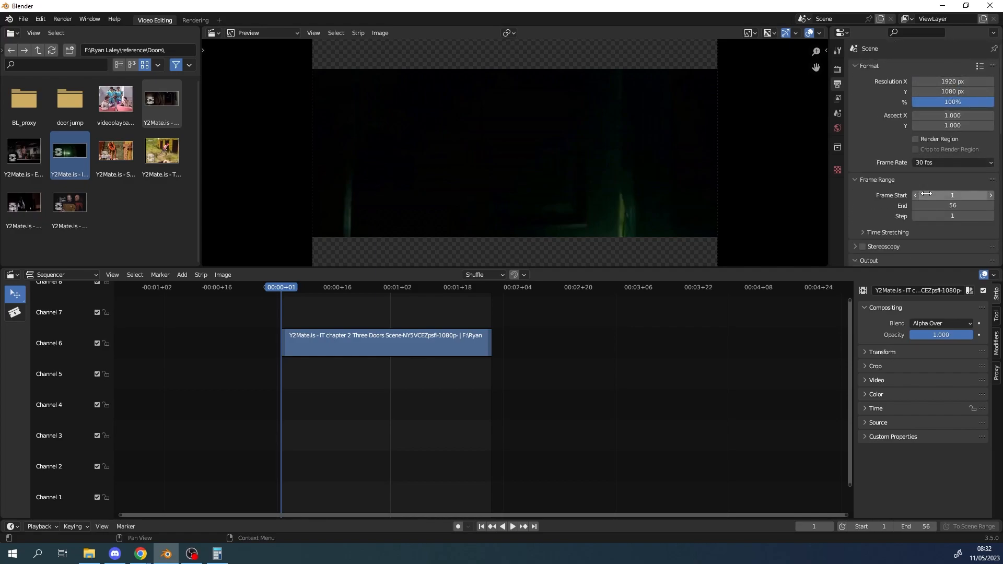
scroll(down, 3)
text(F:\Ryan Laley\reference\editted\IT_door)
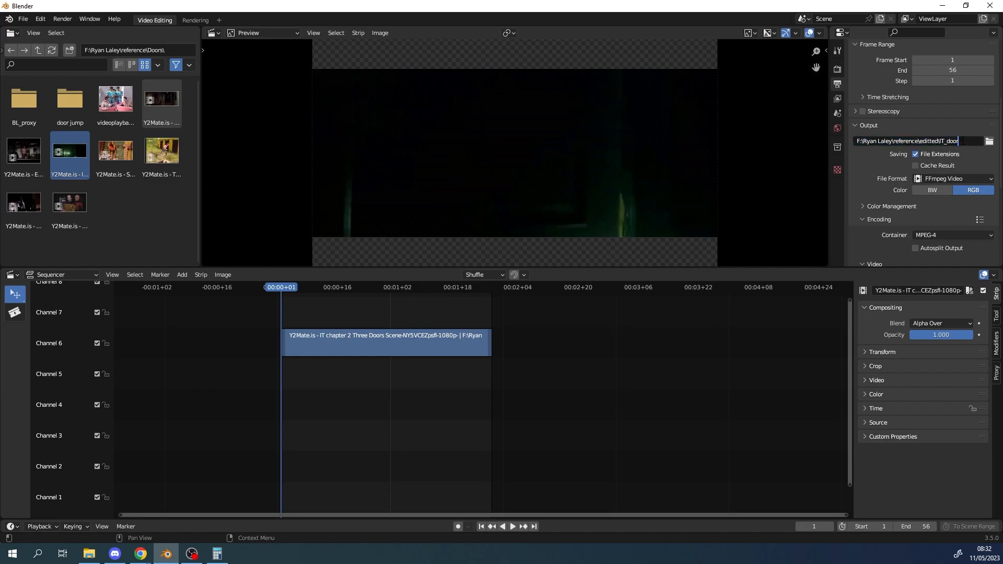
text(.mp4)
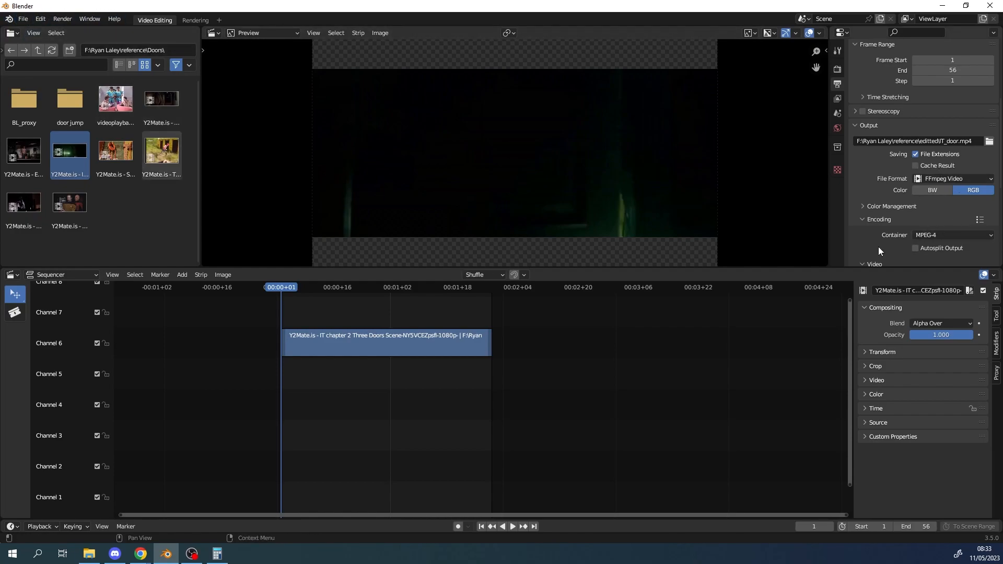
- Render the 56-frame door clip as an animation, then bring the editted folder forward
click(62, 19)
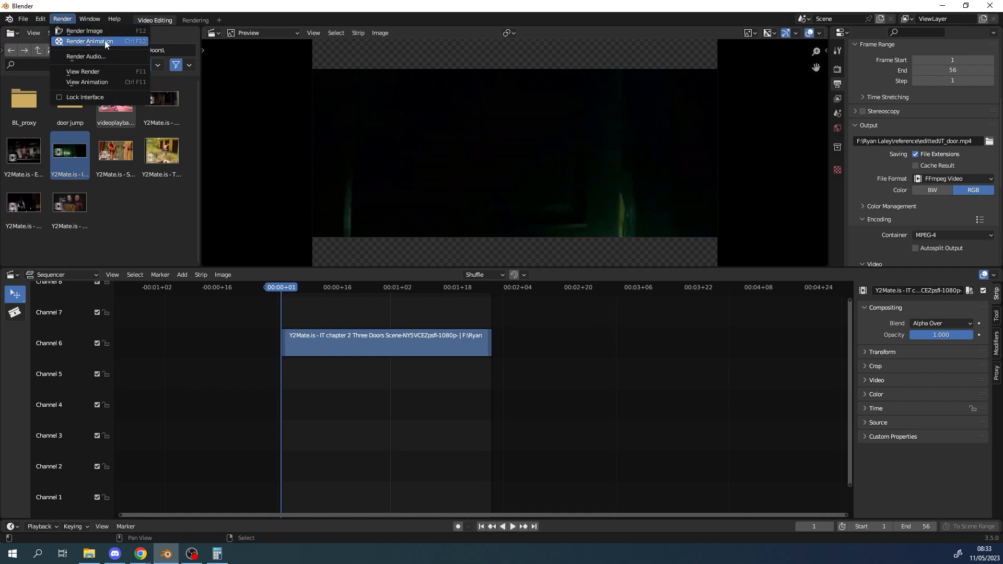
click(90, 41)
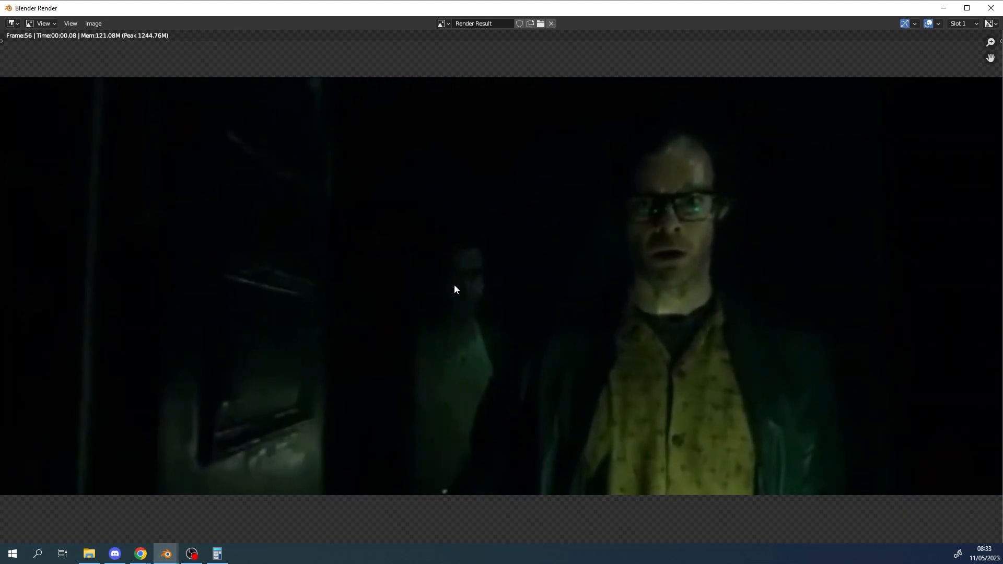
mouse_move(216, 97)
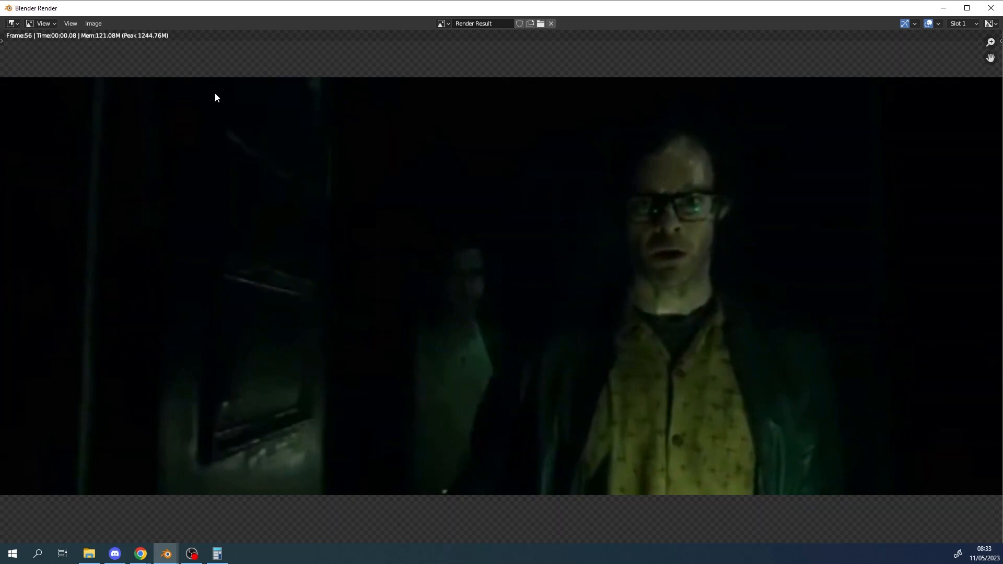
mouse_move(213, 546)
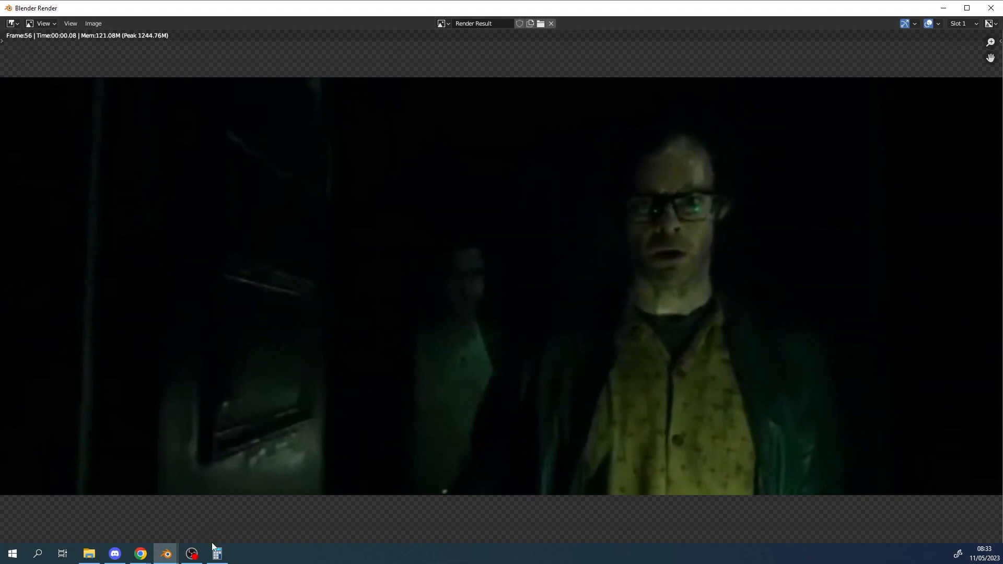
mouse_move(115, 554)
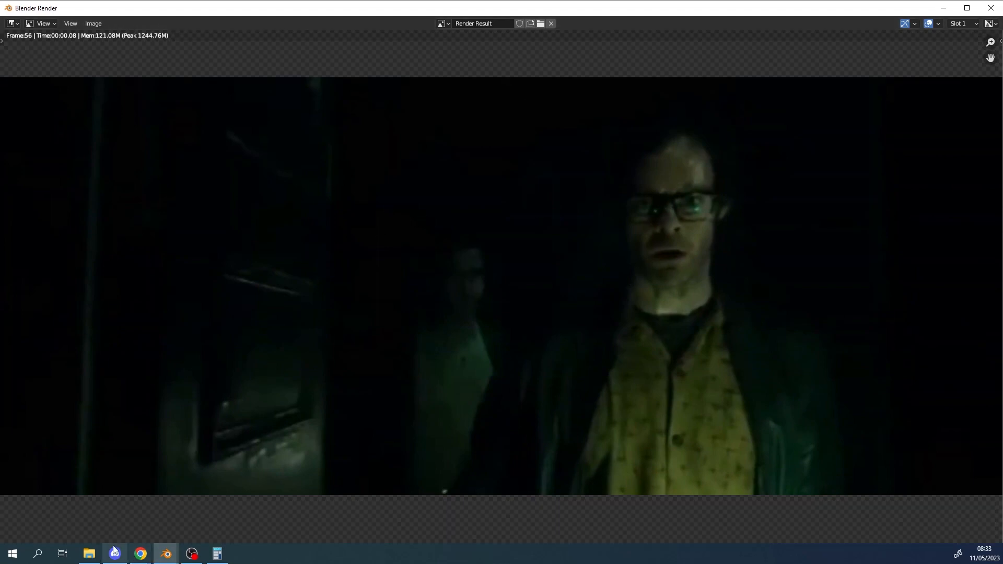
click(88, 554)
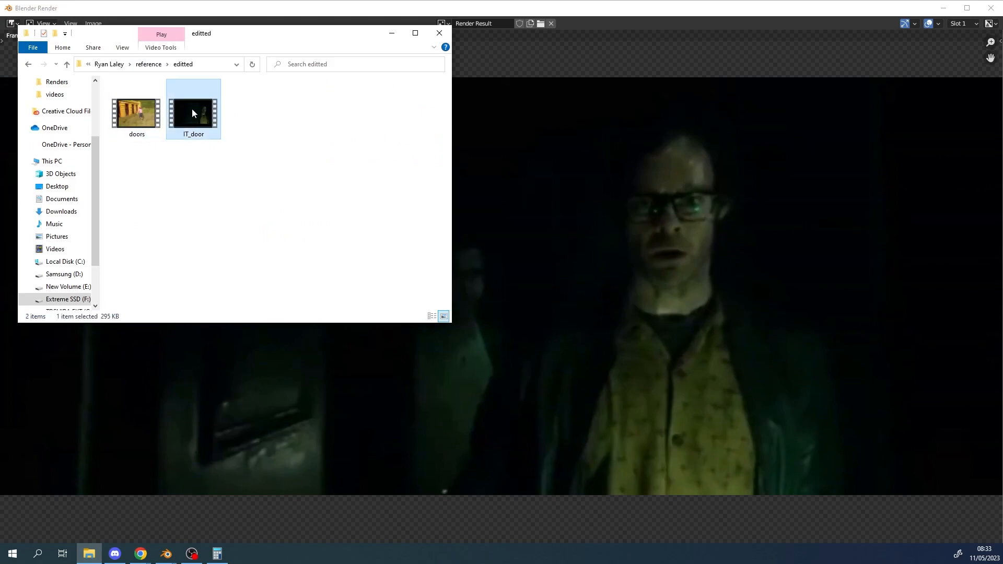
mouse_move(203, 121)
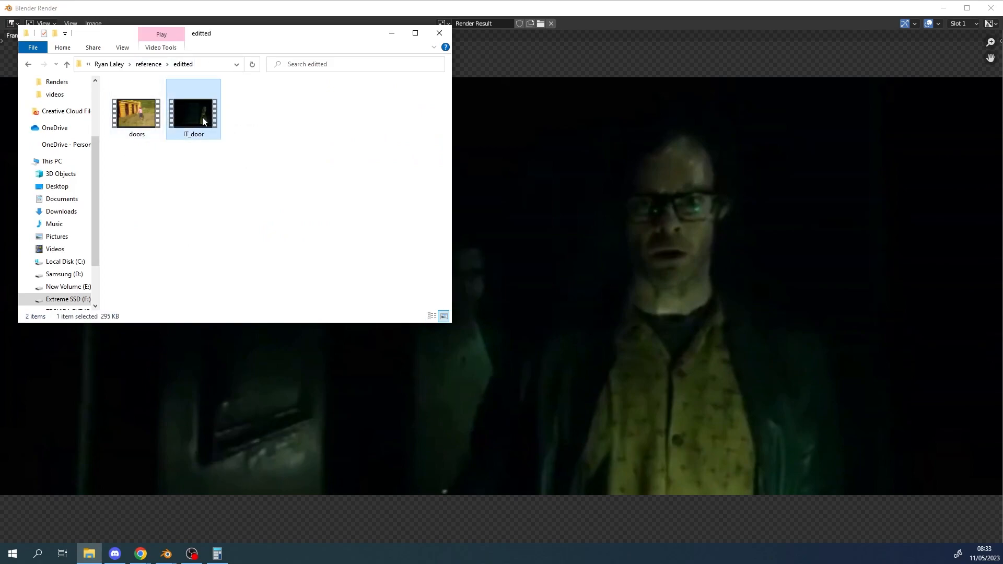
- Play IT_door.mp4 from the editted folder to check it, then close the player
double_click(202, 107)
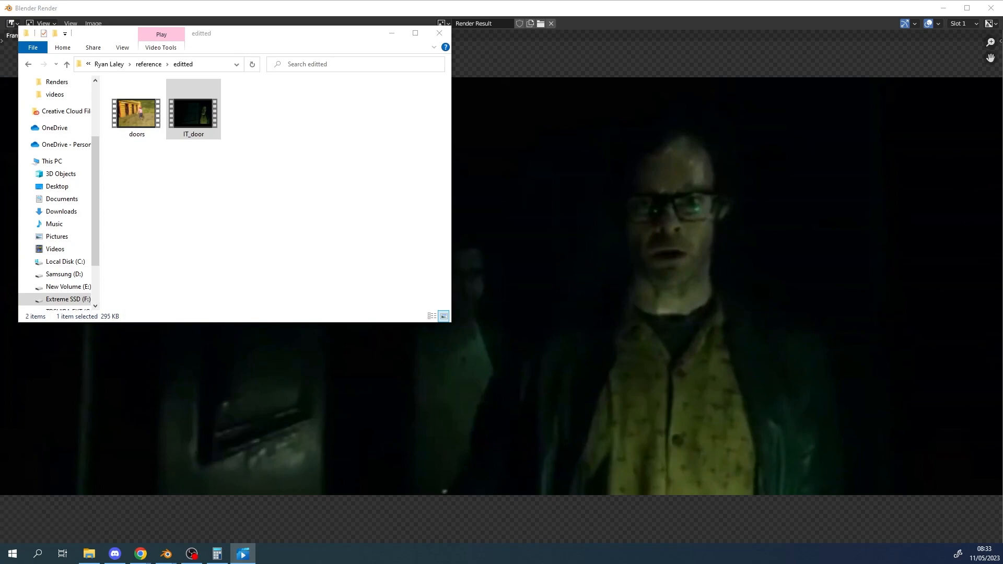
double_click(194, 108)
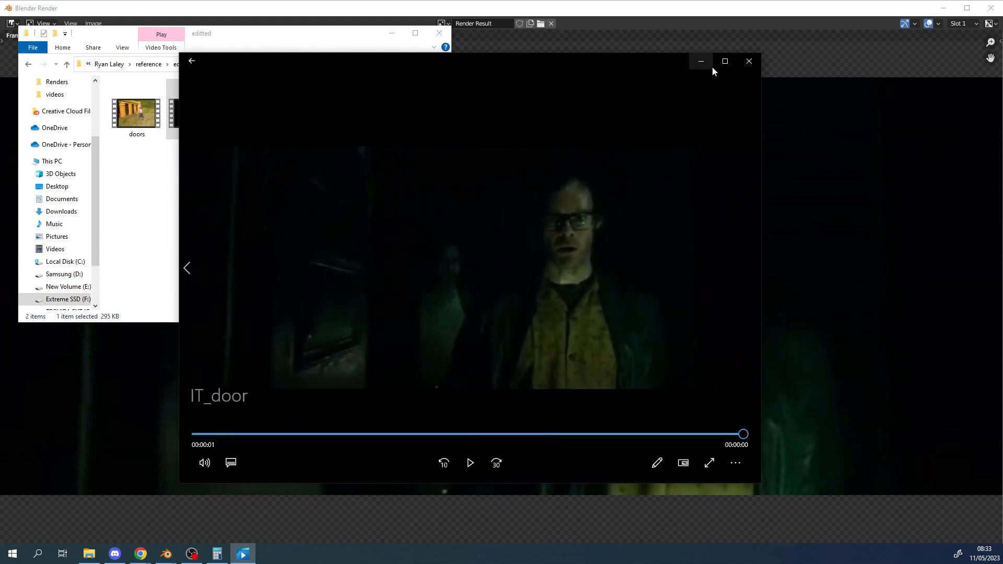
click(749, 61)
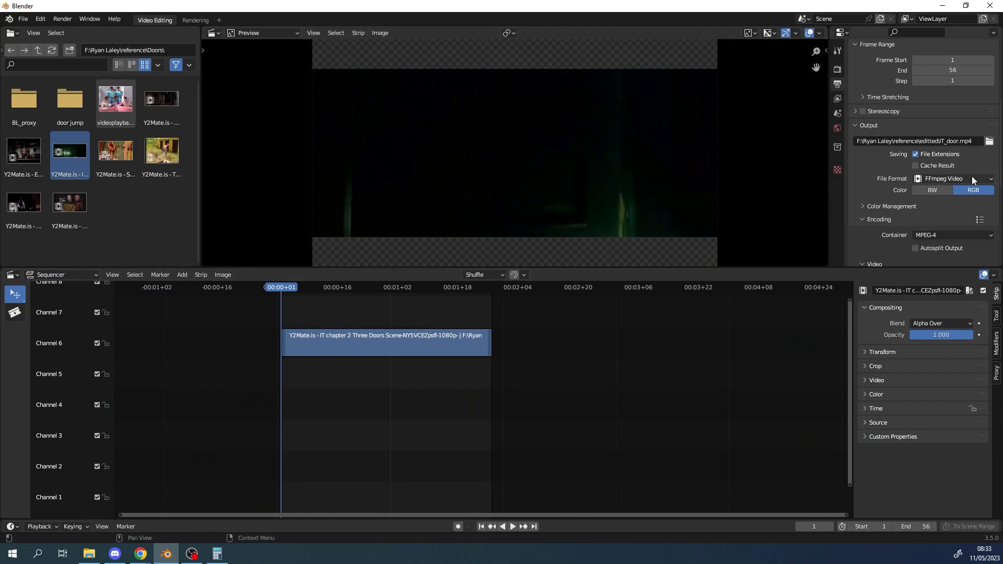
- Switch the output format to PNG and rename the output path to IT_door.png
click(953, 179)
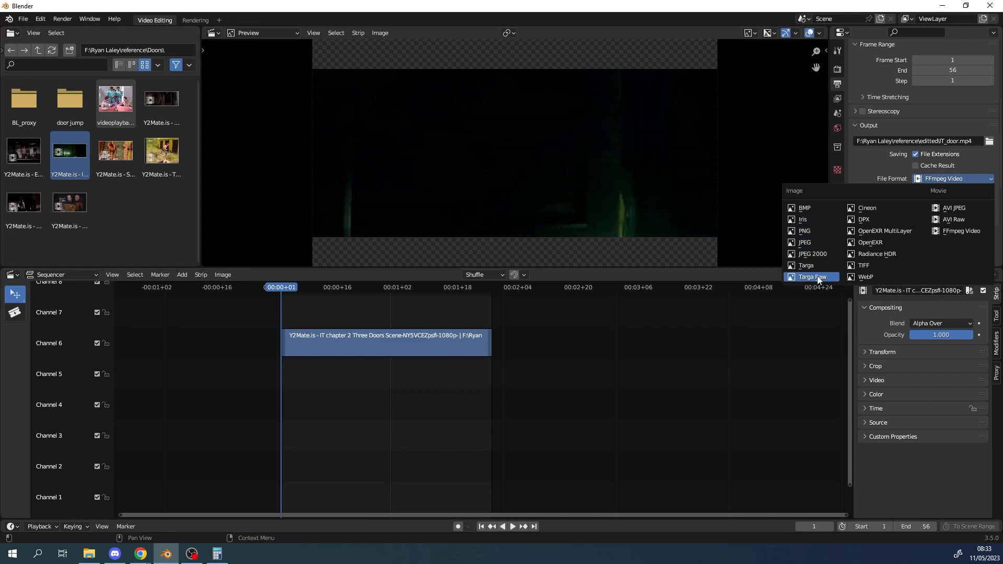
click(802, 231)
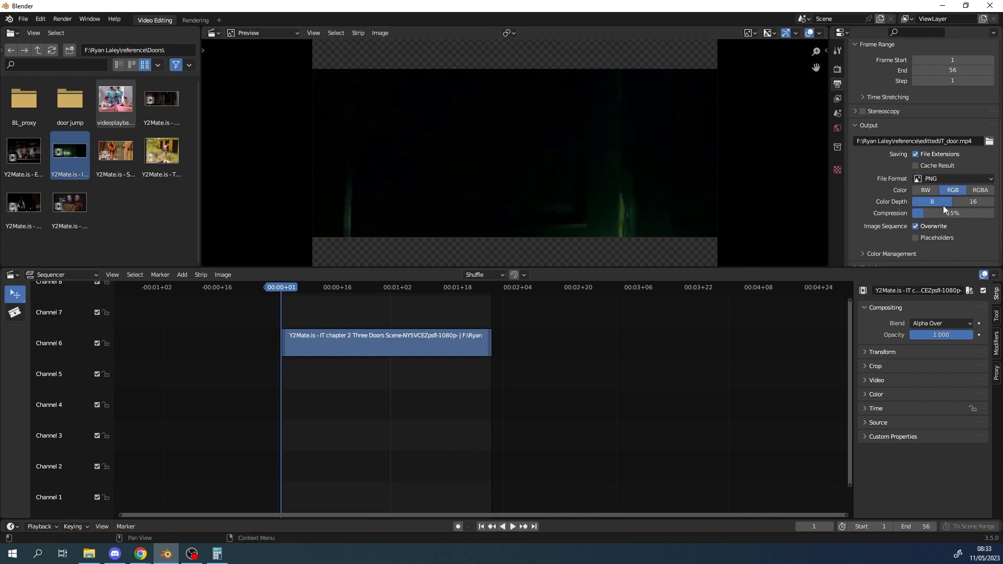
click(923, 141)
text(ng)
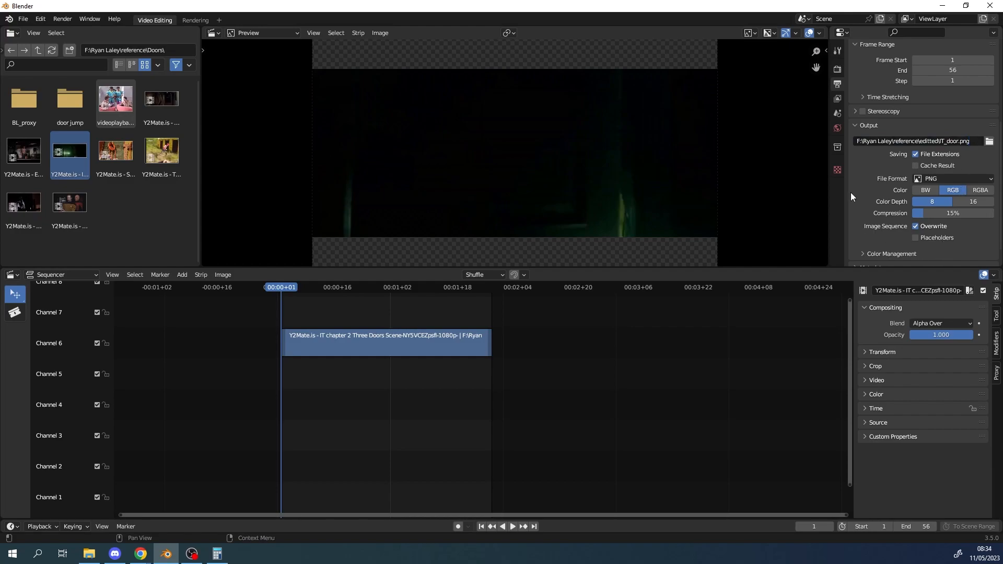
scroll(down, 3)
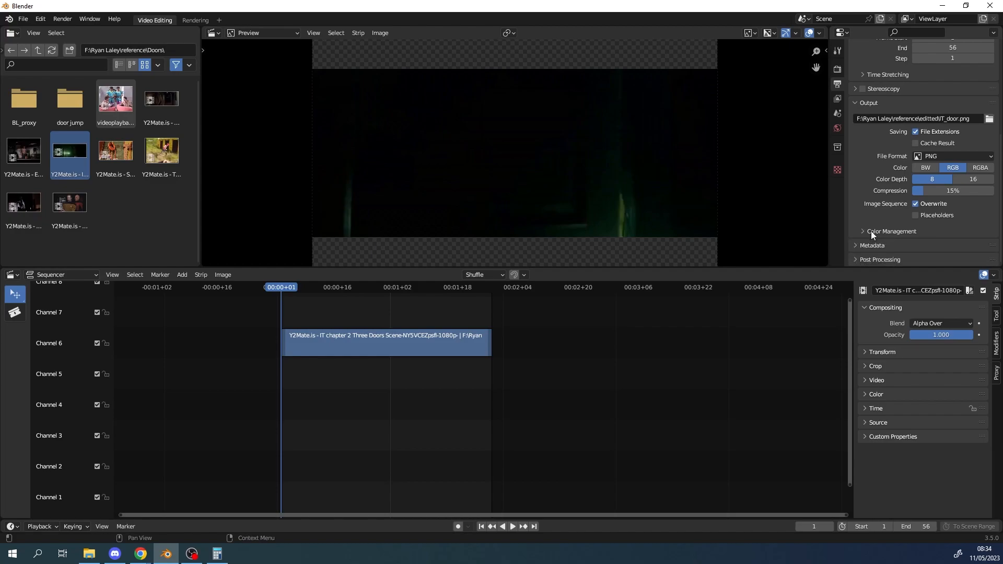
mouse_move(865, 248)
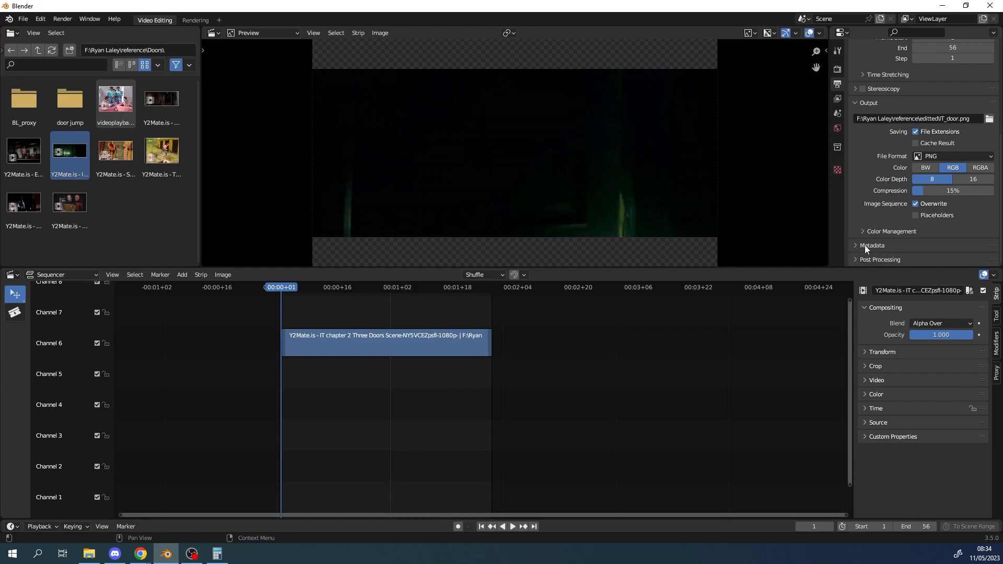
click(855, 246)
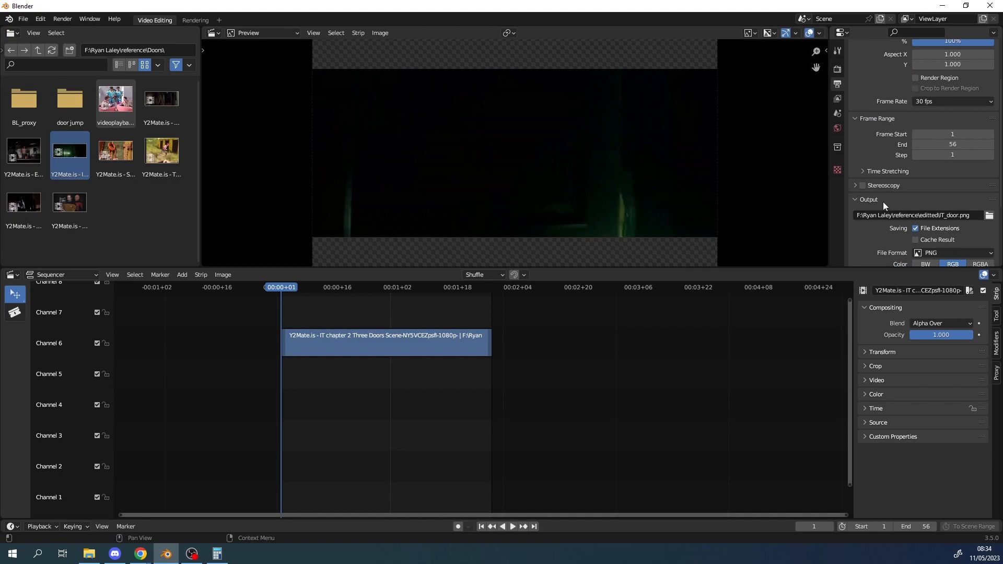
- Run Render Animation to output the door clip as PNG frames
click(62, 18)
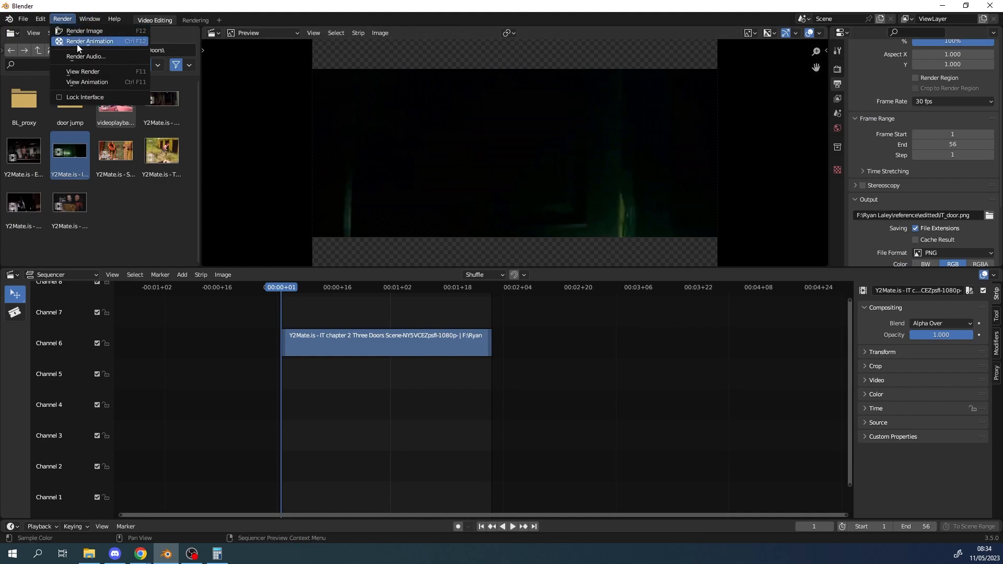
click(93, 41)
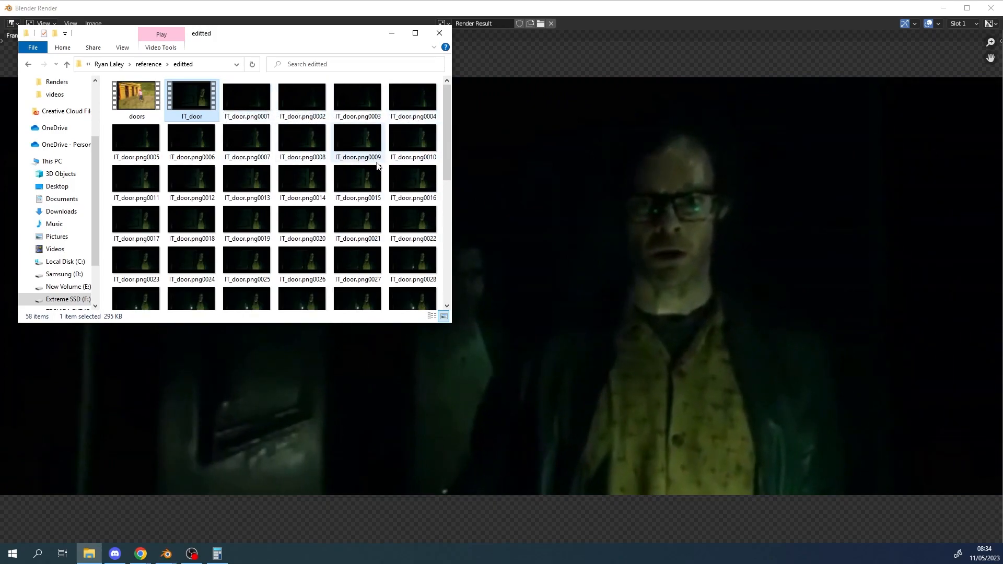
mouse_move(268, 203)
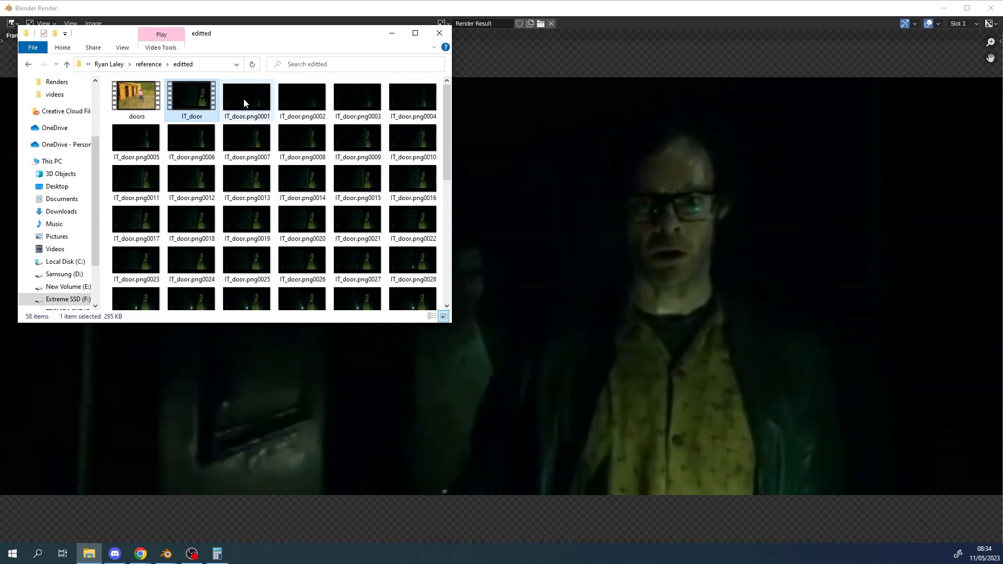
mouse_move(302, 102)
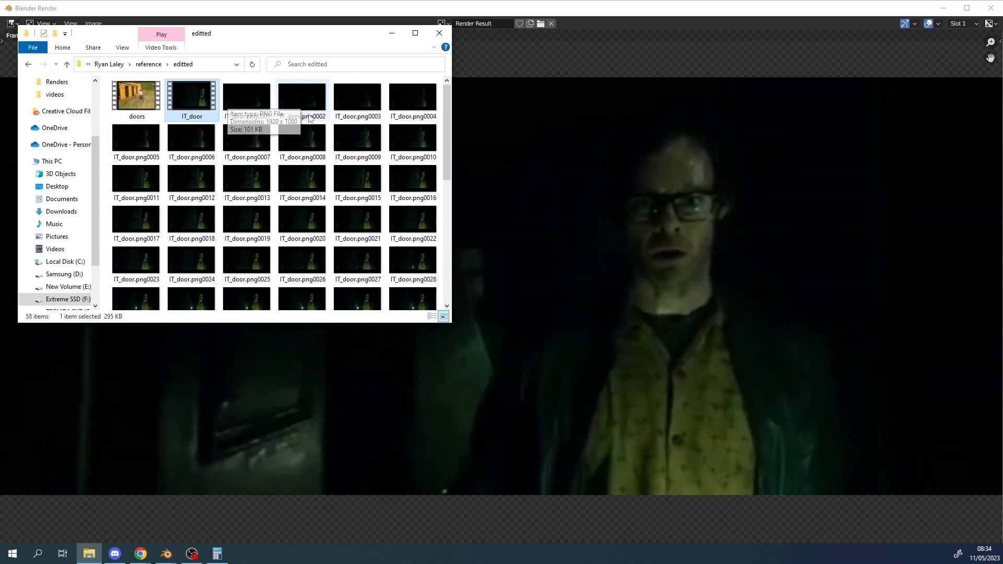
mouse_move(258, 134)
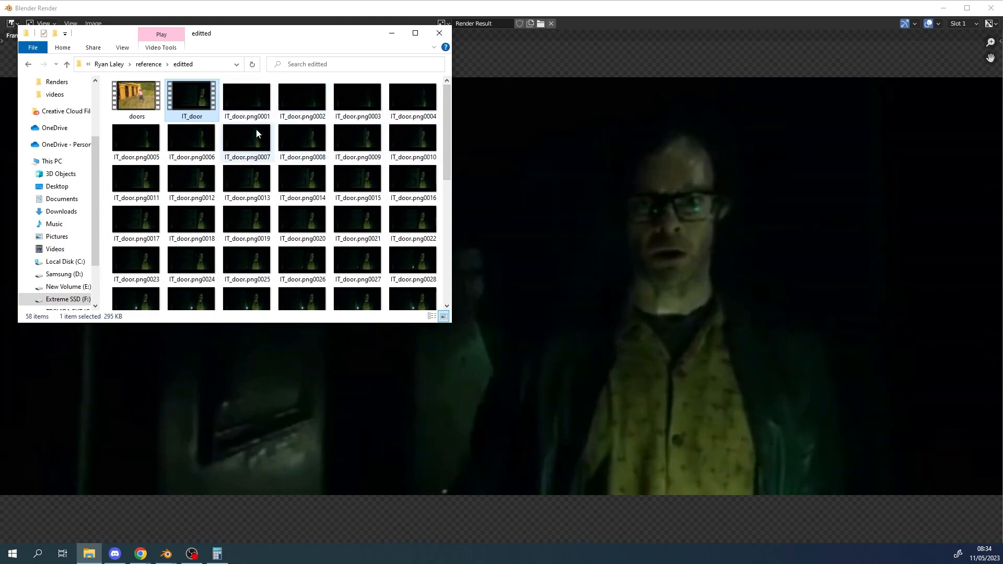
- Select IT_door.png0001 to confirm it is a 1920×1080 PNG frame
click(246, 97)
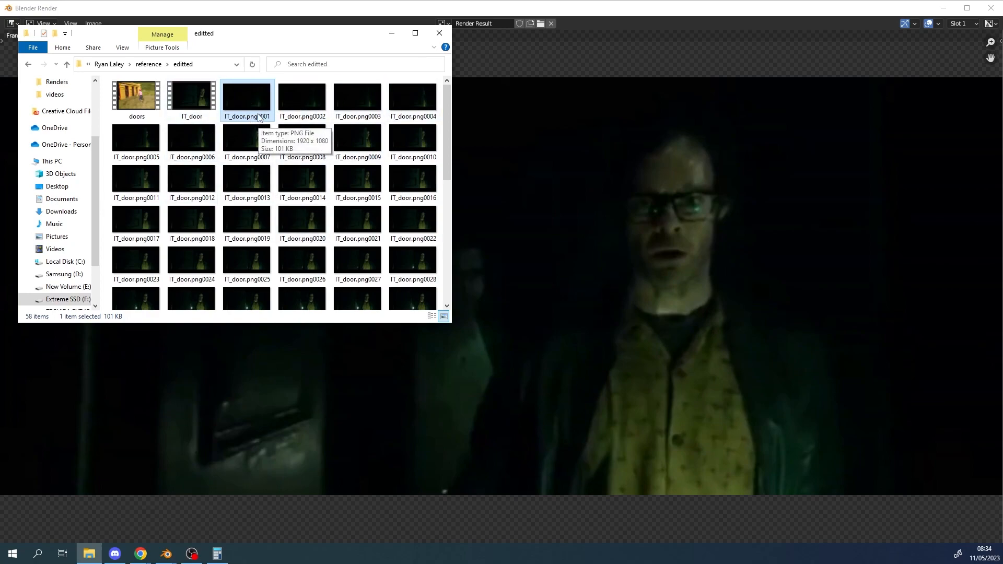
mouse_move(268, 113)
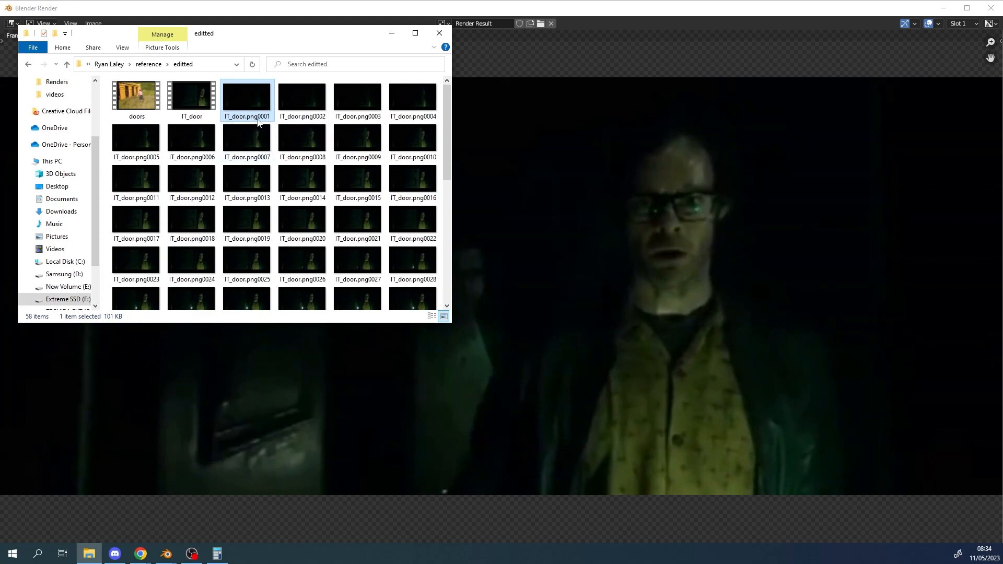
mouse_move(262, 121)
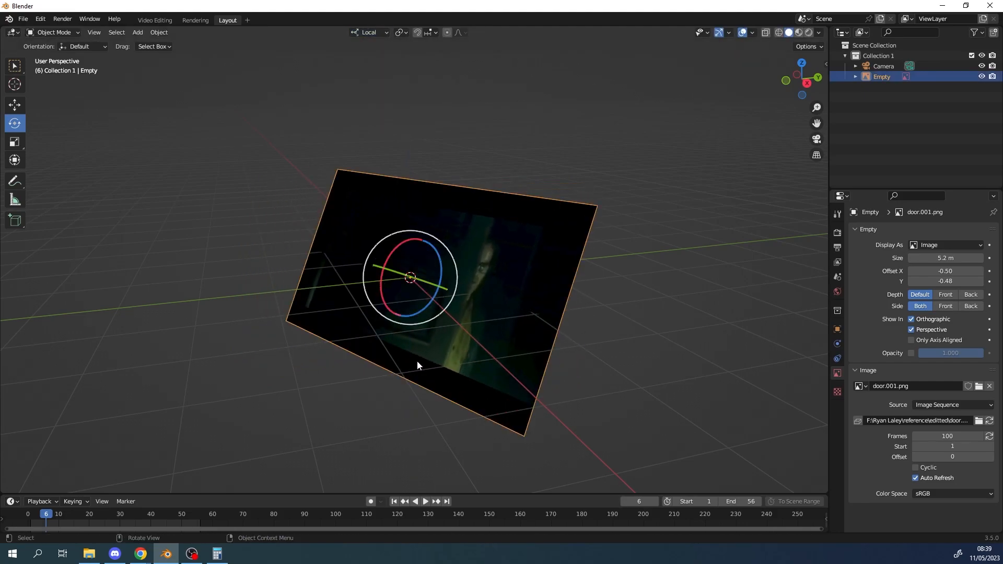
mouse_move(422, 261)
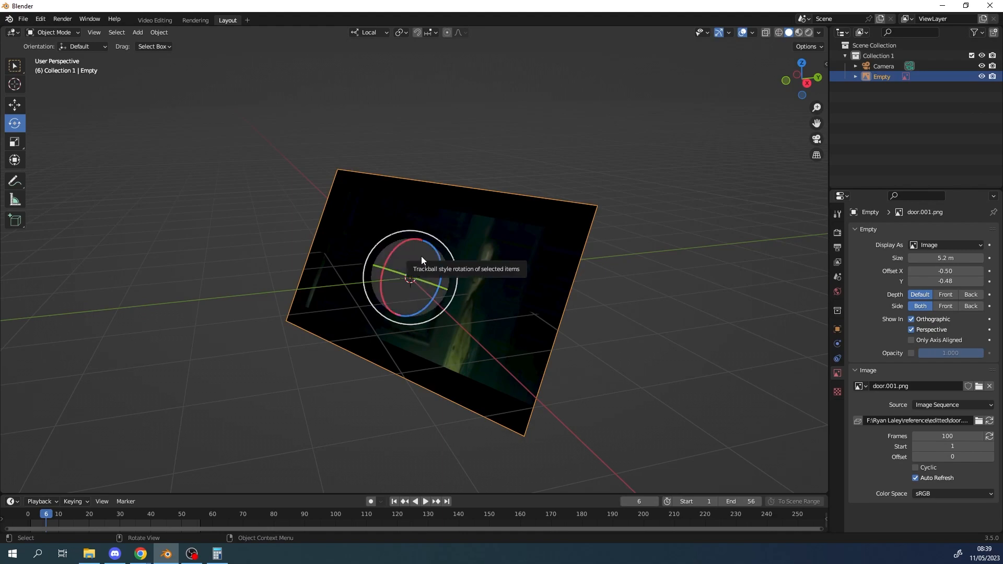